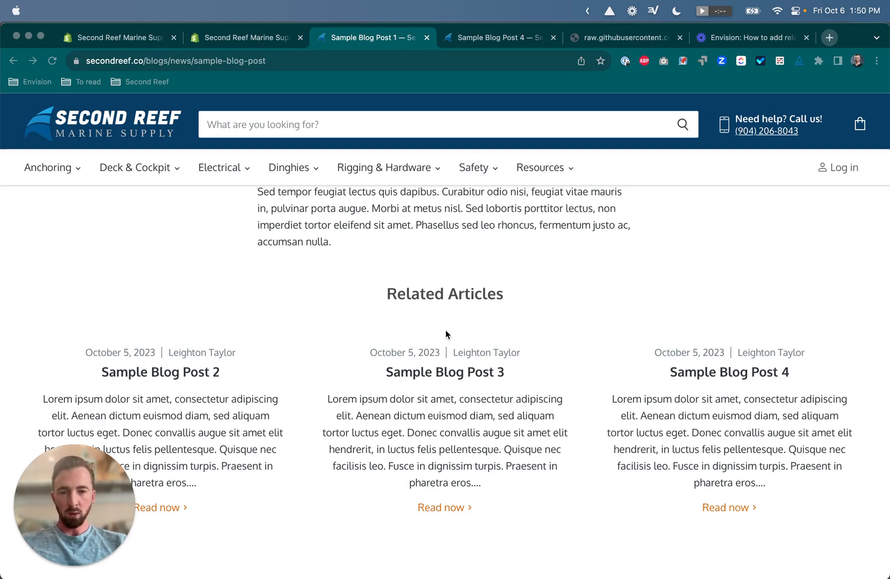
{"action": "mouse_move", "coordinate": [416, 402]}
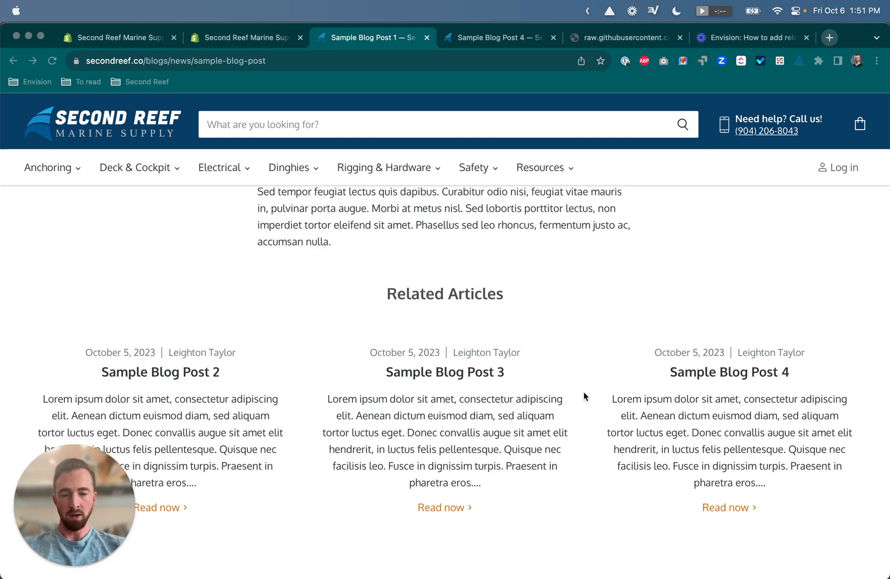
{"action": "mouse_move", "coordinate": [515, 277]}
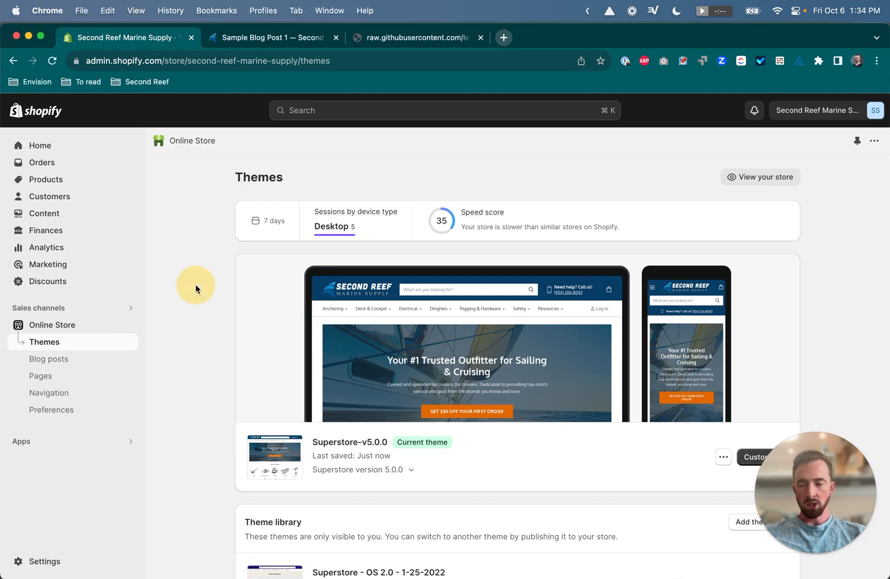
{"action": "mouse_move", "coordinate": [49, 345]}
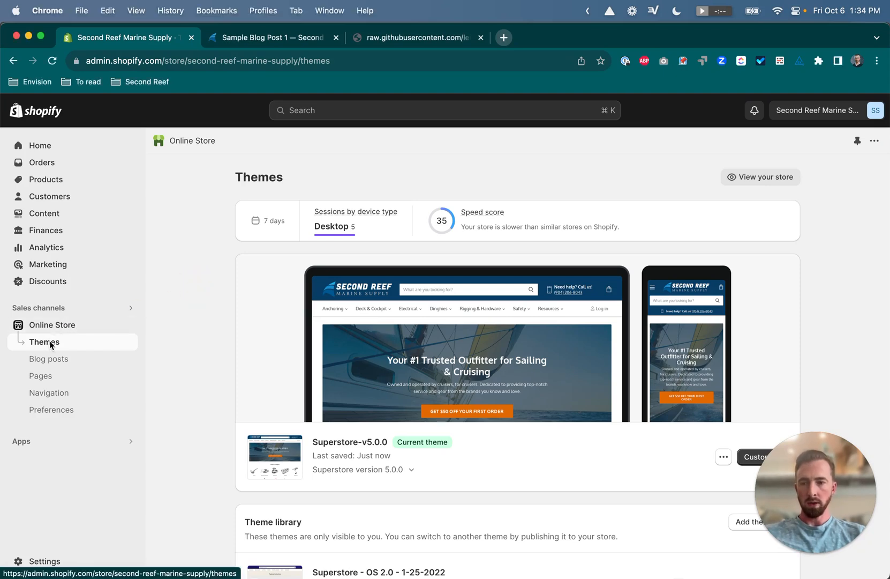
- Open Edit code from the Superstore v5.0.0 theme's actions menu
{"action": "scroll", "scroll_direction": "down", "scroll_amount": 3}
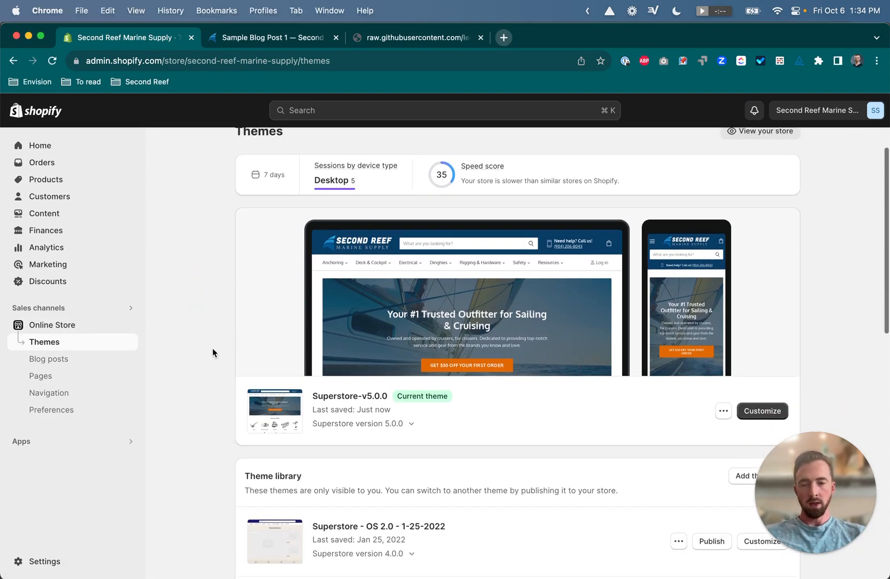
{"action": "scroll", "scroll_direction": "up", "scroll_amount": 3}
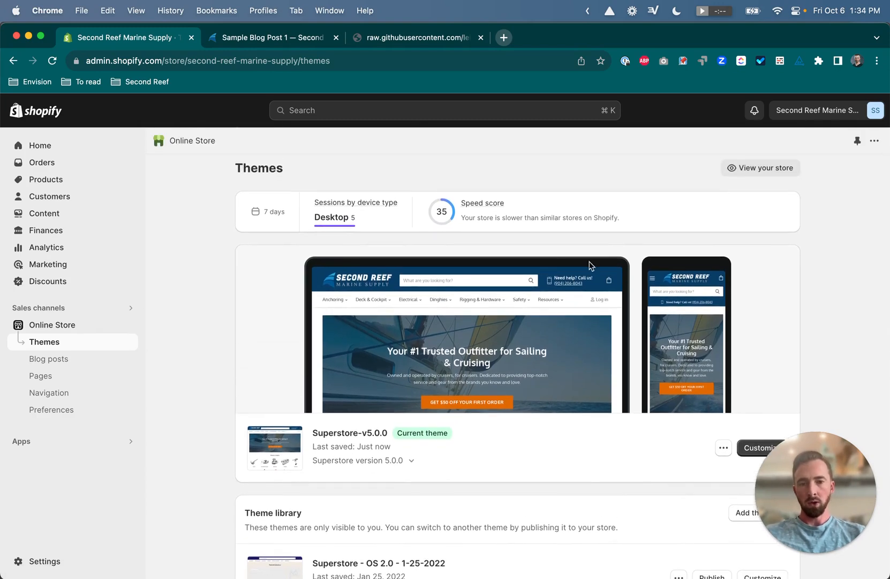
{"action": "scroll", "scroll_direction": "down", "scroll_amount": 3}
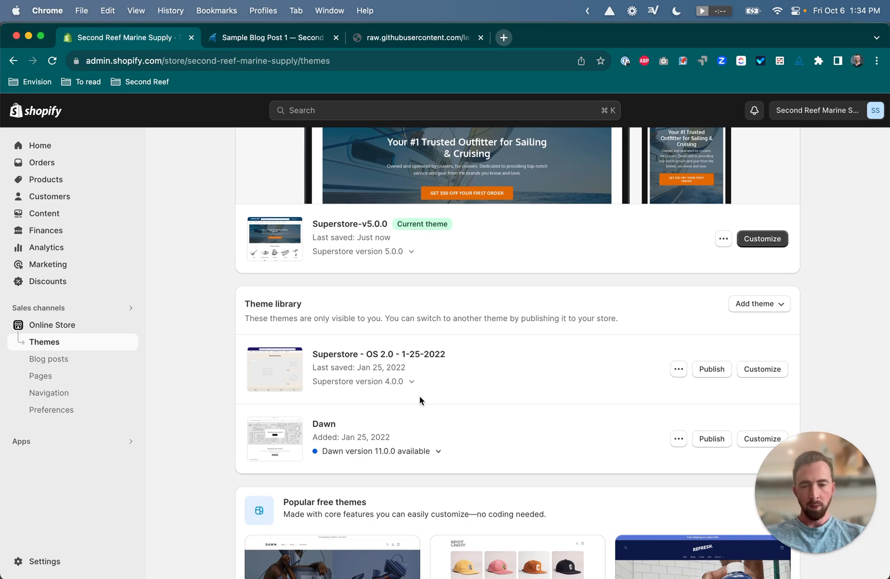
{"action": "mouse_move", "coordinate": [543, 385]}
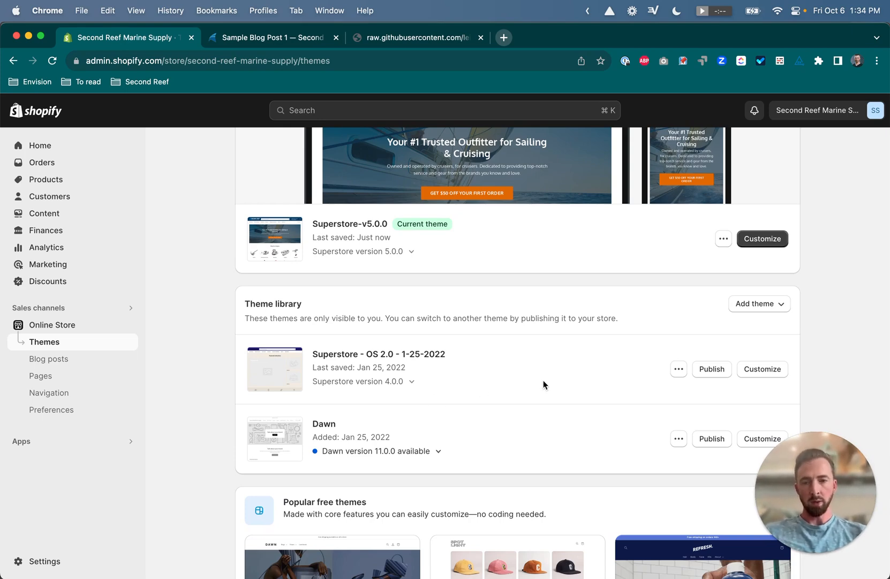
{"action": "scroll", "scroll_direction": "up", "scroll_amount": 3}
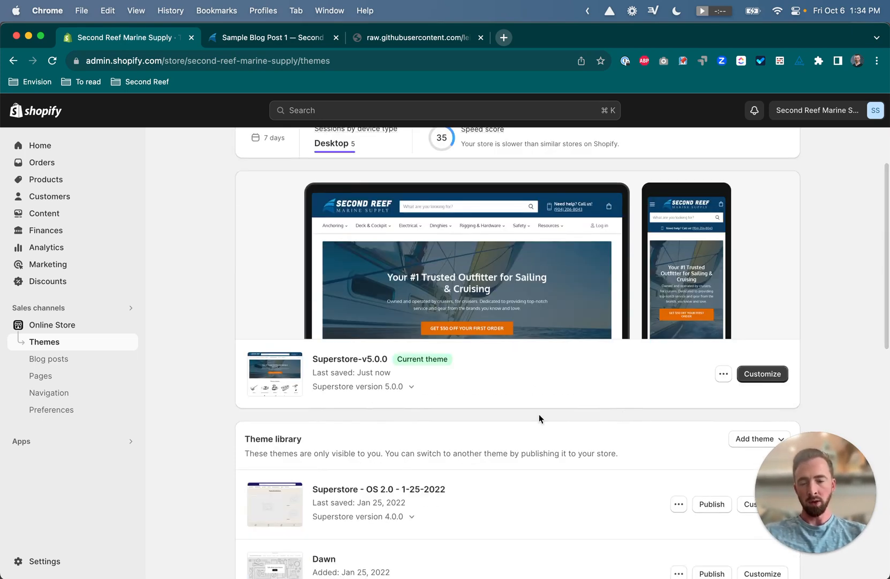
{"action": "scroll", "scroll_direction": "down", "scroll_amount": 3}
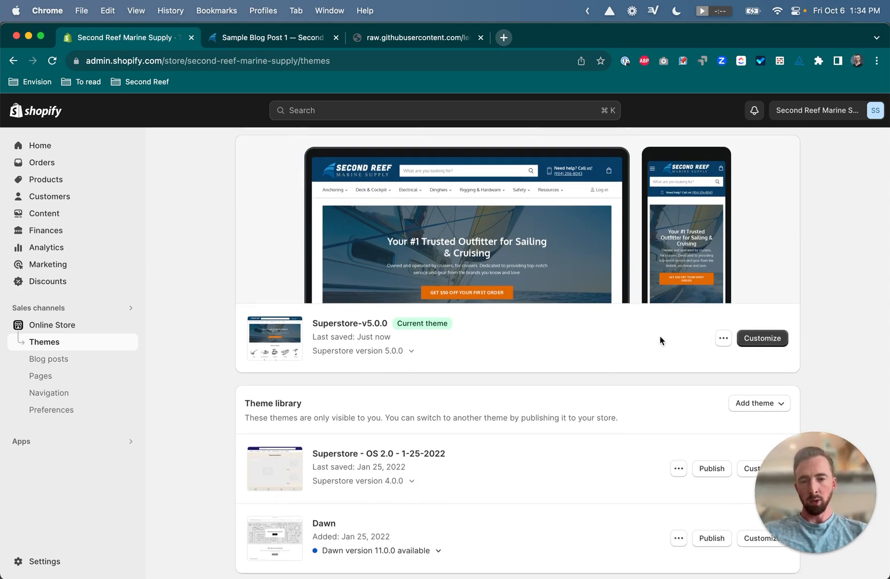
{"action": "left_click", "coordinate": [724, 339]}
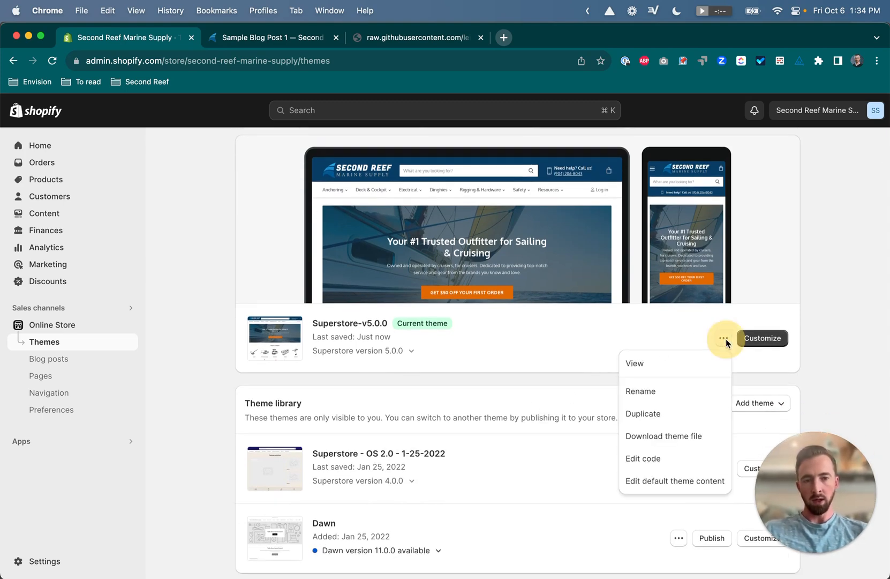
{"action": "mouse_move", "coordinate": [662, 418]}
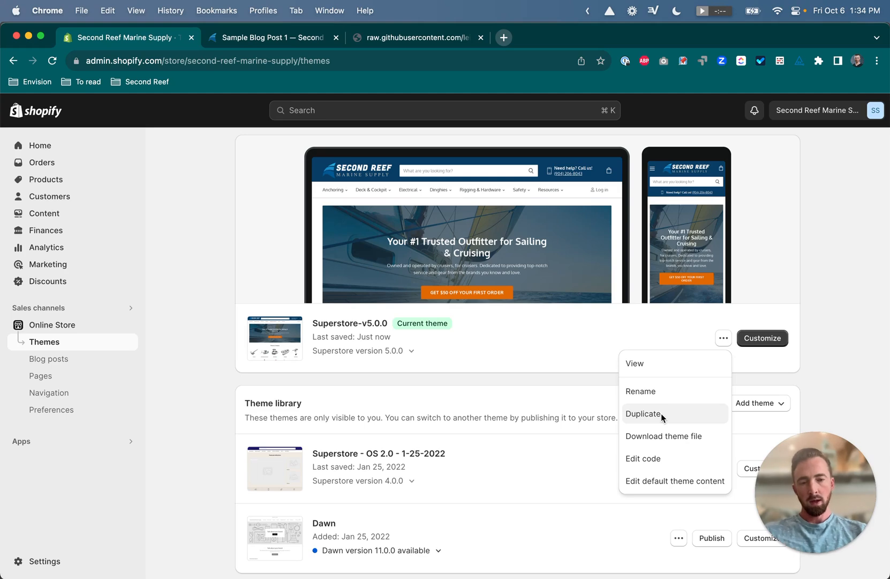
{"action": "left_click", "coordinate": [819, 373]}
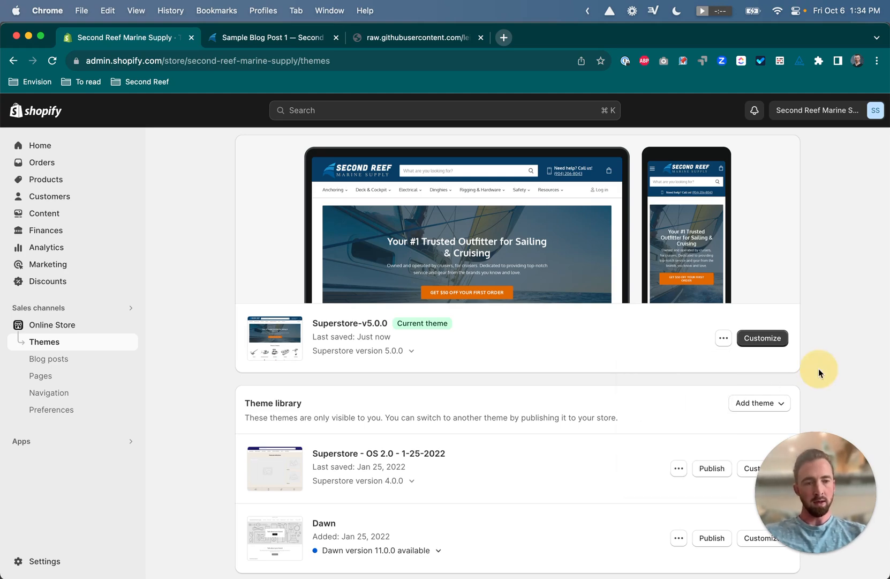
{"action": "left_click", "coordinate": [679, 370]}
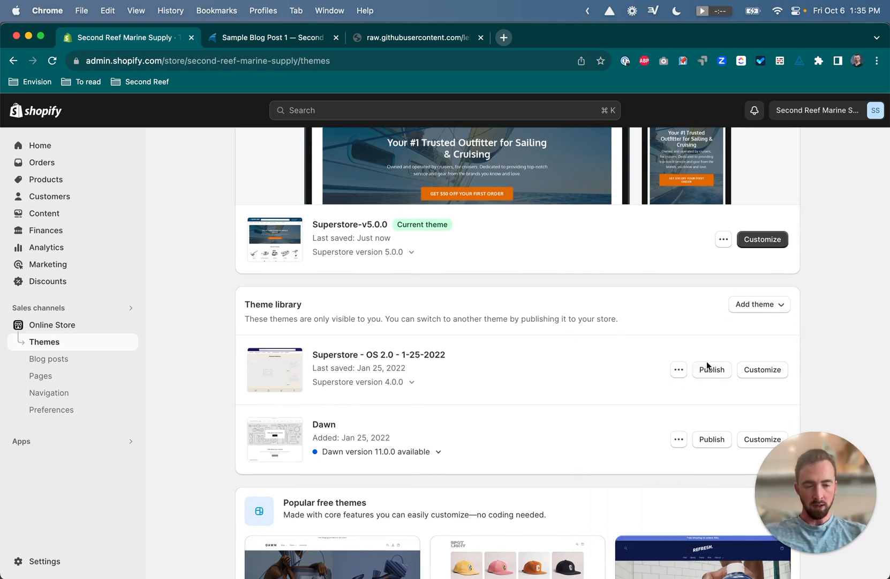
{"action": "scroll", "scroll_direction": "up", "scroll_amount": 3}
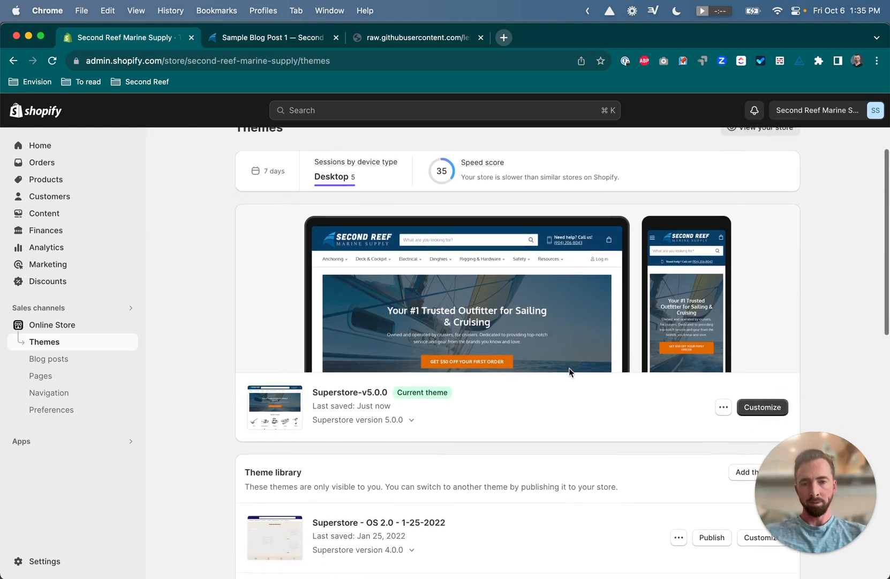
{"action": "left_click", "coordinate": [724, 386]}
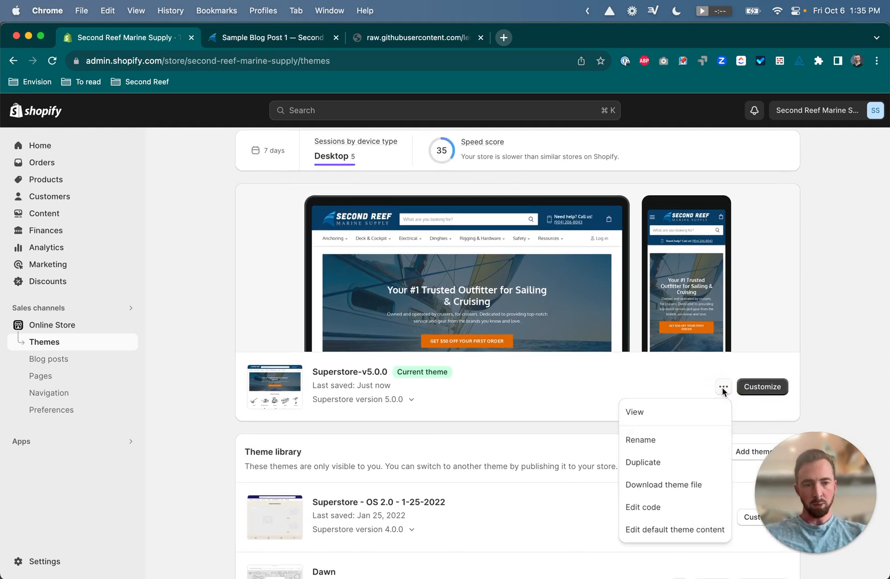
{"action": "left_click", "coordinate": [643, 507]}
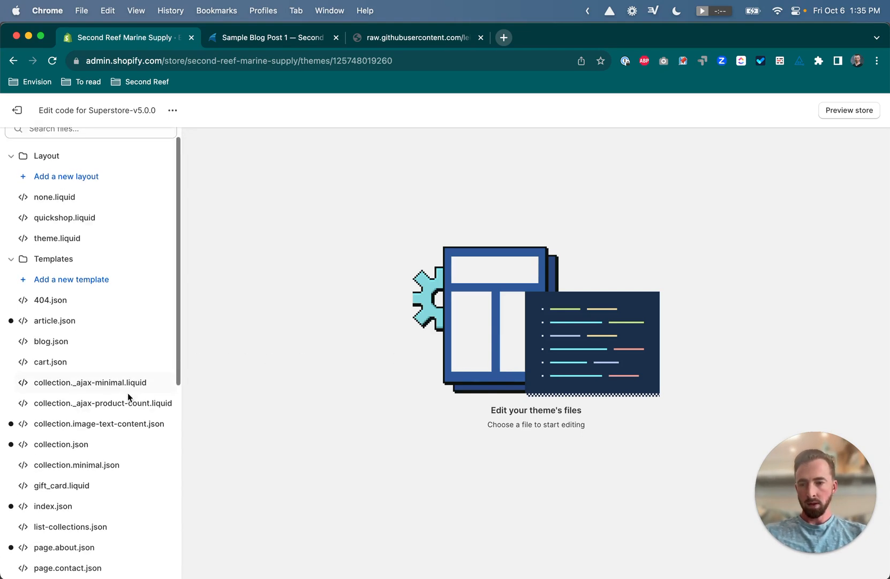
- Expand the Sections folder to list files like age-gate and dynamic-blog-posts
{"action": "scroll", "scroll_direction": "down", "scroll_amount": 3}
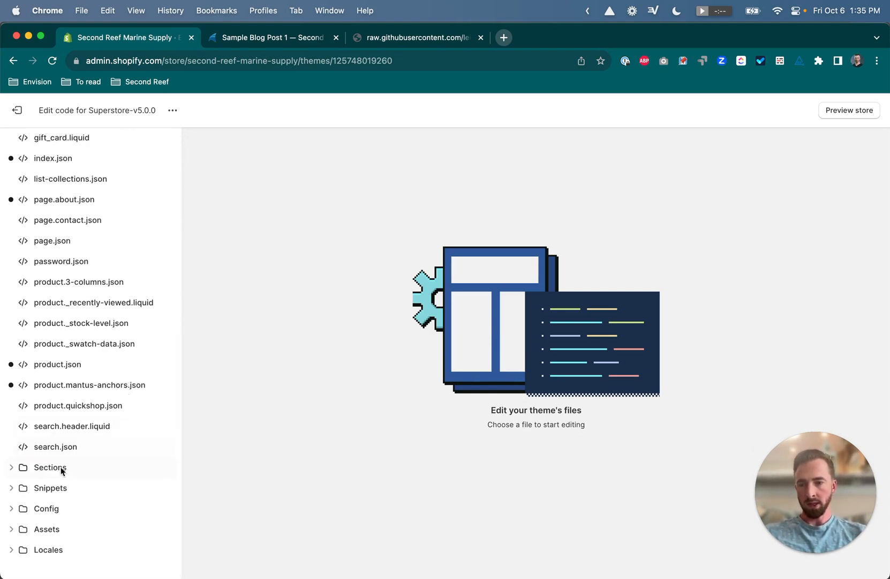
{"action": "left_click", "coordinate": [49, 467]}
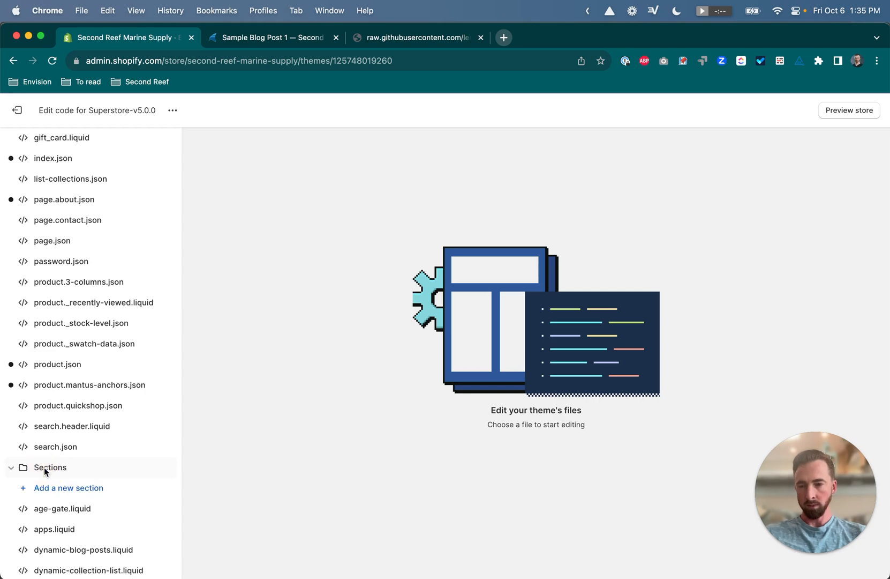
{"action": "scroll", "scroll_direction": "down", "scroll_amount": 3}
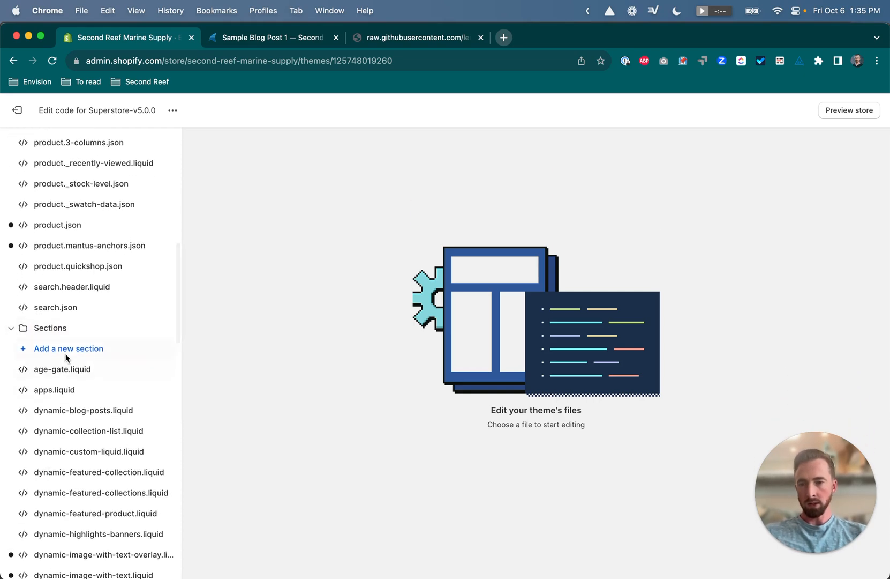
- Add a new Liquid section file named dynamic-related-articles
{"action": "left_click", "coordinate": [68, 348]}
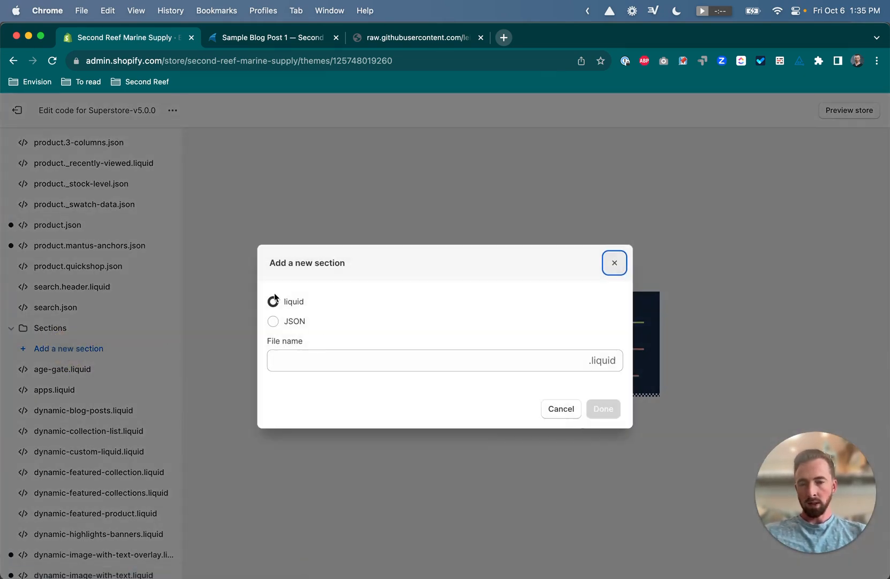
{"action": "left_click", "coordinate": [274, 301]}
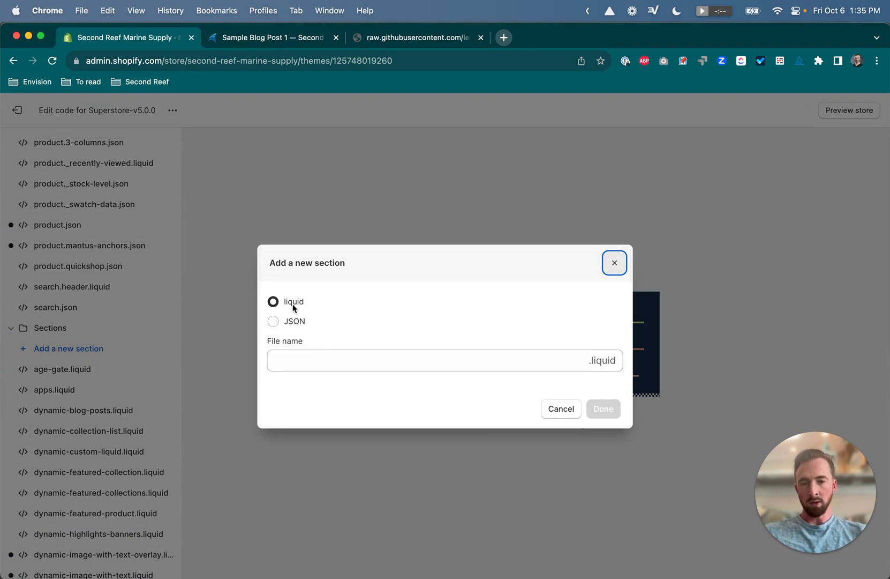
{"action": "left_click", "coordinate": [398, 360]}
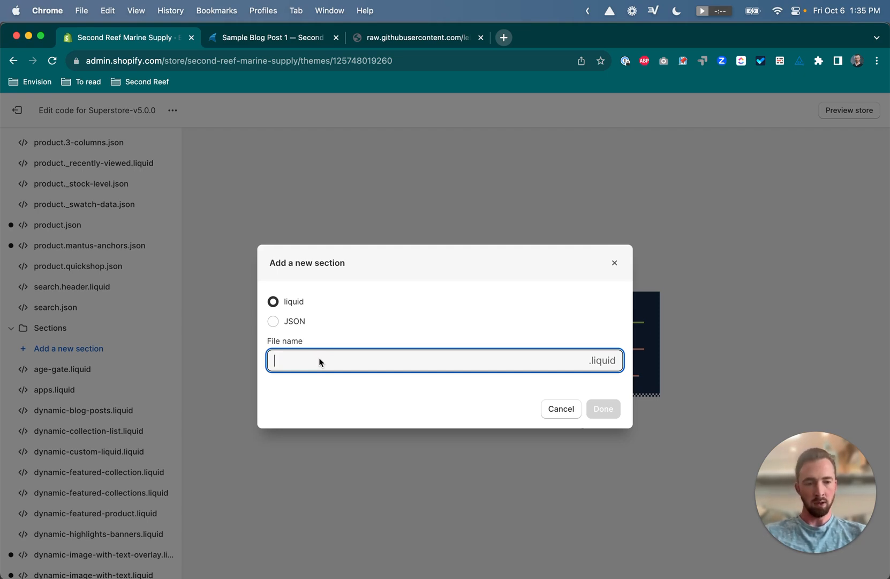
{"action": "mouse_move", "coordinate": [210, 494]}
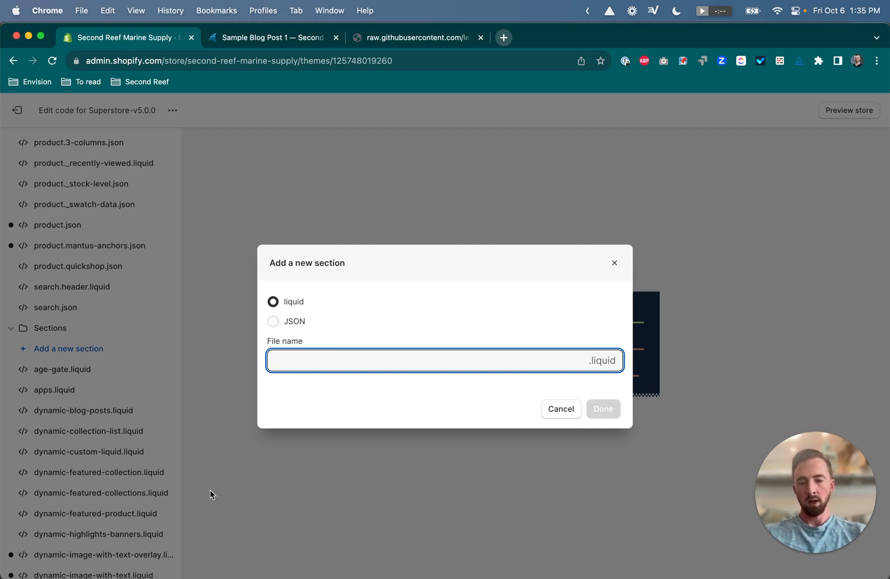
{"action": "type", "text": "dynamic-related"}
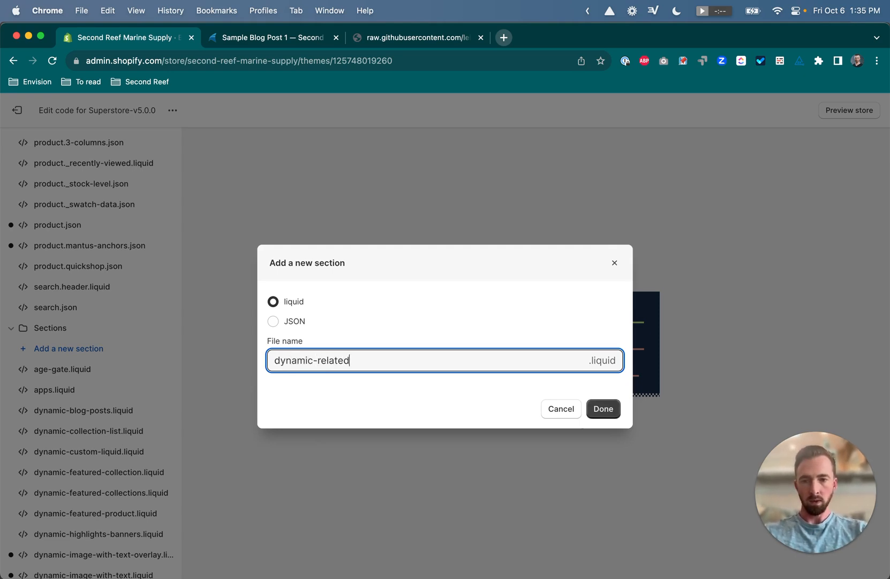
{"action": "type", "text": "-articles"}
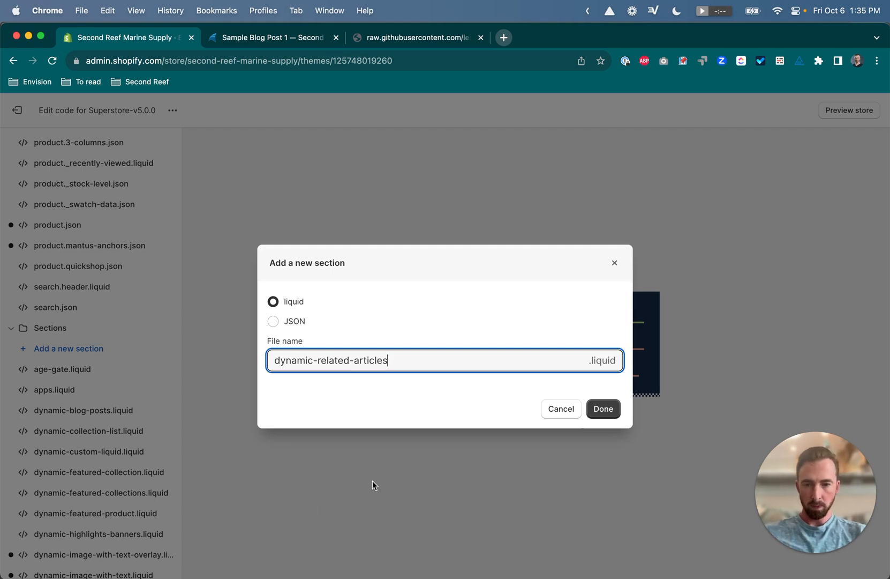
{"action": "left_click", "coordinate": [603, 409]}
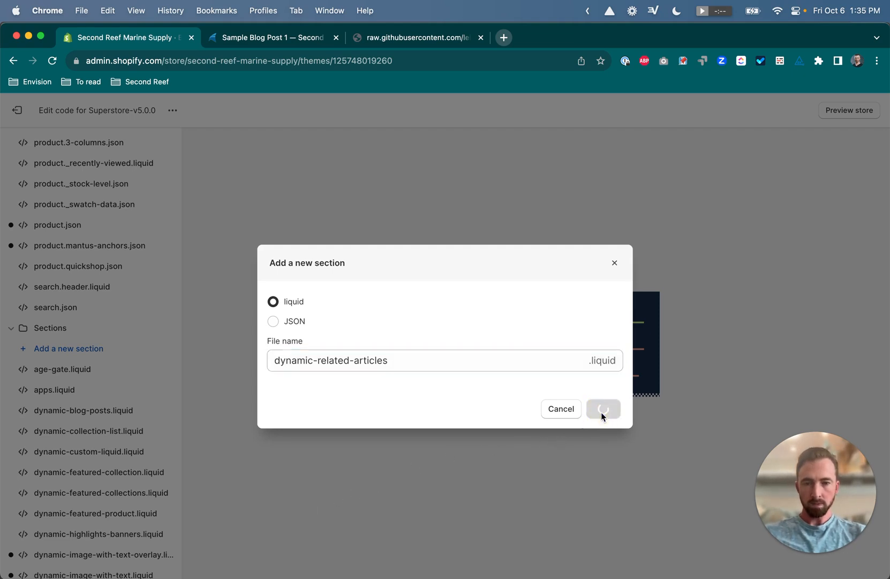
{"action": "left_click", "coordinate": [603, 408]}
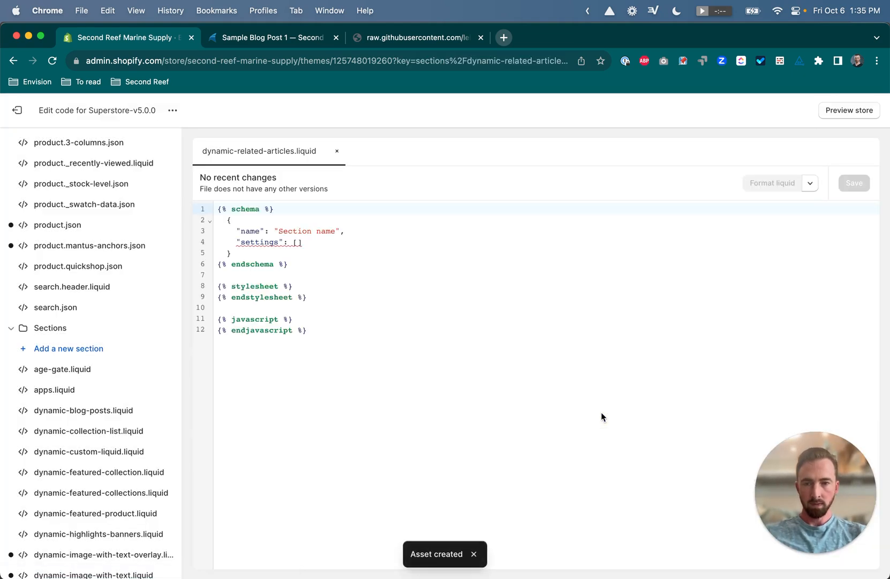
{"action": "mouse_move", "coordinate": [394, 37]}
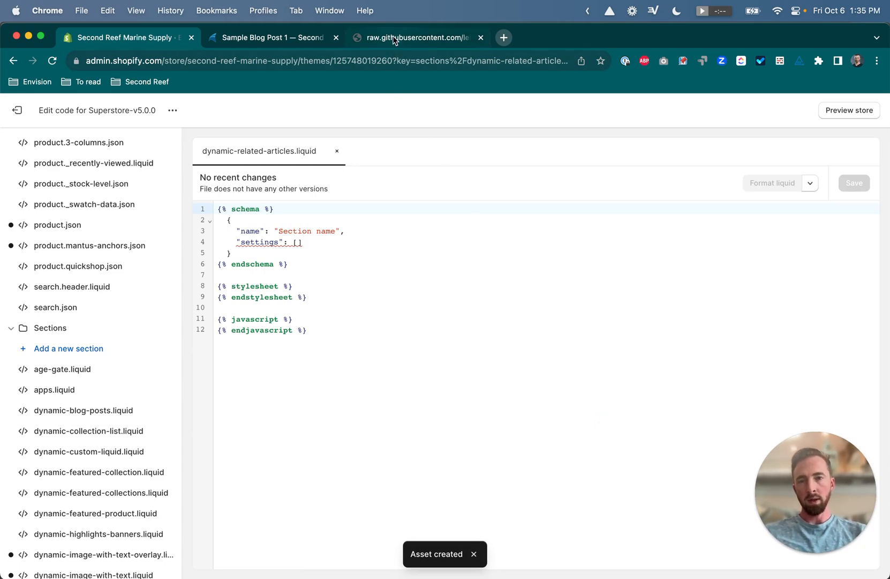
- Paste the related-articles code from the GitHub raw page into dynamic-related-articles.liquid and save
{"action": "left_click", "coordinate": [417, 37]}
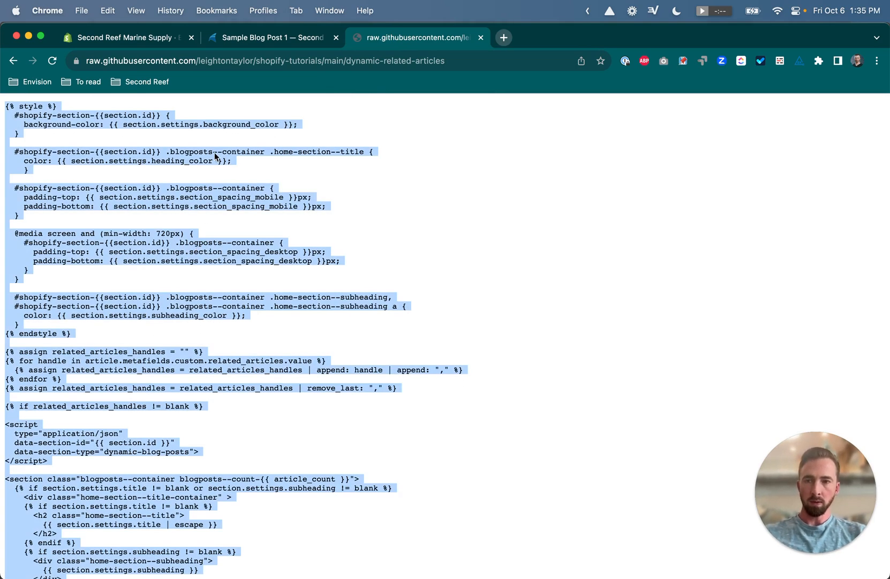
{"action": "left_click", "coordinate": [126, 37]}
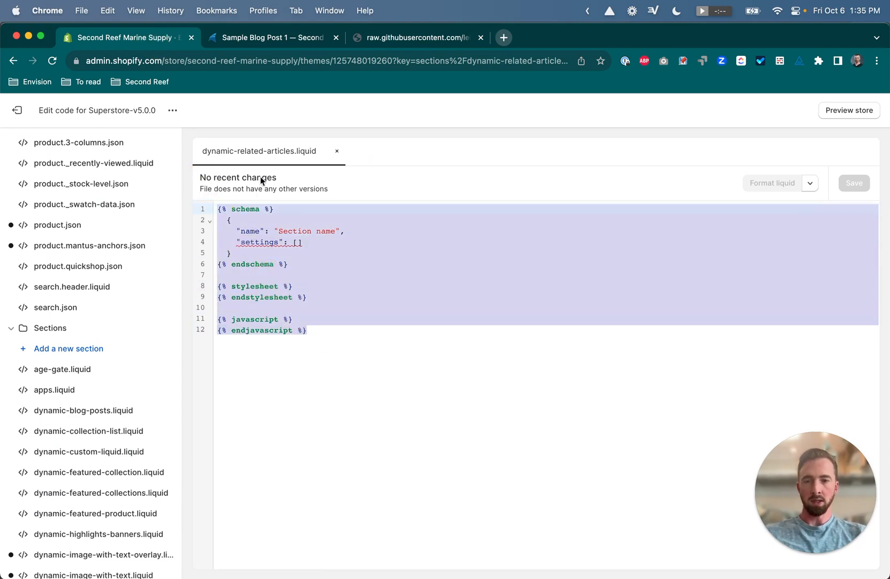
{"action": "mouse_move", "coordinate": [310, 286]}
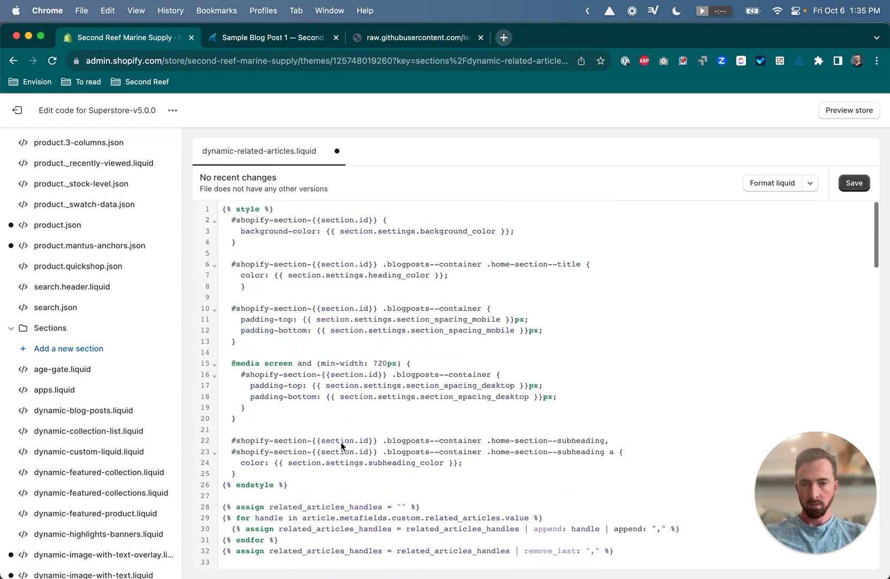
{"action": "left_click", "coordinate": [854, 182]}
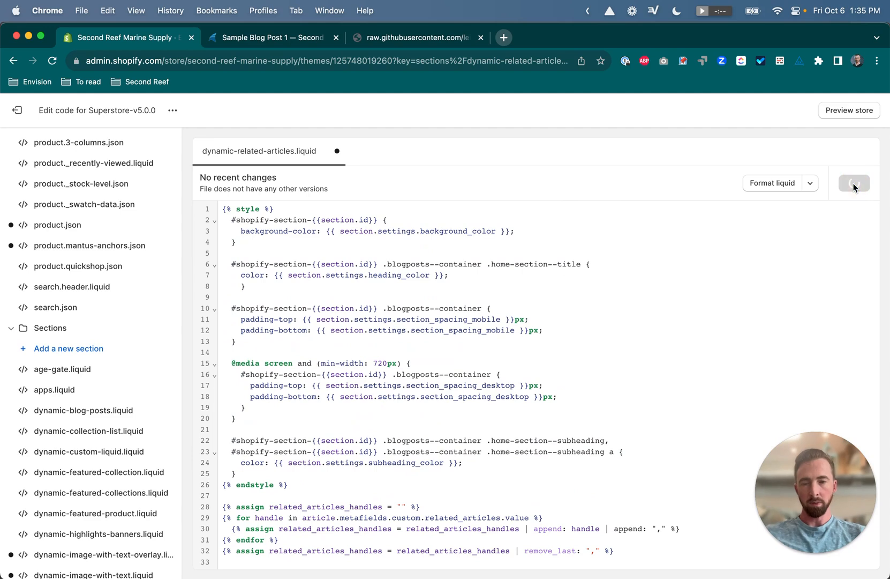
{"action": "left_click", "coordinate": [854, 183]}
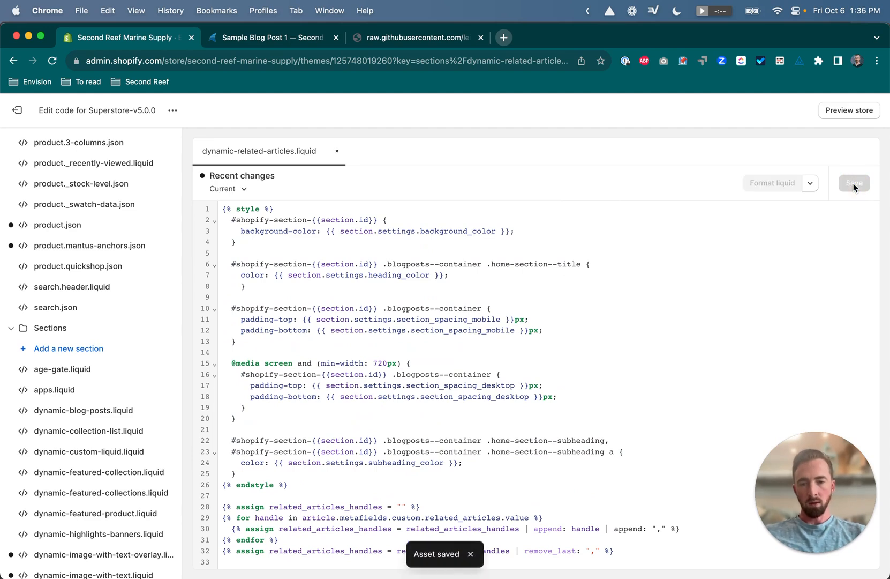
{"action": "mouse_move", "coordinate": [145, 183]}
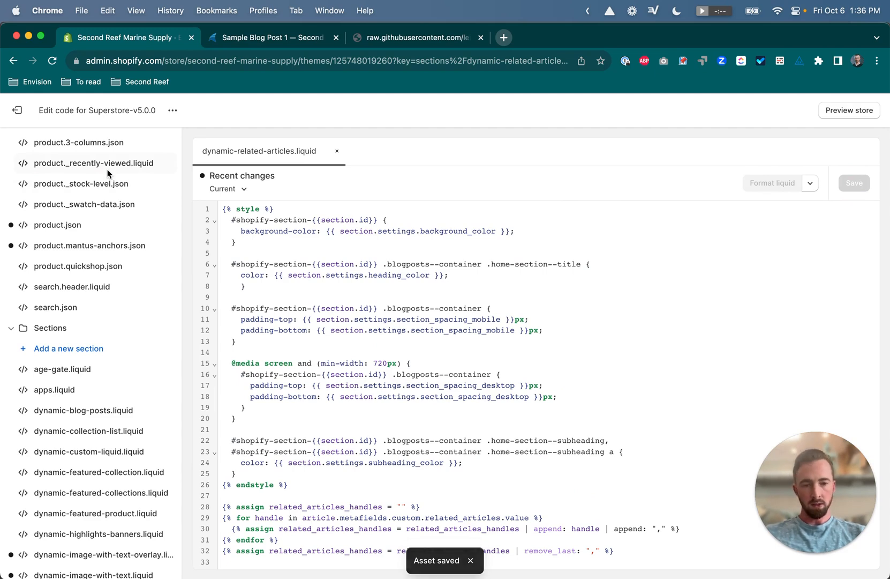
{"action": "mouse_move", "coordinate": [17, 110]}
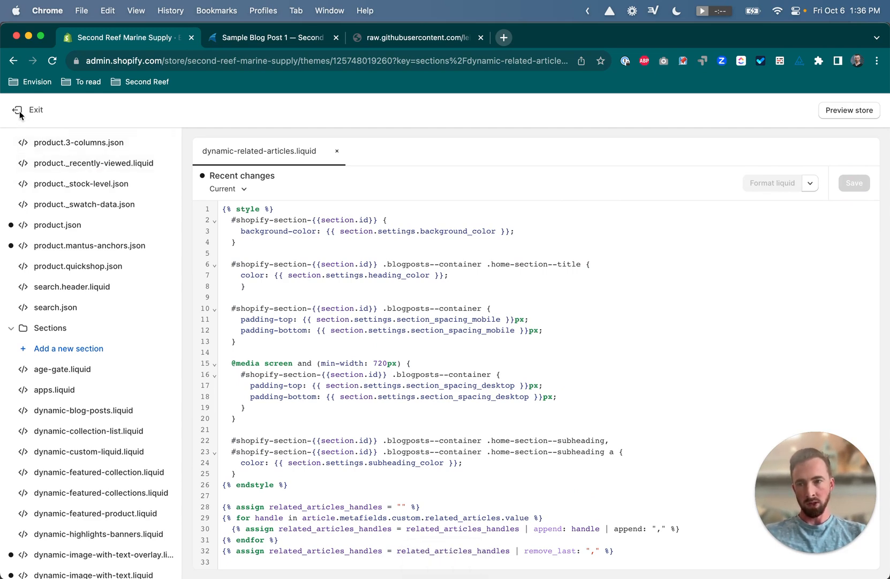
{"action": "mouse_move", "coordinate": [29, 112]}
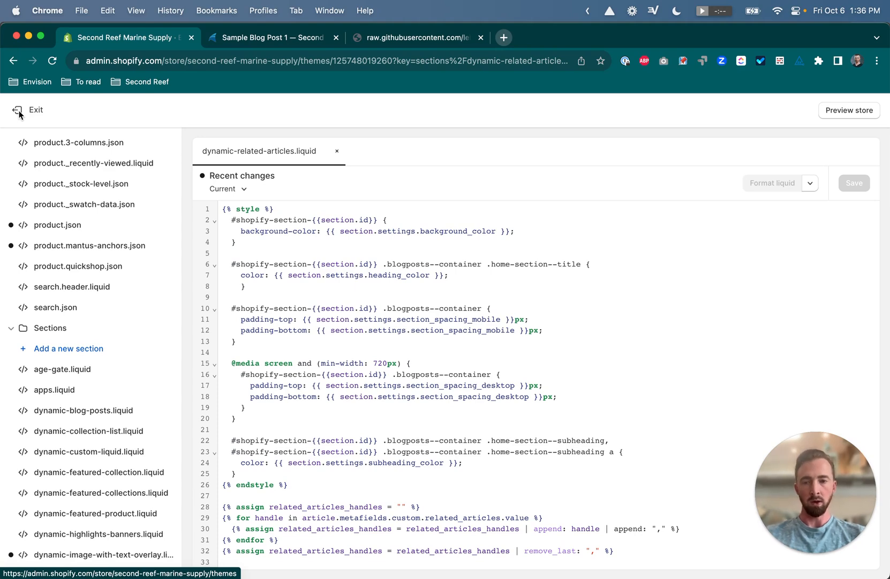
- Exit the code editor and go to Settings > Custom data > Blog posts metafields
{"action": "left_click", "coordinate": [35, 109]}
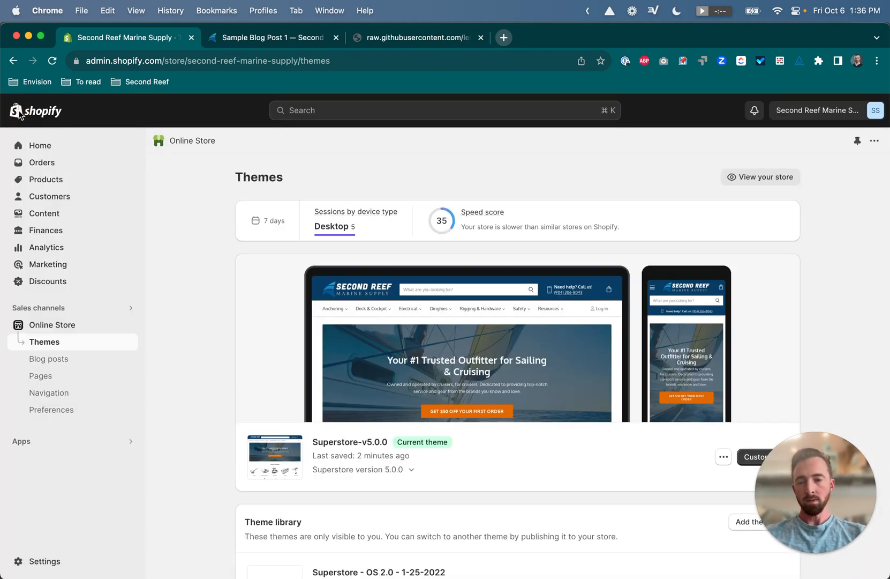
{"action": "mouse_move", "coordinate": [44, 561]}
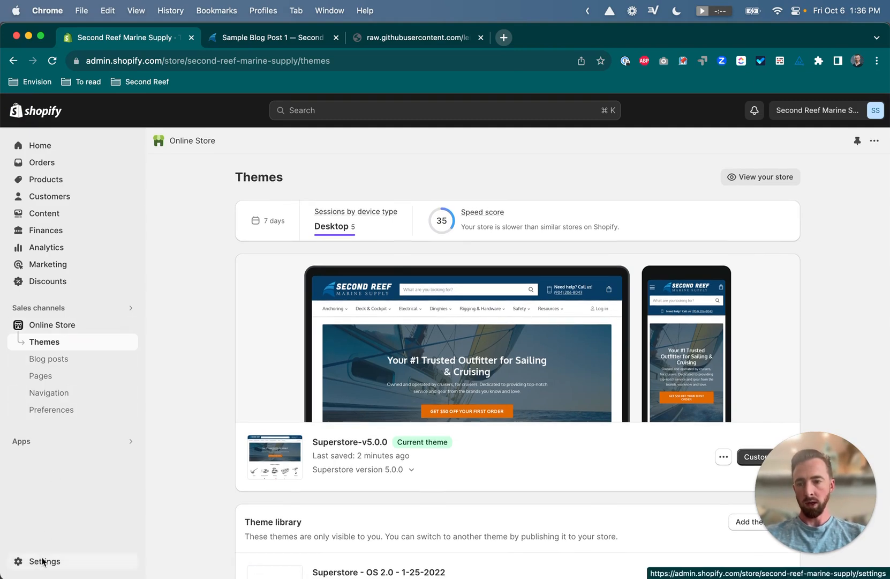
{"action": "left_click", "coordinate": [44, 561]}
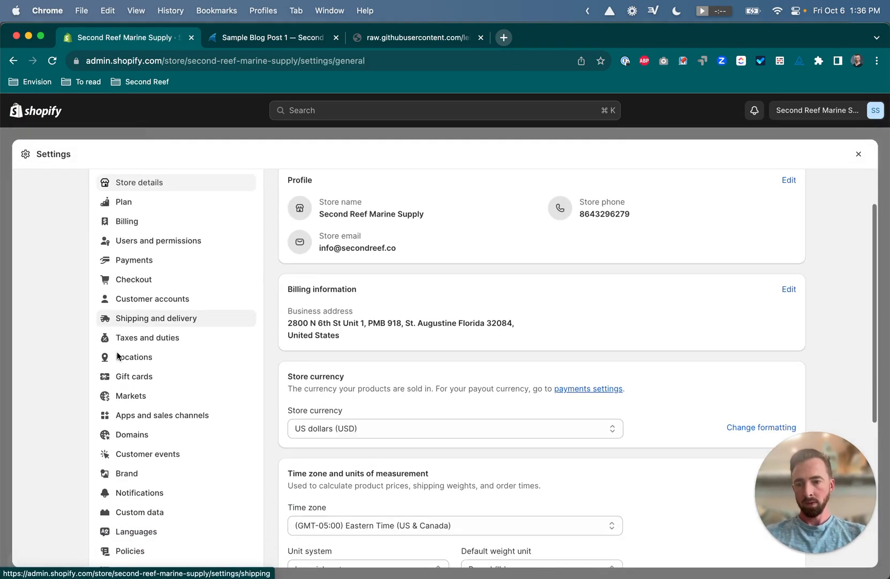
{"action": "left_click", "coordinate": [139, 511]}
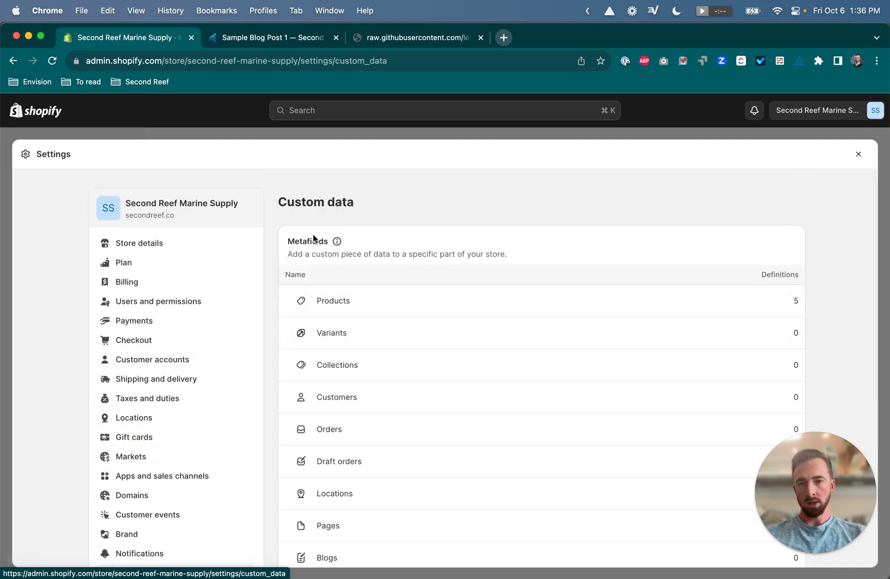
{"action": "mouse_move", "coordinate": [387, 391]}
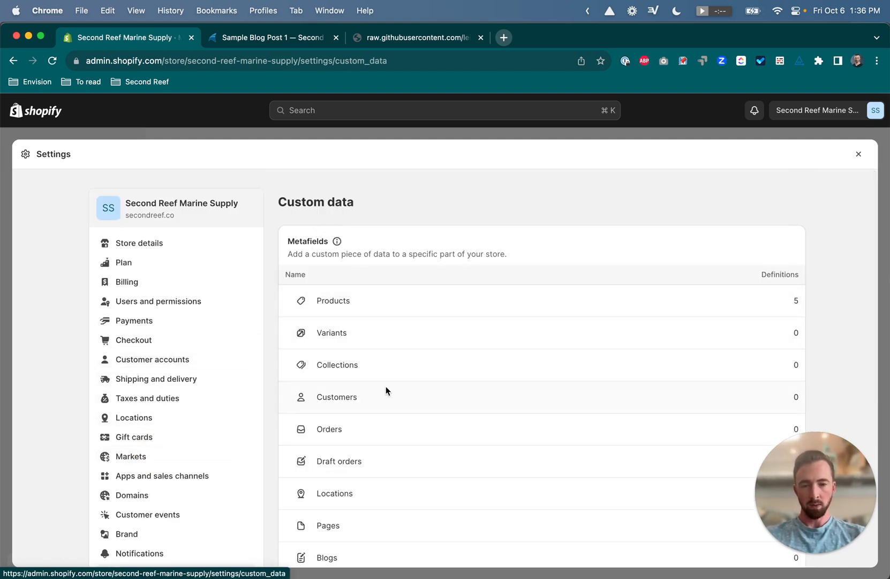
{"action": "scroll", "scroll_direction": "down", "scroll_amount": 3}
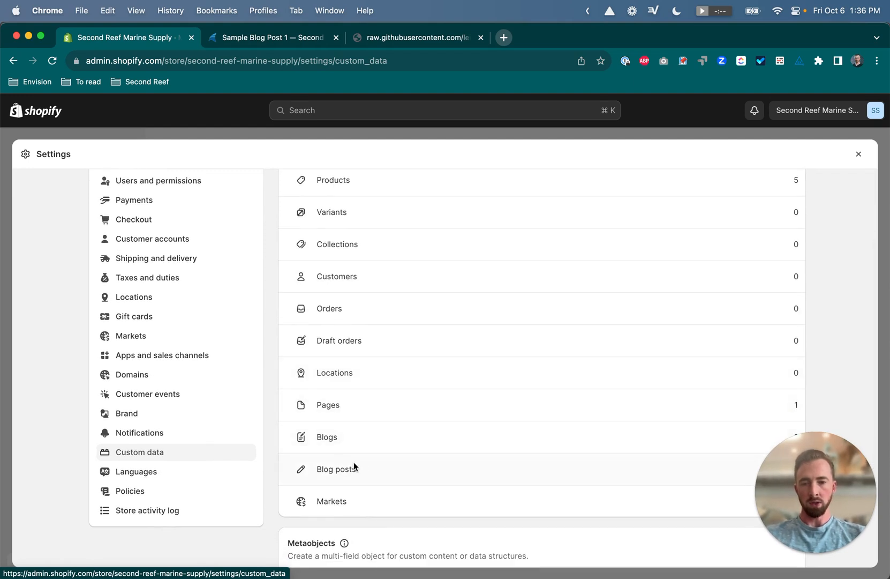
{"action": "left_click", "coordinate": [335, 468]}
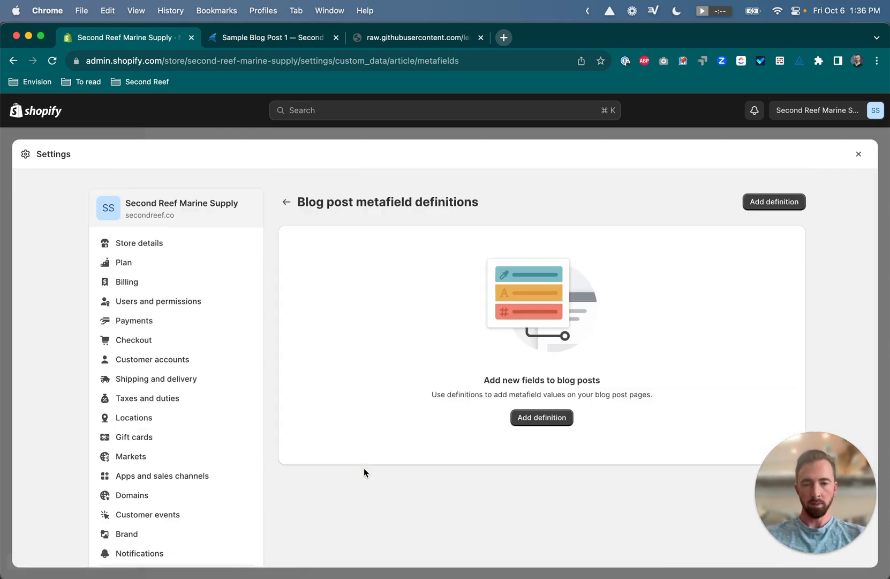
- Add a 'Related articles' blog post metafield as a single line text list and save
{"action": "left_click", "coordinate": [541, 418]}
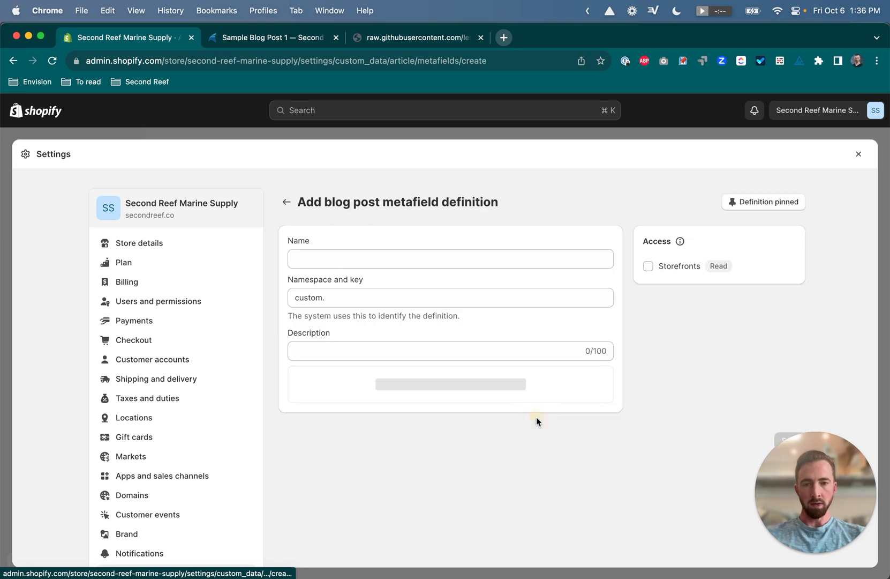
{"action": "left_click", "coordinate": [450, 258]}
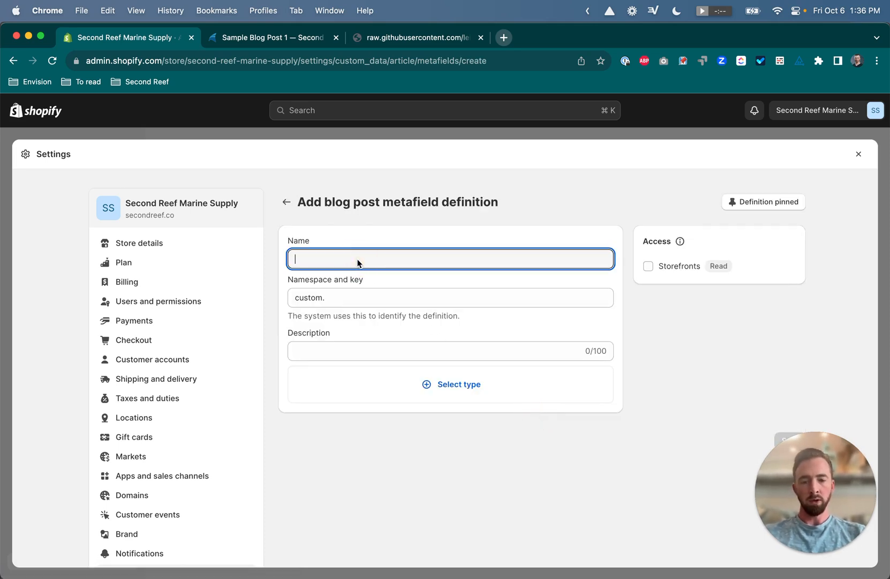
{"action": "type", "text": "Related arti"}
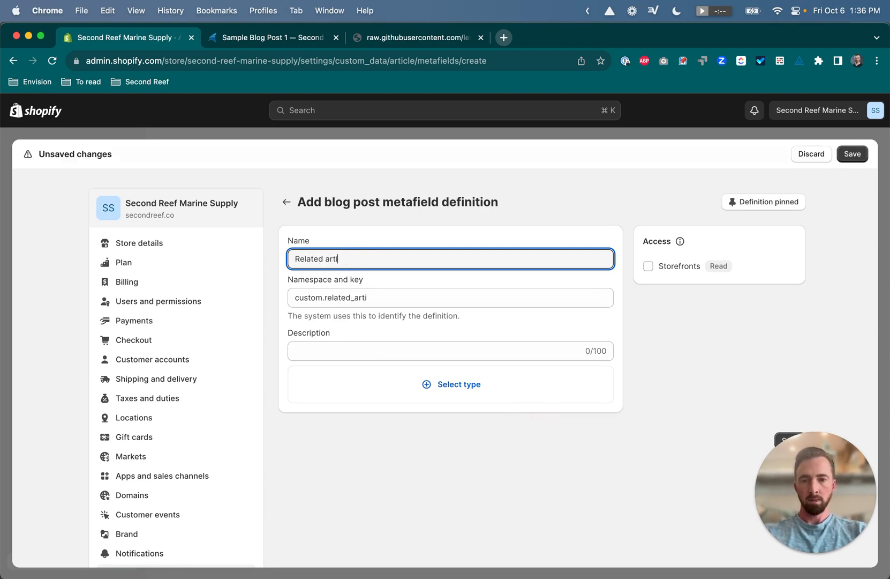
{"action": "type", "text": "cles"}
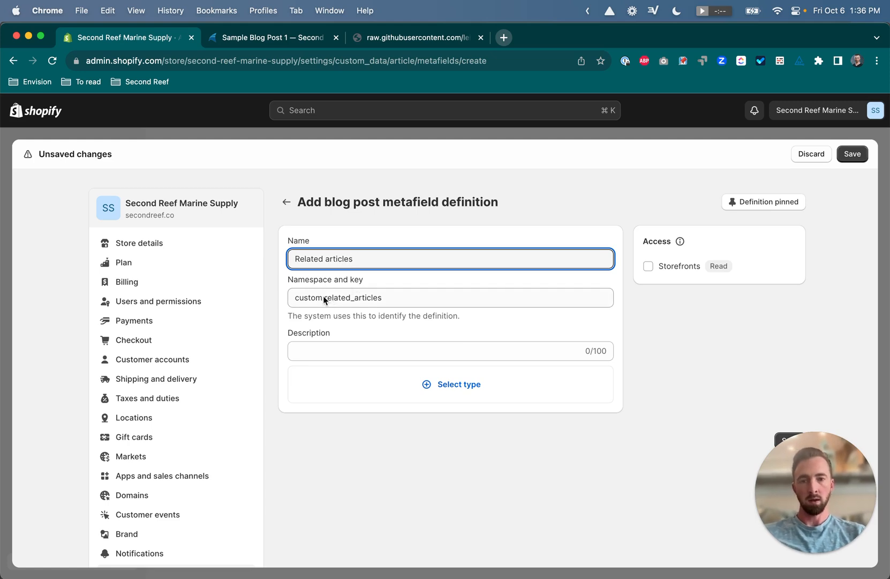
{"action": "mouse_move", "coordinate": [358, 301]}
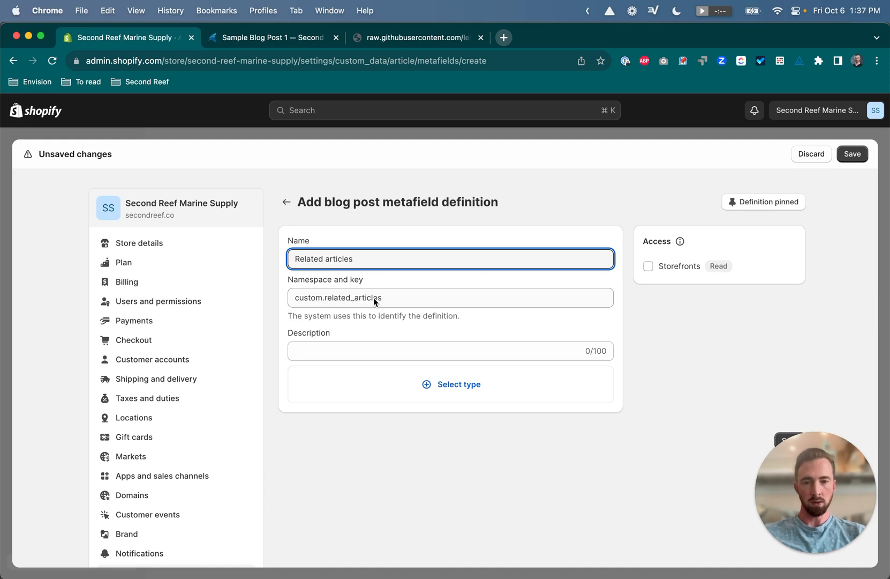
{"action": "mouse_move", "coordinate": [452, 389]}
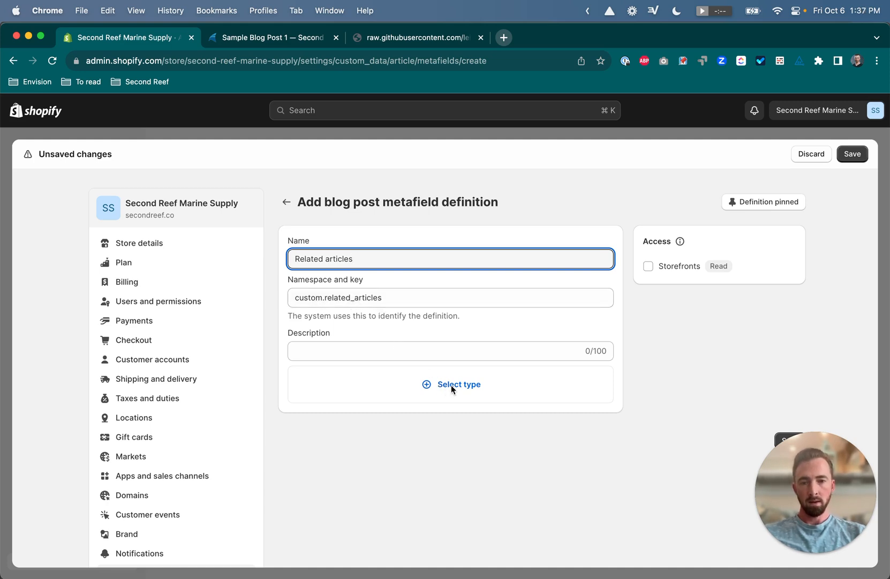
{"action": "left_click", "coordinate": [460, 384]}
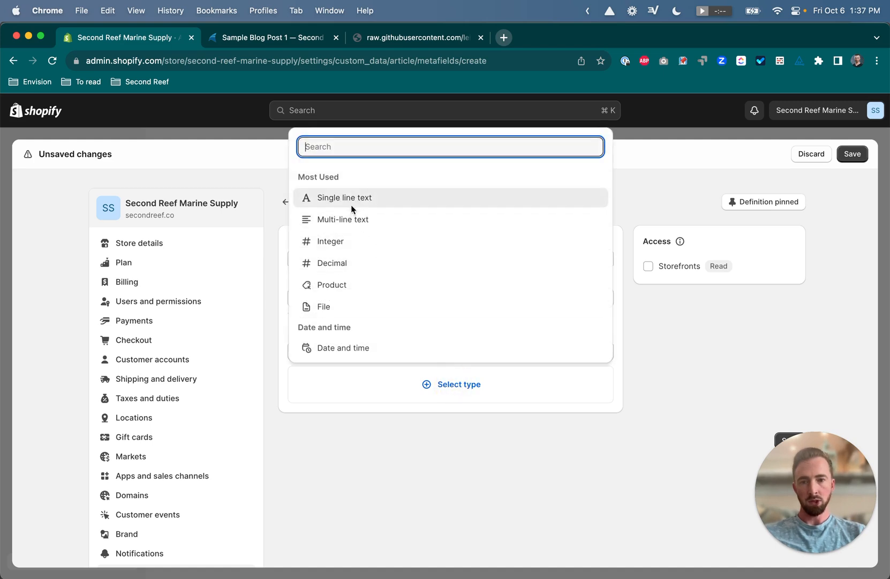
{"action": "left_click", "coordinate": [343, 197]}
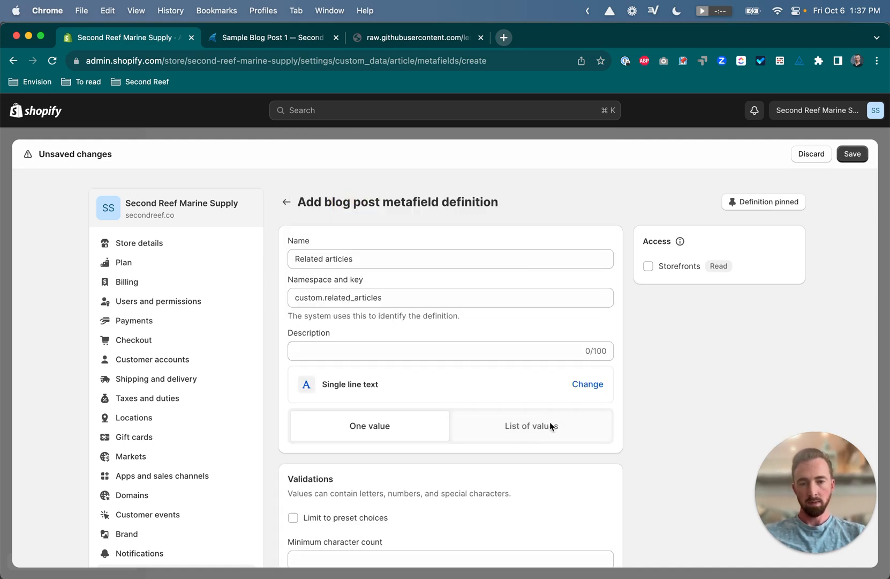
{"action": "left_click", "coordinate": [531, 425]}
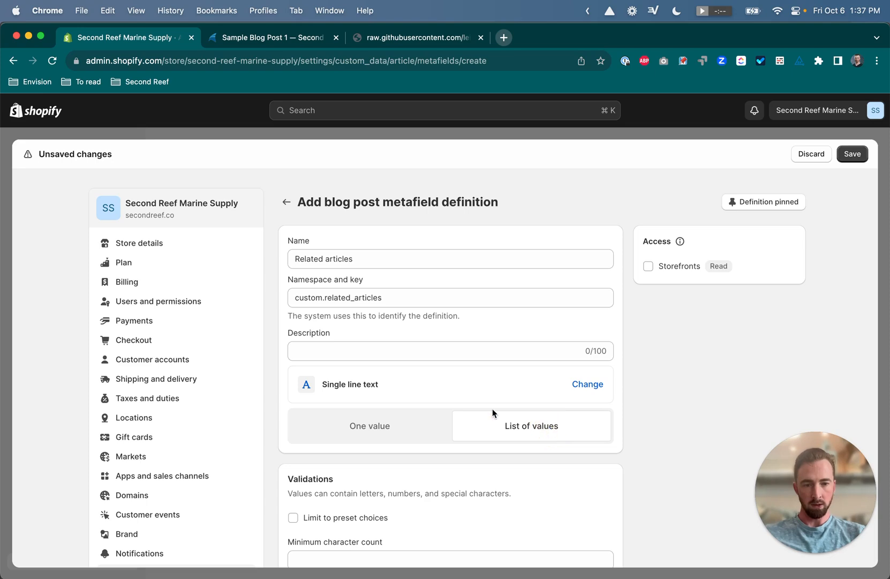
{"action": "scroll", "scroll_direction": "down", "scroll_amount": 3}
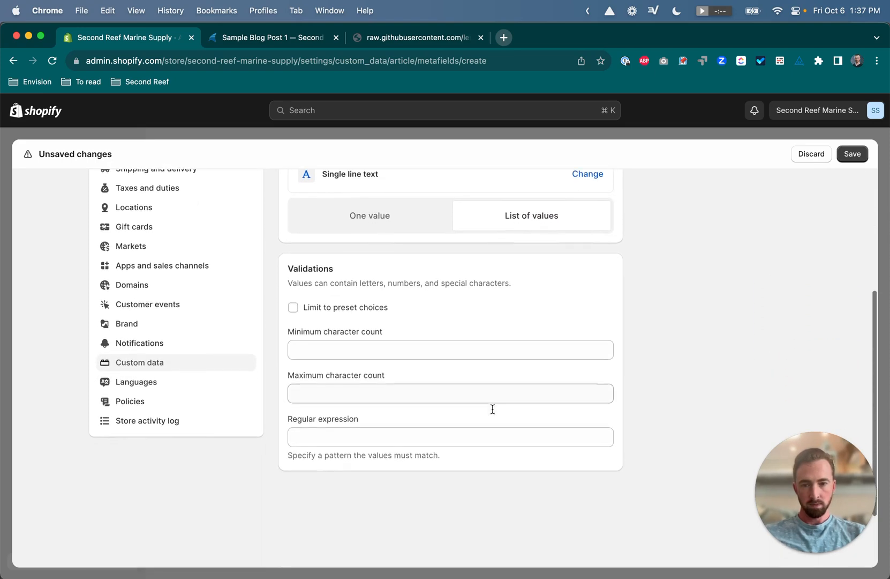
{"action": "scroll", "scroll_direction": "up", "scroll_amount": 3}
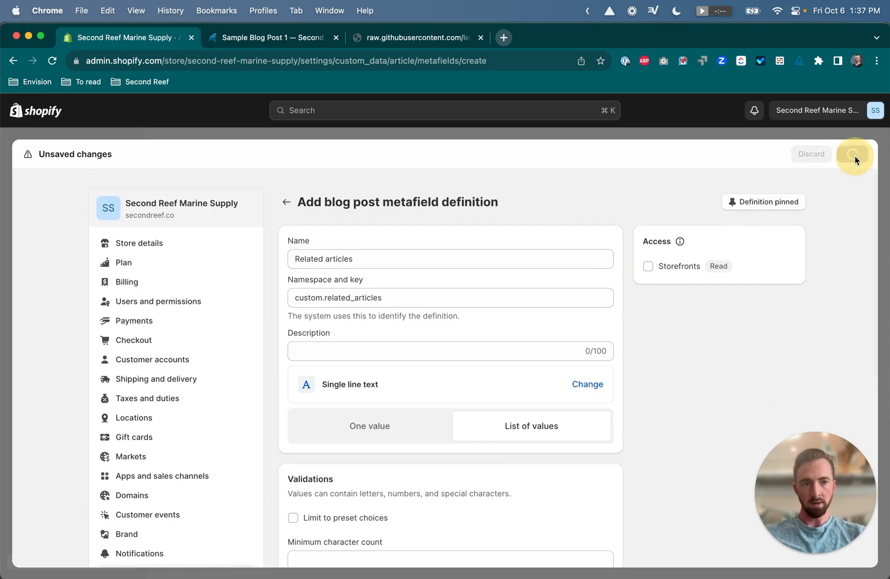
{"action": "left_click", "coordinate": [854, 154]}
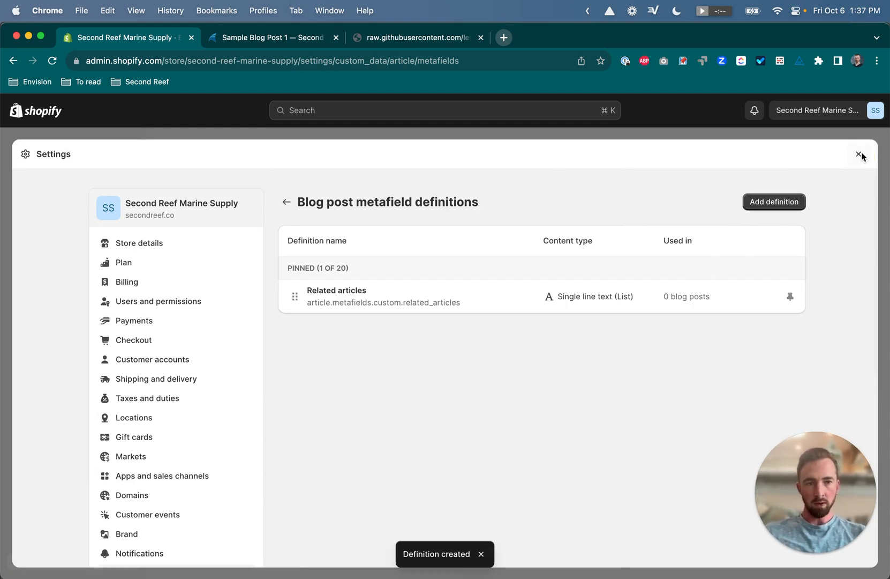
- Open Online Store > Blog posts listing Sample Blog Posts 1–4
{"action": "left_click", "coordinate": [861, 154]}
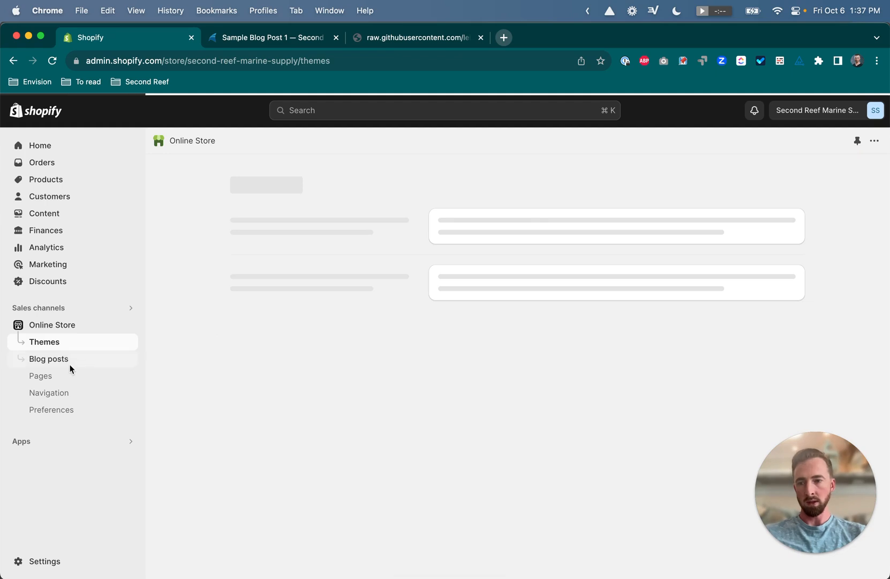
{"action": "left_click", "coordinate": [48, 358]}
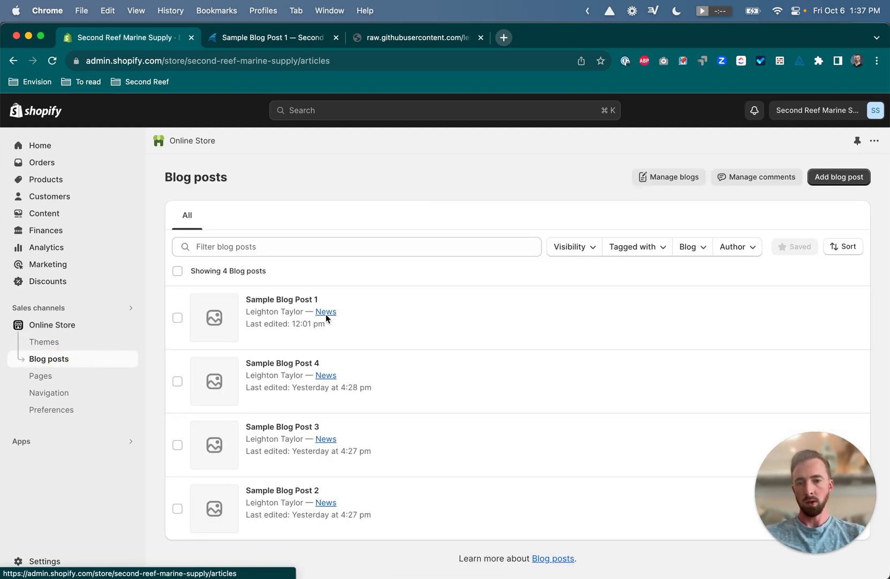
{"action": "mouse_move", "coordinate": [283, 312]}
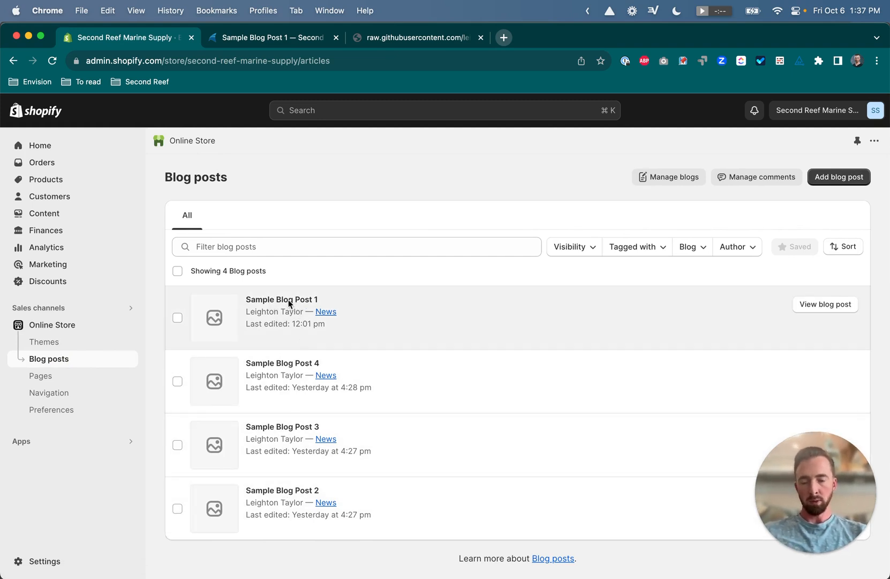
{"action": "mouse_move", "coordinate": [291, 366]}
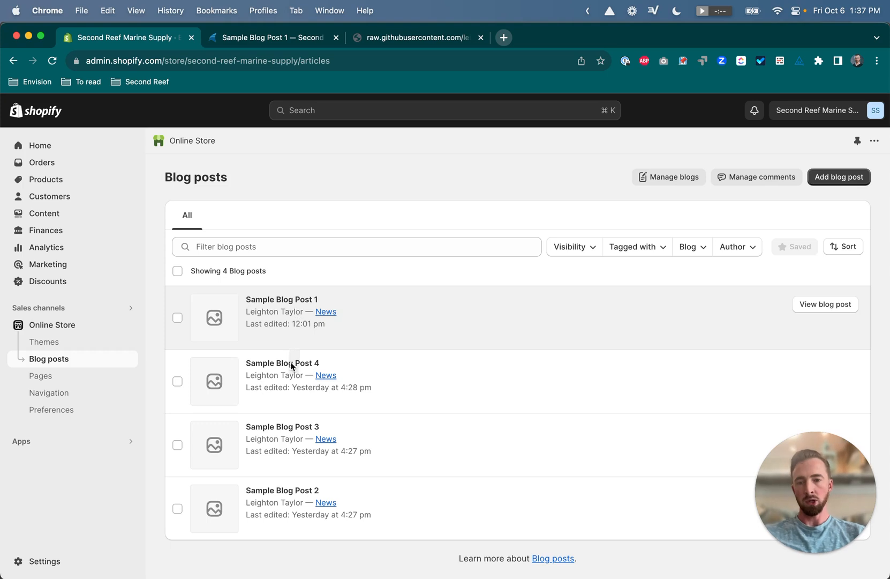
{"action": "mouse_move", "coordinate": [297, 380]}
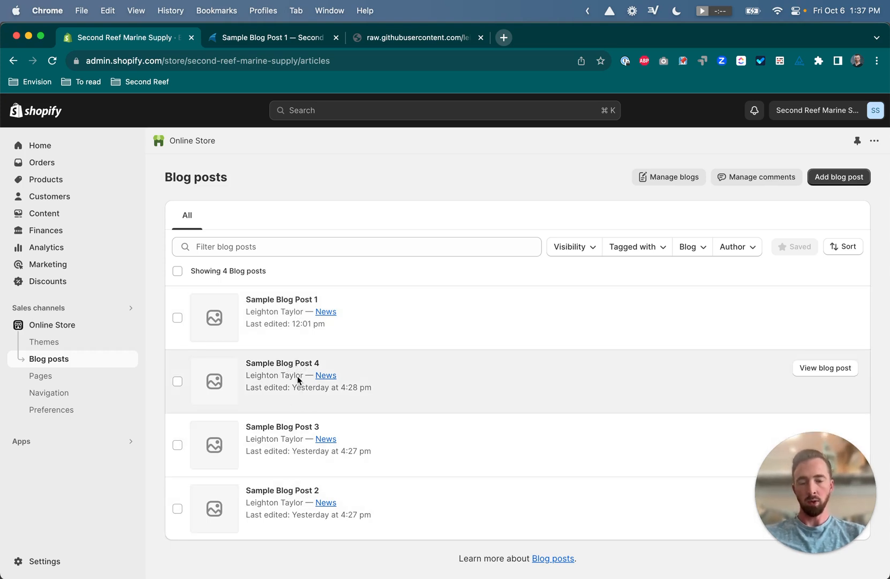
{"action": "mouse_move", "coordinate": [292, 62]}
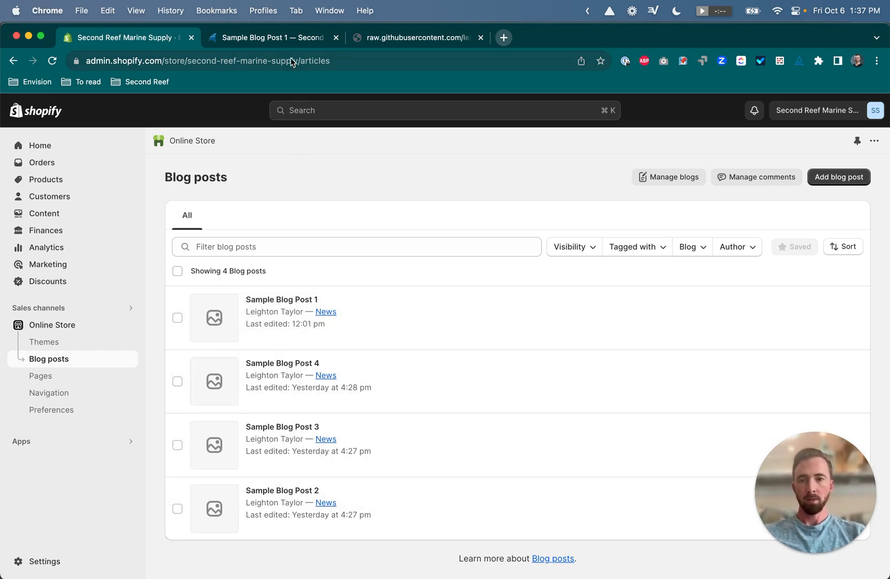
- On the storefront, follow Previous article to Sample Blog Post 2, then Next article back to post 1
{"action": "left_click", "coordinate": [273, 37]}
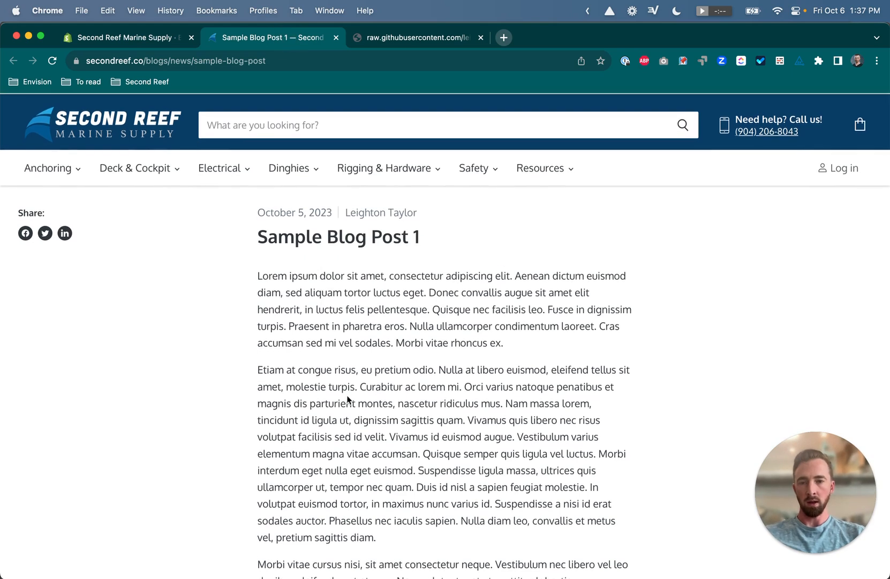
{"action": "scroll", "scroll_direction": "down", "scroll_amount": 3}
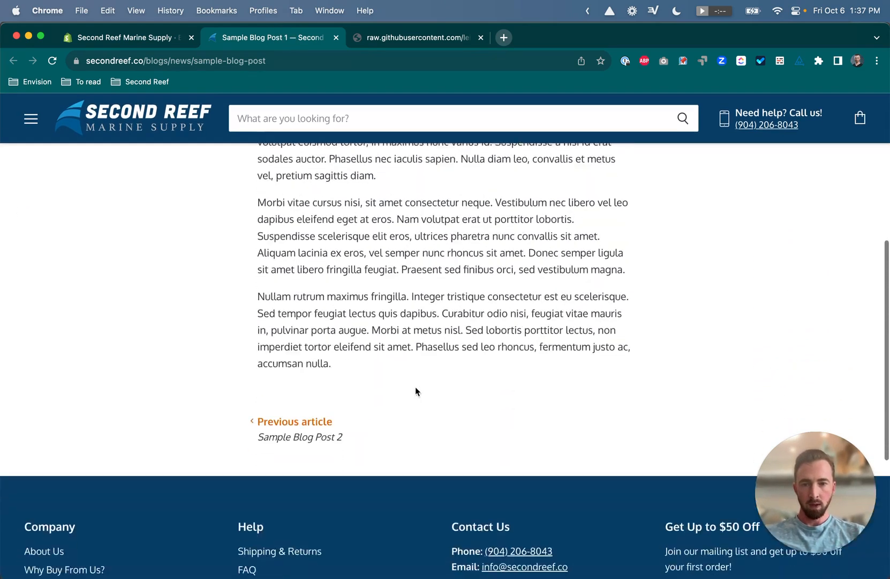
{"action": "scroll", "scroll_direction": "down", "scroll_amount": 3}
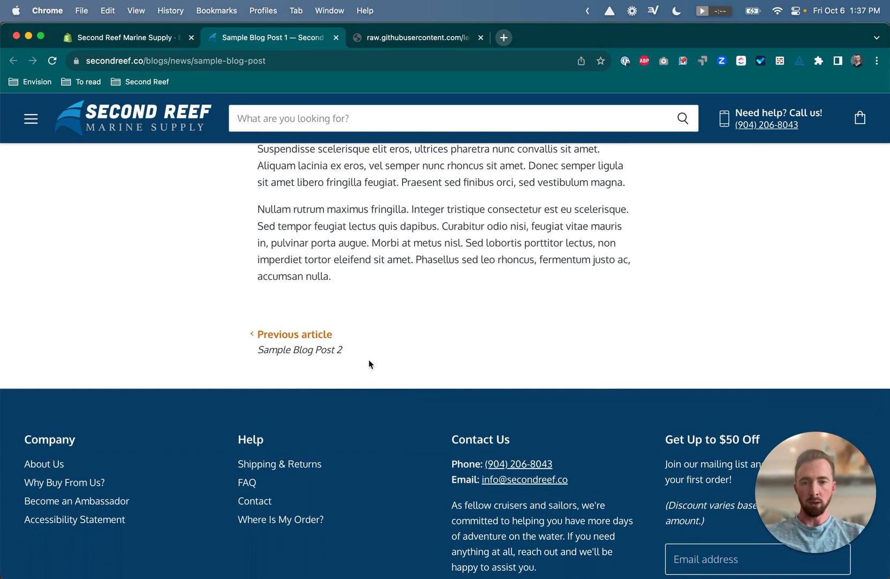
{"action": "scroll", "scroll_direction": "up", "scroll_amount": 3}
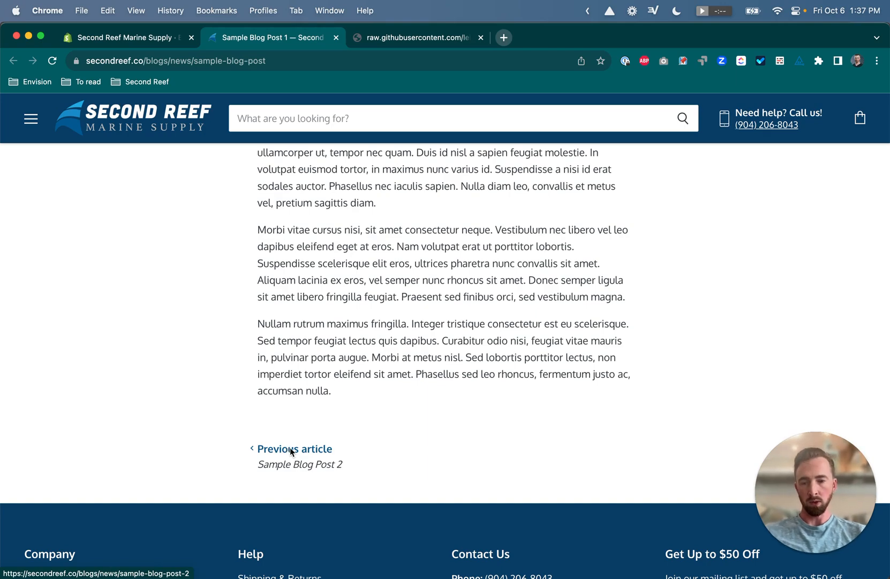
{"action": "left_click", "coordinate": [294, 448]}
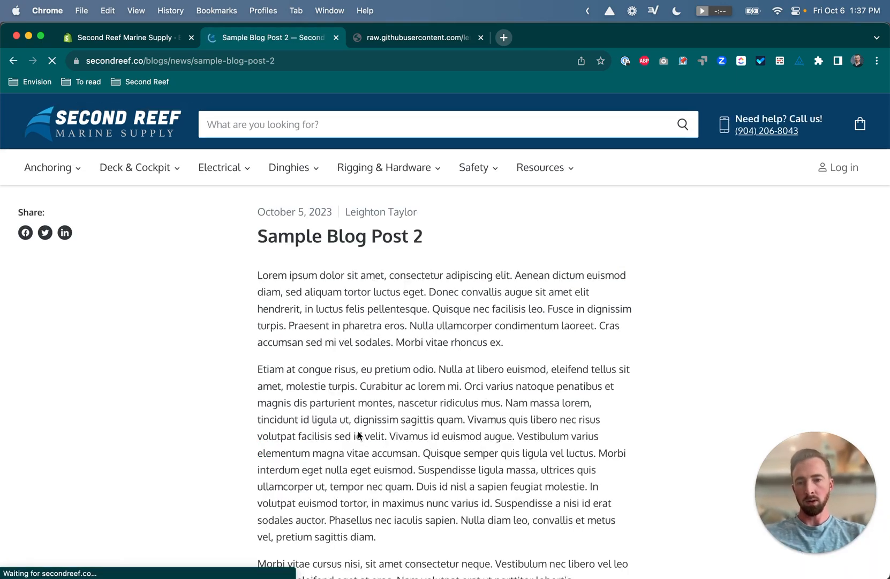
{"action": "scroll", "scroll_direction": "down", "scroll_amount": 3}
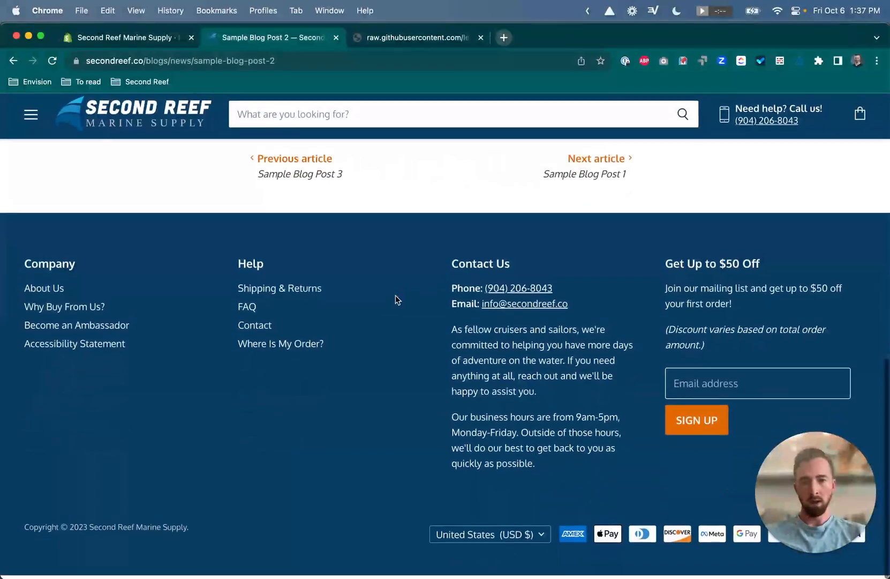
{"action": "scroll", "scroll_direction": "up", "scroll_amount": 3}
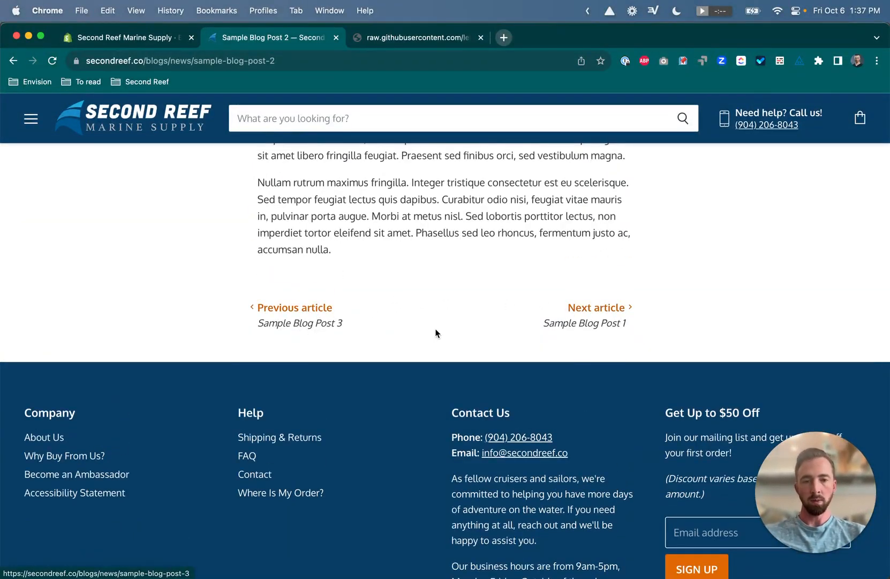
{"action": "scroll", "scroll_direction": "up", "scroll_amount": 3}
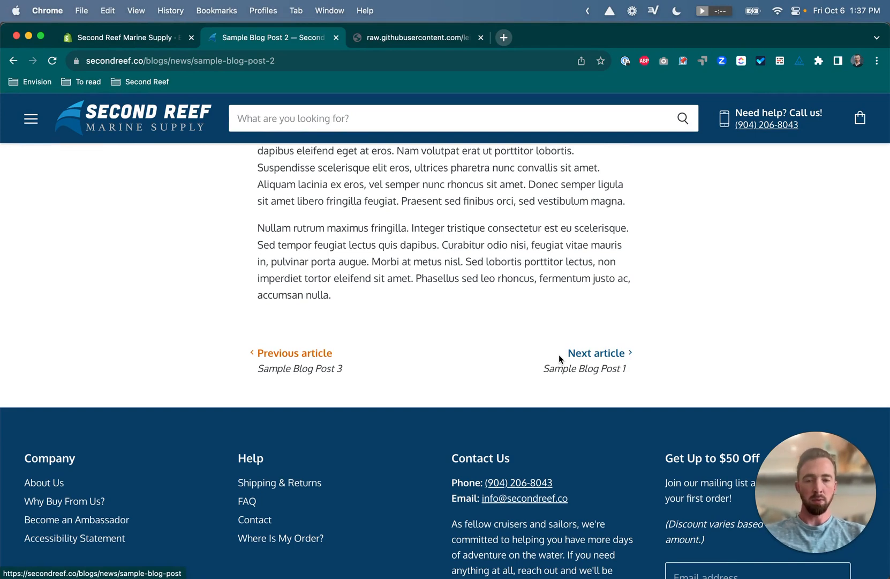
{"action": "mouse_move", "coordinate": [575, 357]}
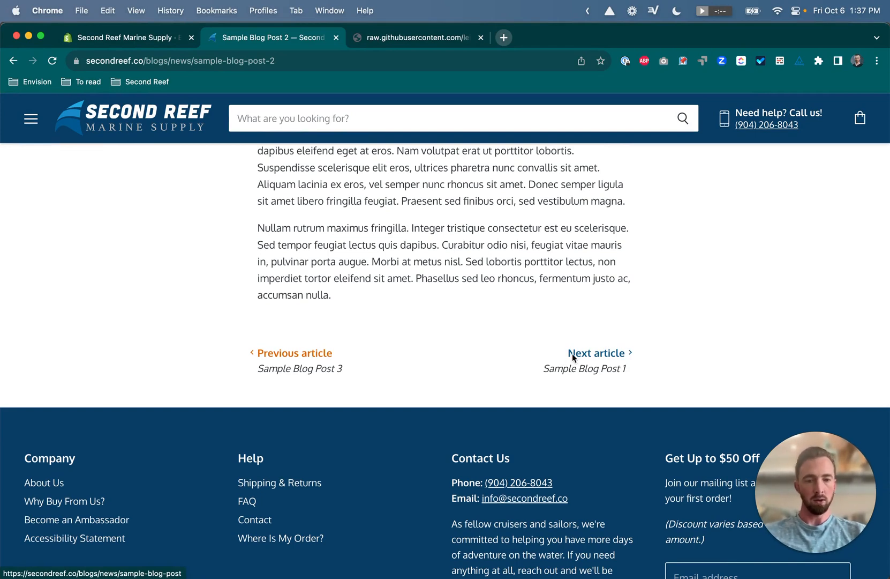
{"action": "left_click", "coordinate": [596, 352]}
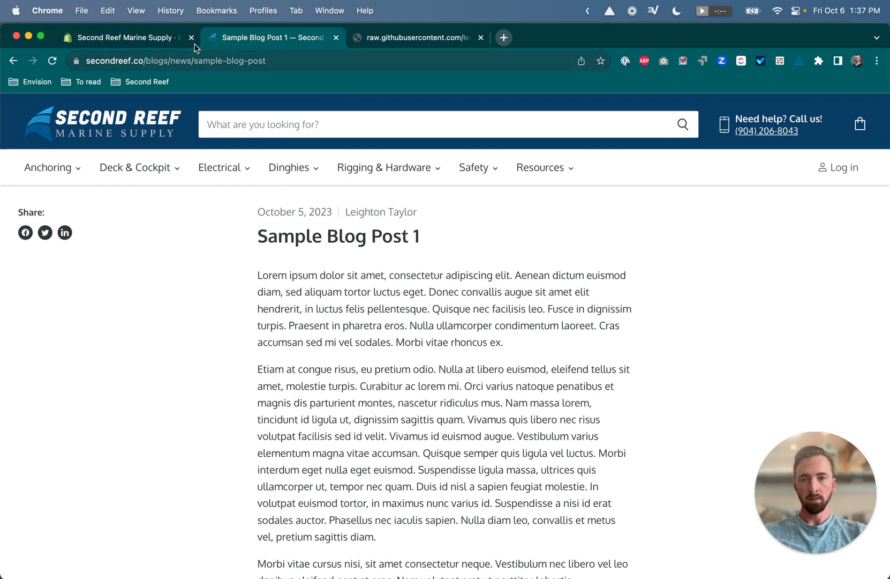
- Open Sample Blog Post 1 in the admin and show all its metafields
{"action": "left_click", "coordinate": [124, 37]}
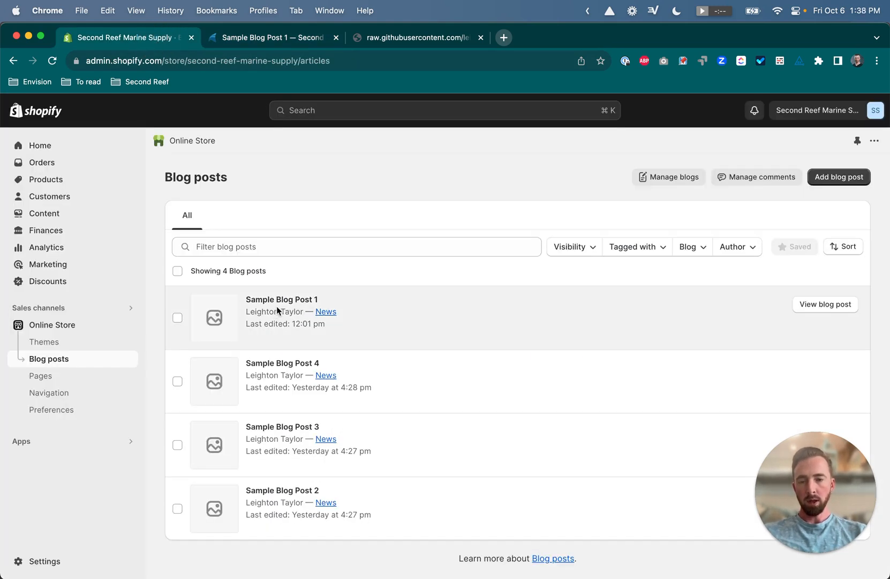
{"action": "left_click", "coordinate": [281, 300]}
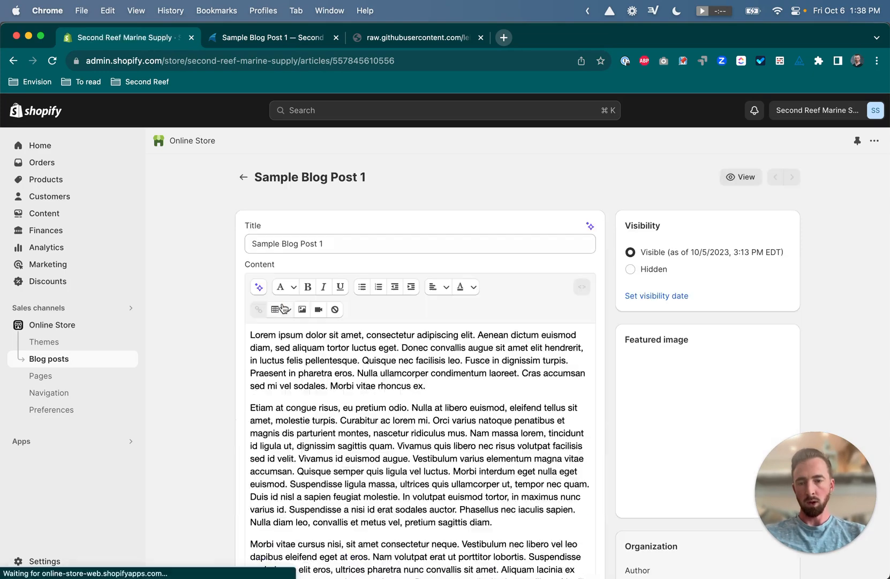
{"action": "scroll", "scroll_direction": "down", "scroll_amount": 3}
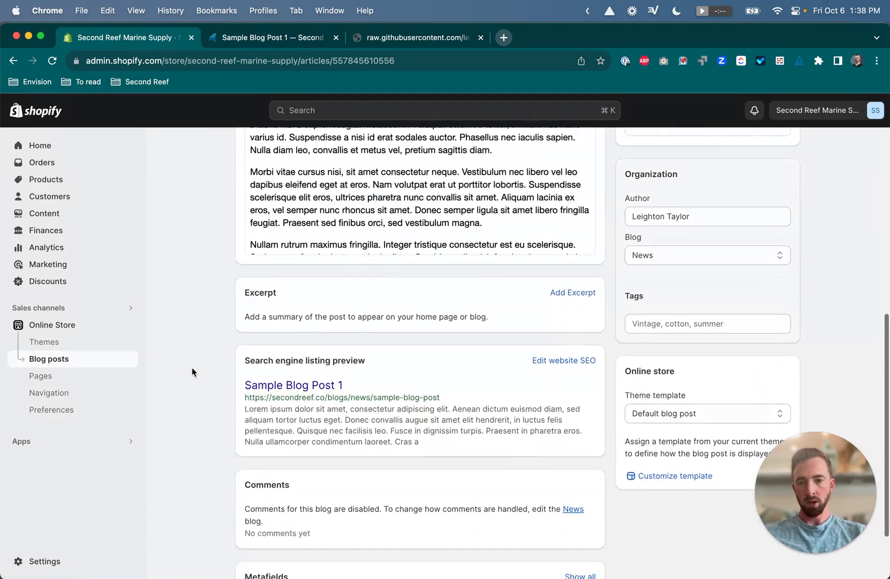
{"action": "scroll", "scroll_direction": "down", "scroll_amount": 3}
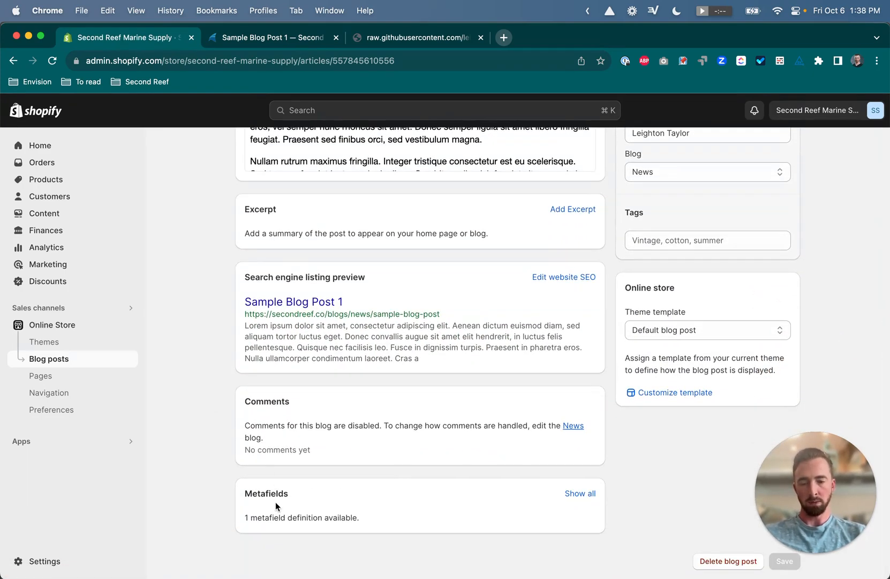
{"action": "left_click", "coordinate": [579, 493]}
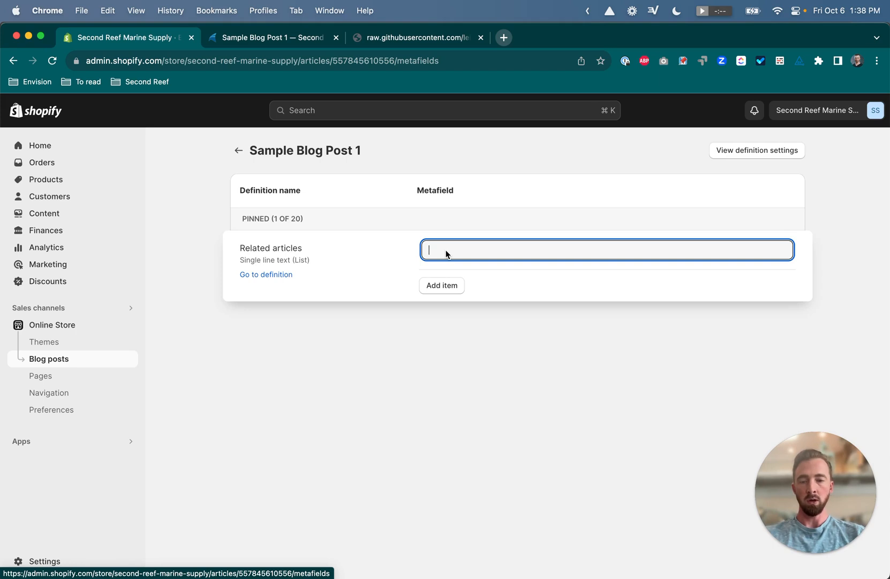
{"action": "mouse_move", "coordinate": [382, 222]}
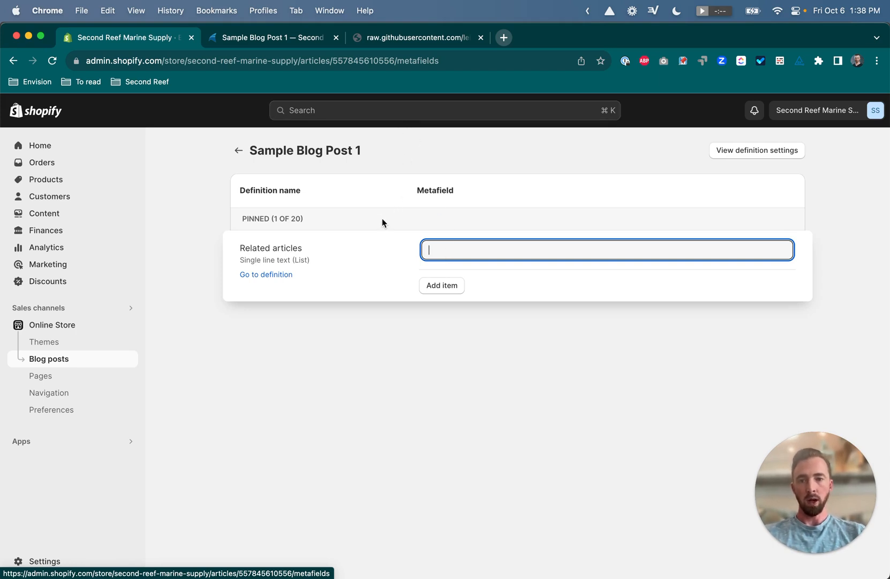
{"action": "mouse_move", "coordinate": [387, 249]}
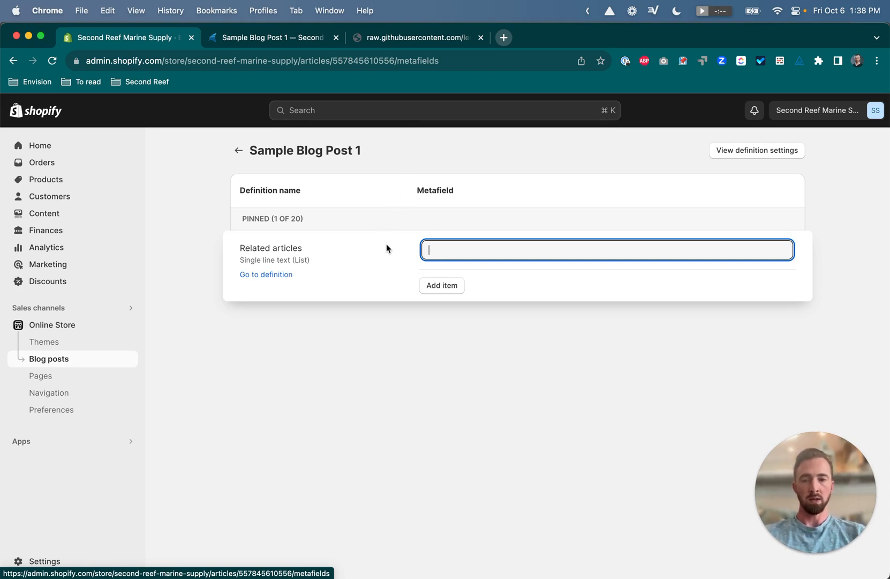
- Get the sample-blog-post-2 handle from the storefront and enter it in Related articles
{"action": "left_click", "coordinate": [267, 37]}
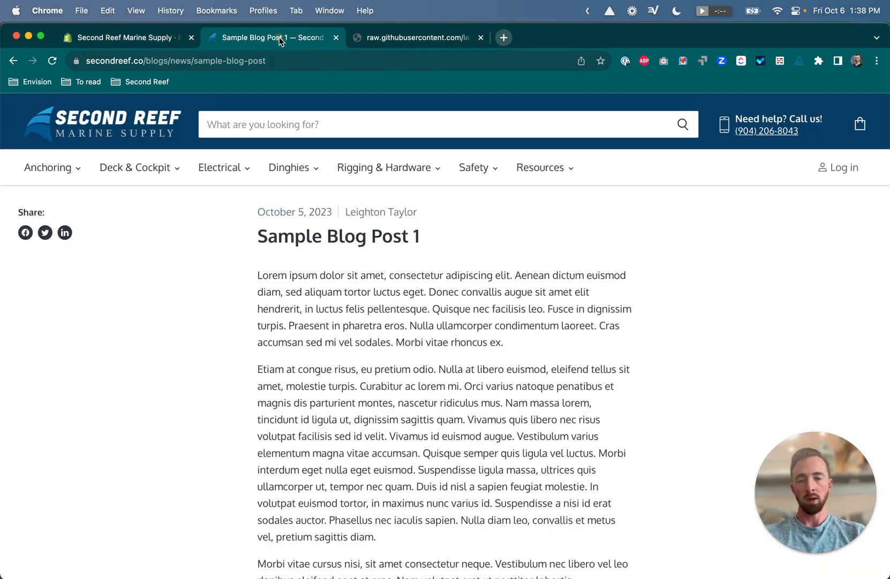
{"action": "scroll", "scroll_direction": "down", "scroll_amount": 3}
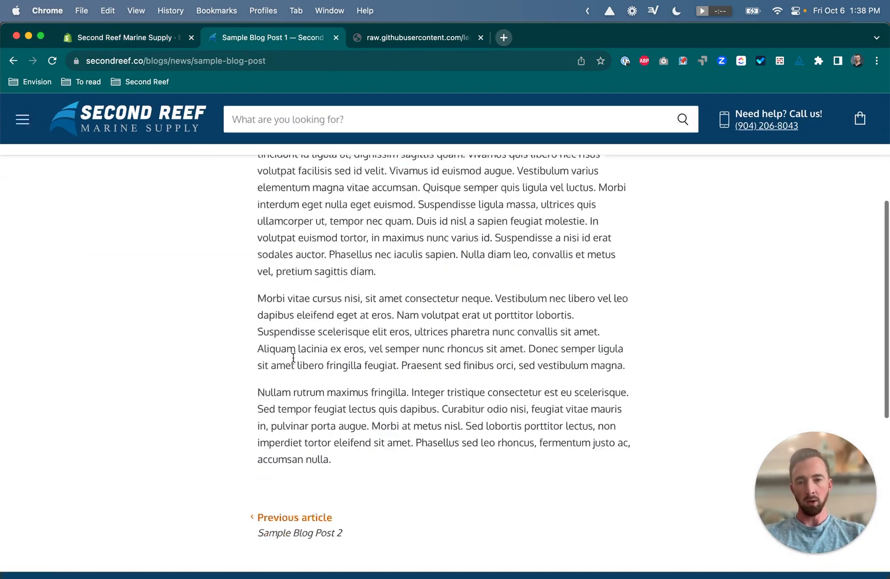
{"action": "scroll", "scroll_direction": "down", "scroll_amount": 3}
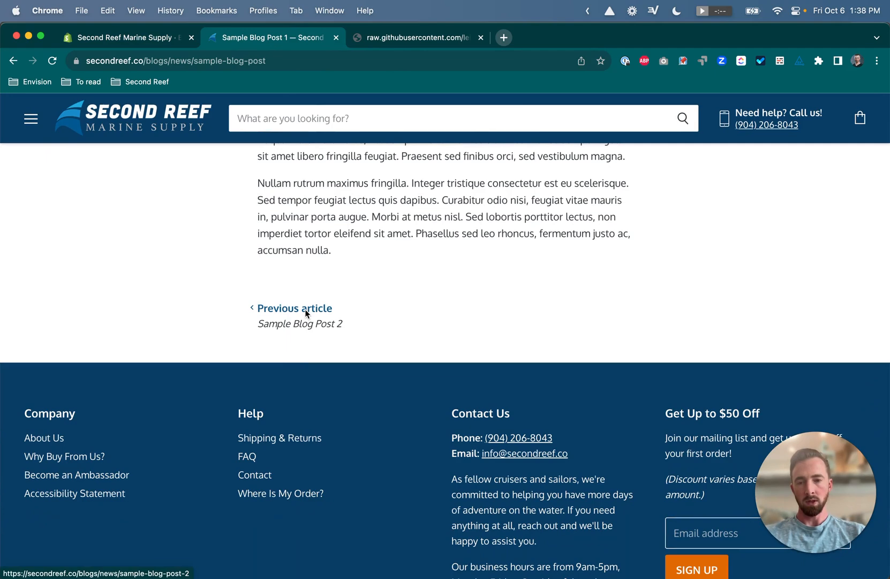
{"action": "middle_click", "coordinate": [294, 308]}
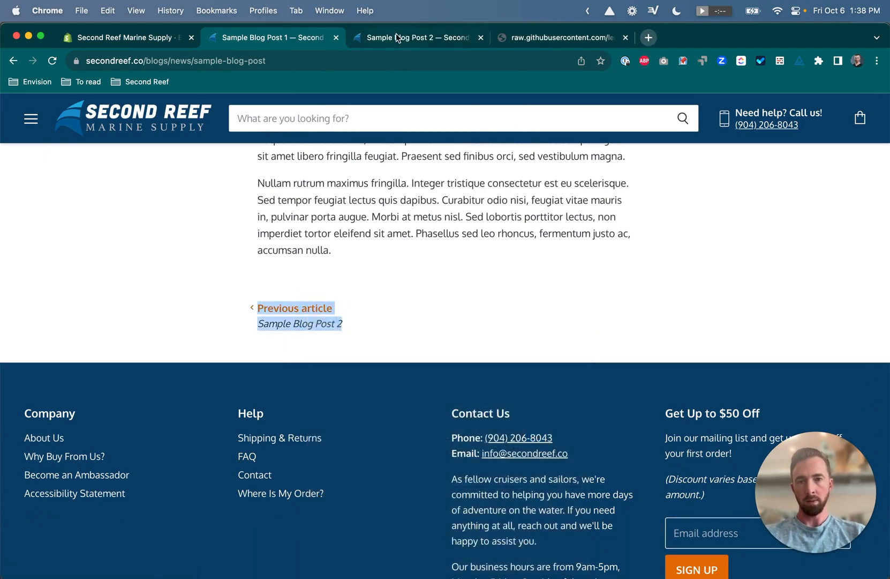
{"action": "left_click", "coordinate": [295, 307]}
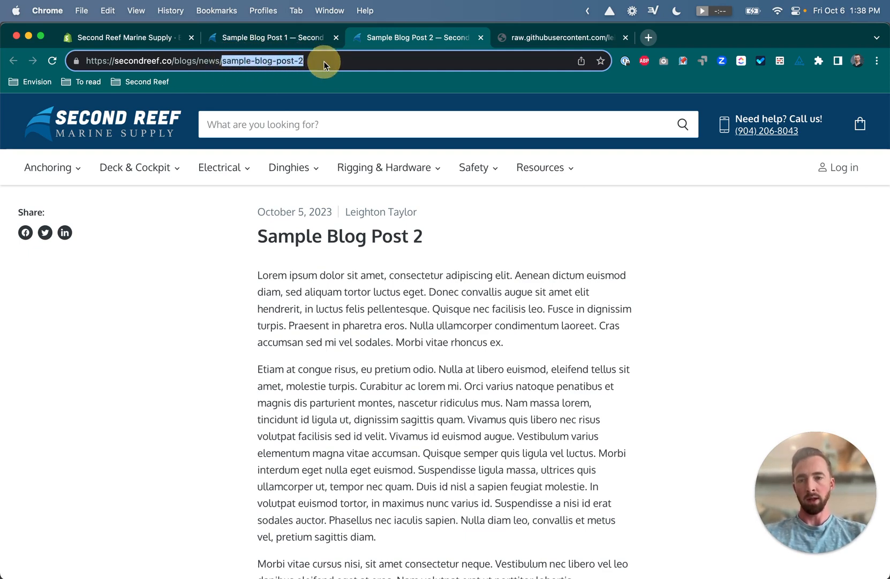
{"action": "mouse_move", "coordinate": [272, 60]}
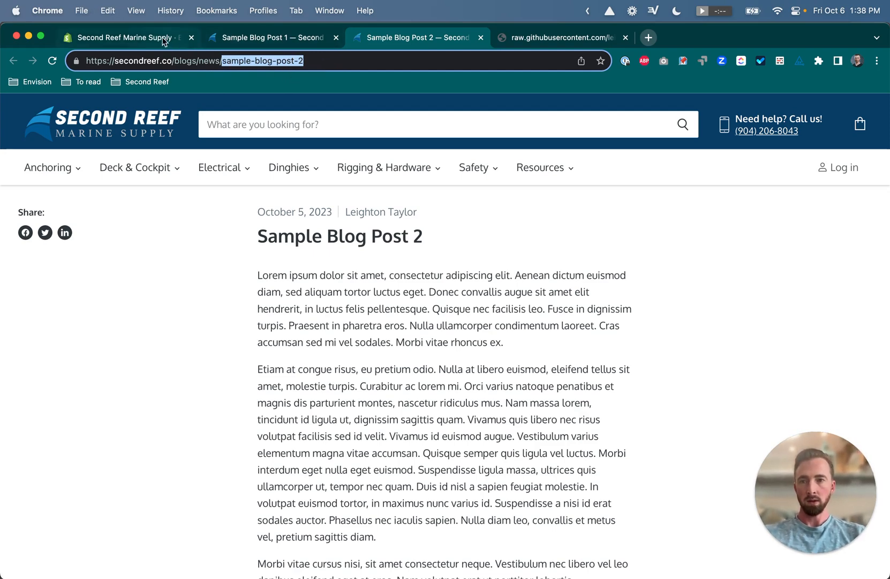
{"action": "left_click", "coordinate": [126, 38]}
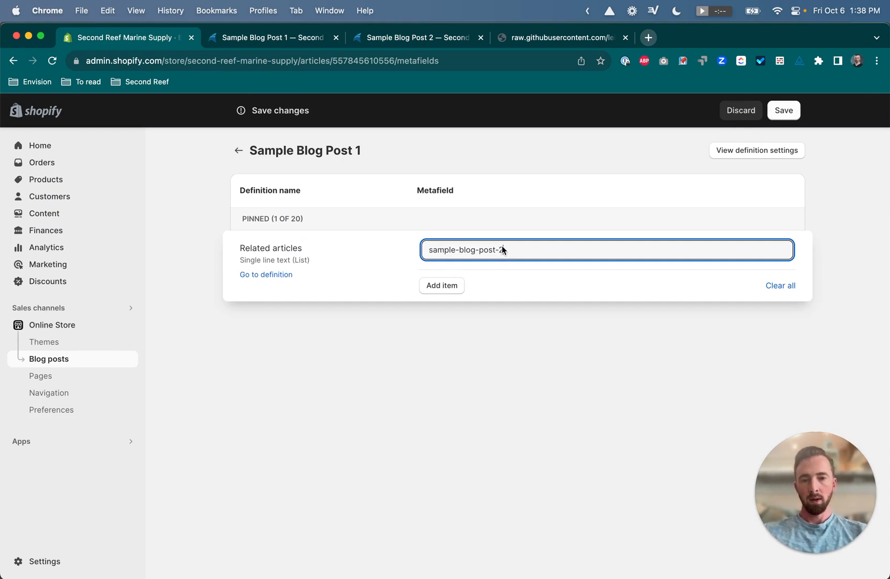
- Add two related-article fields with the sample-blog-post-3 and sample-blog-post-4 handles, and save
{"action": "left_click", "coordinate": [442, 285]}
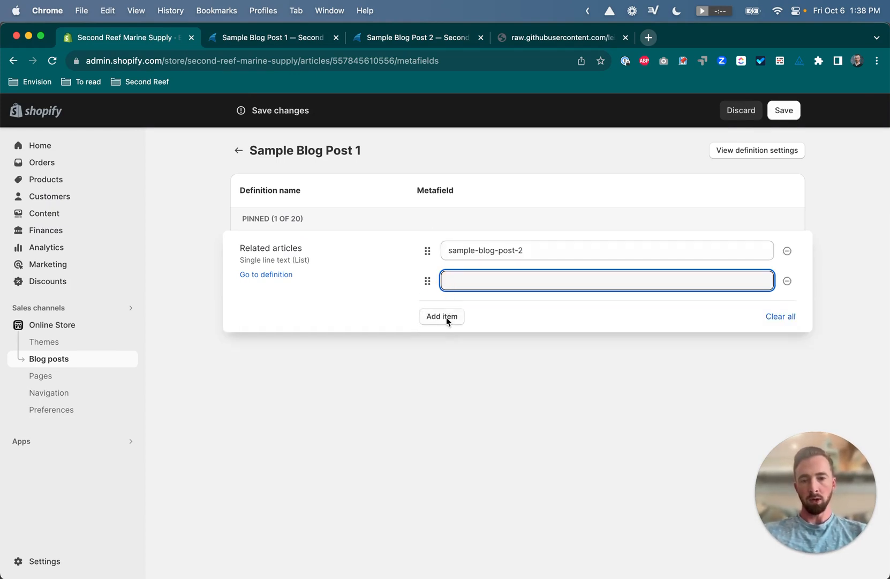
{"action": "left_click", "coordinate": [442, 316]}
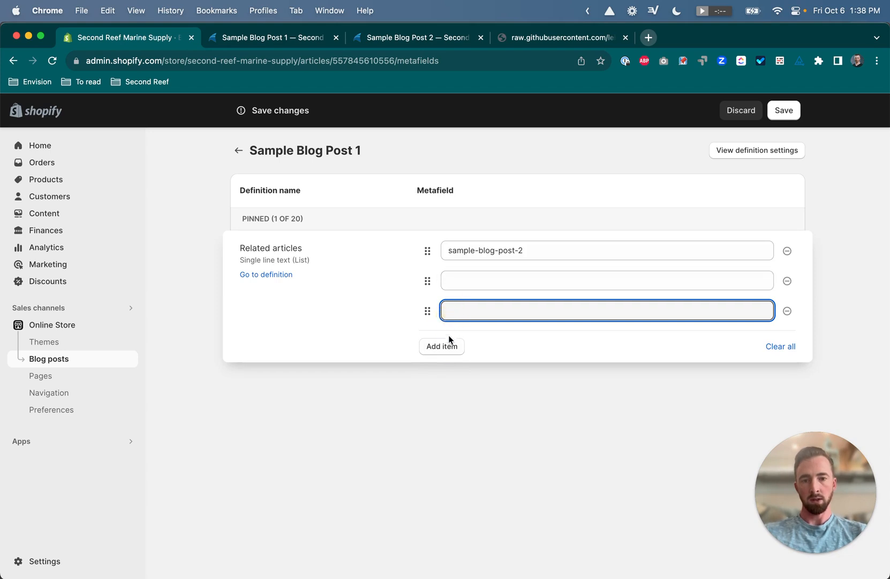
{"action": "mouse_move", "coordinate": [477, 303]}
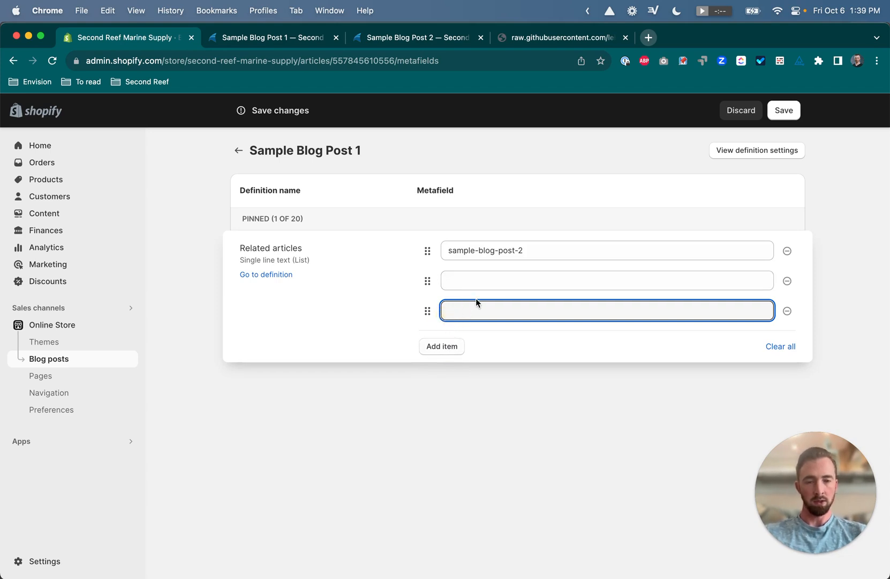
{"action": "mouse_move", "coordinate": [430, 59]}
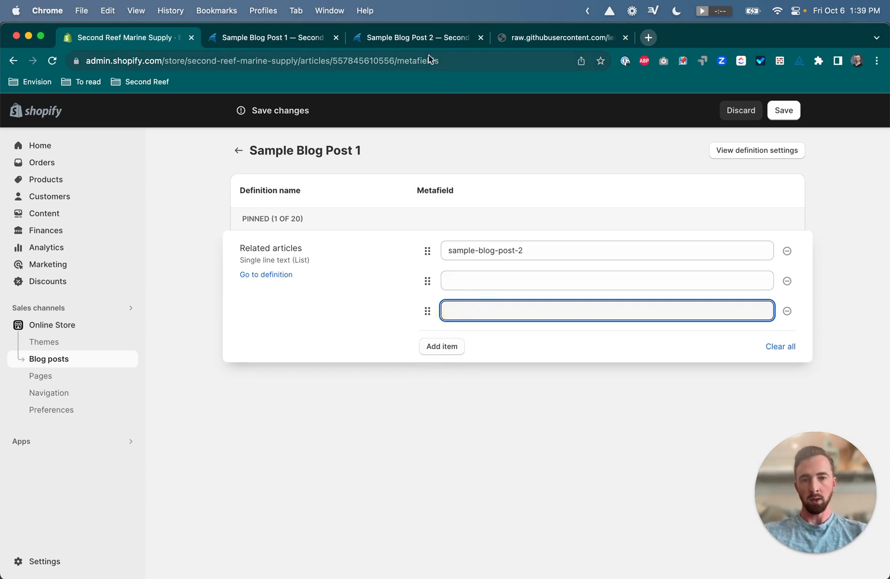
{"action": "left_click", "coordinate": [417, 38]}
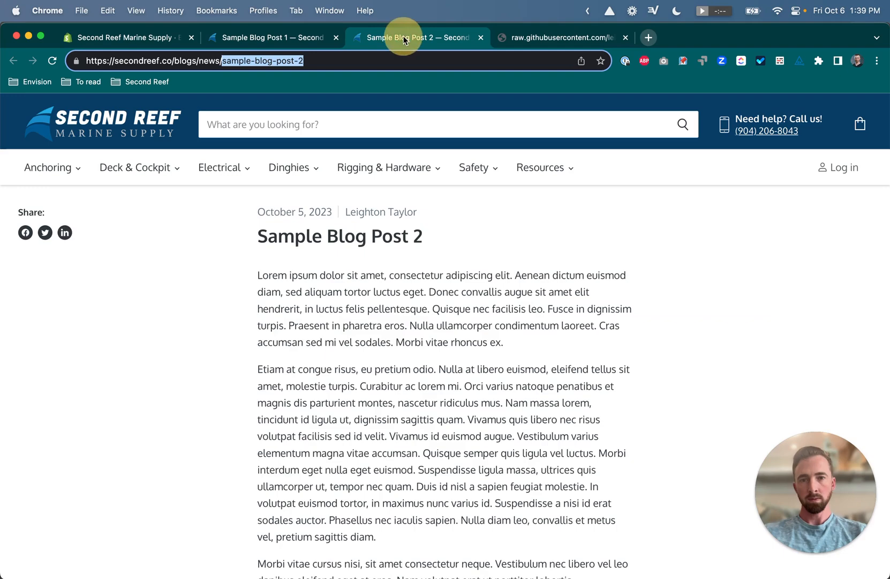
{"action": "scroll", "scroll_direction": "down", "scroll_amount": 3}
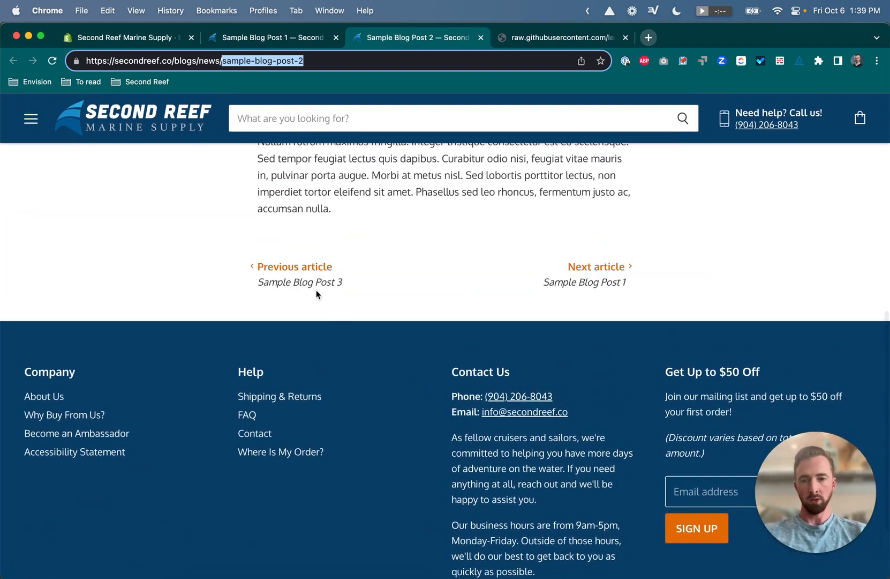
{"action": "left_click", "coordinate": [294, 267]}
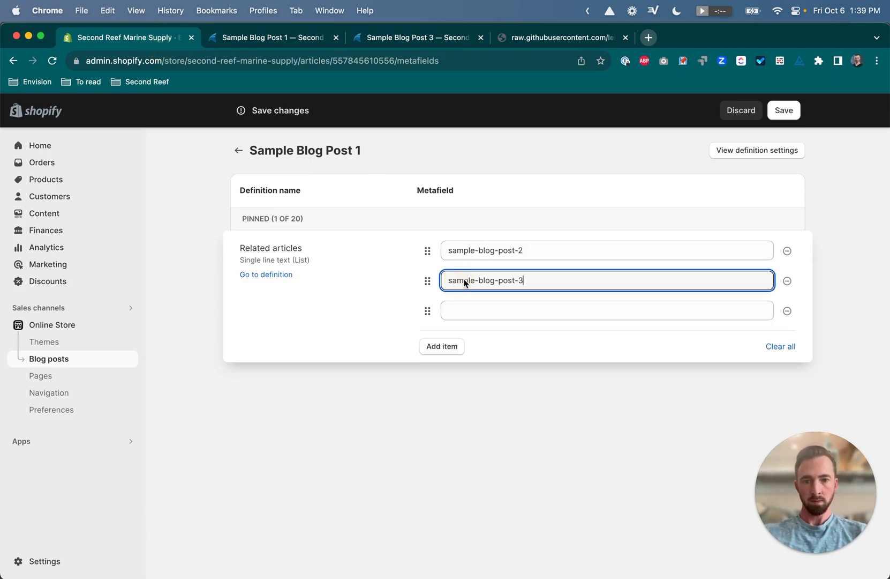
{"action": "left_click", "coordinate": [418, 37]}
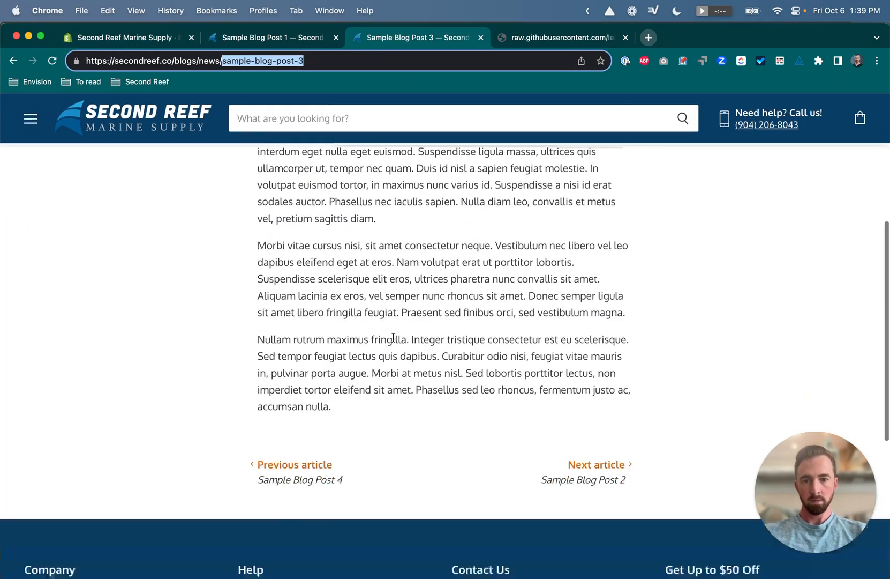
{"action": "left_click", "coordinate": [294, 471]}
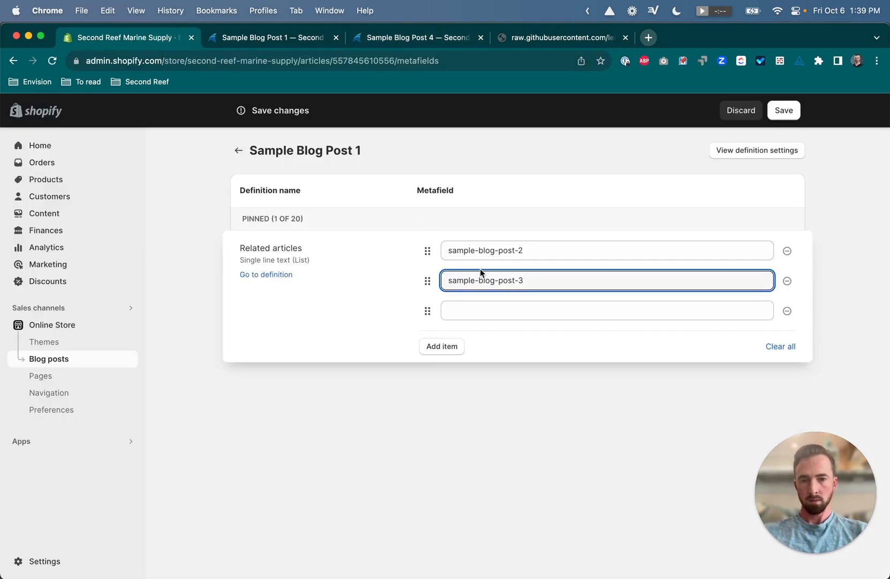
{"action": "type", "text": "sample-blog-post-4"}
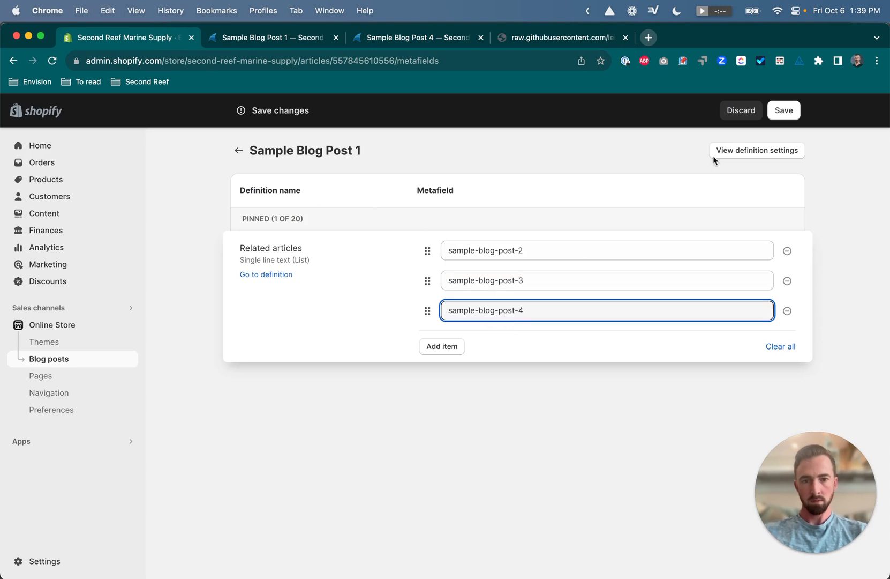
{"action": "left_click", "coordinate": [784, 111]}
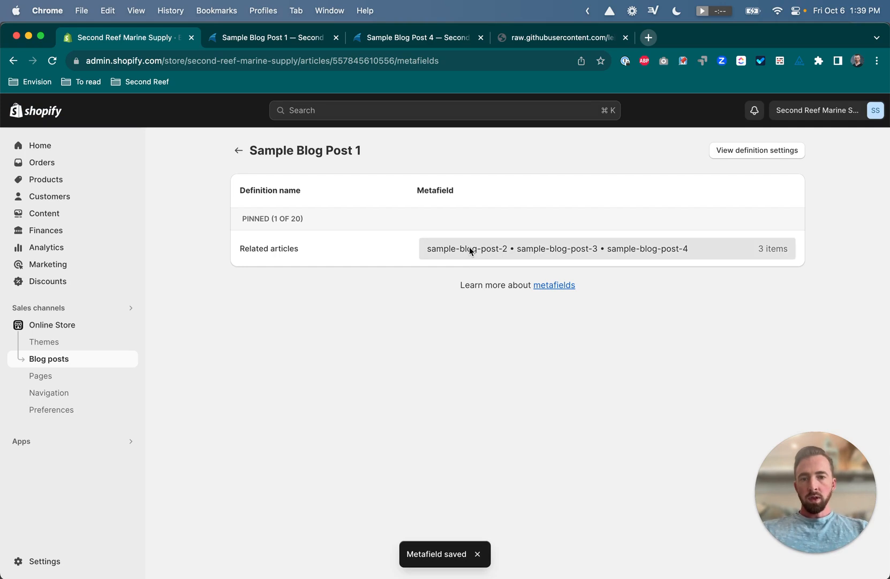
{"action": "mouse_move", "coordinate": [407, 259]}
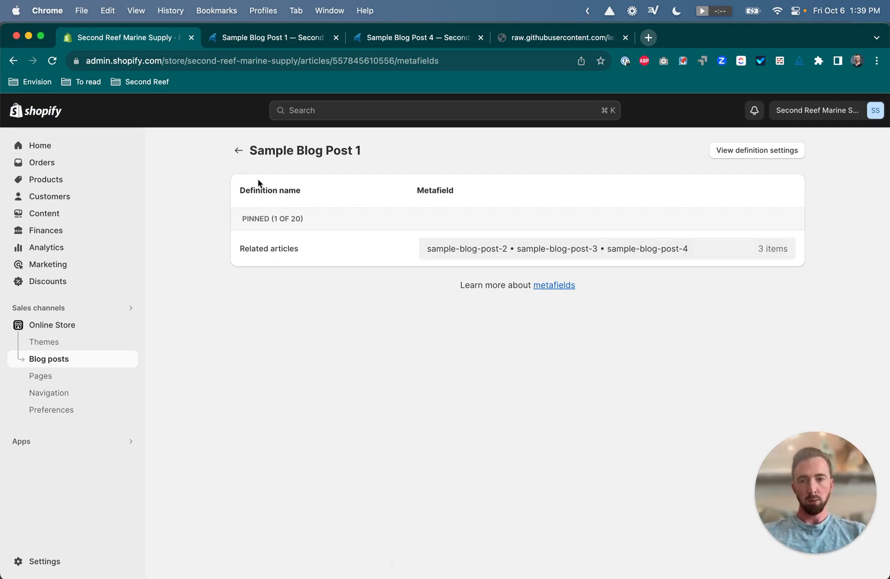
- Navigate back to the Blog posts list and reopen Sample Blog Post 1's editor
{"action": "left_click", "coordinate": [238, 150]}
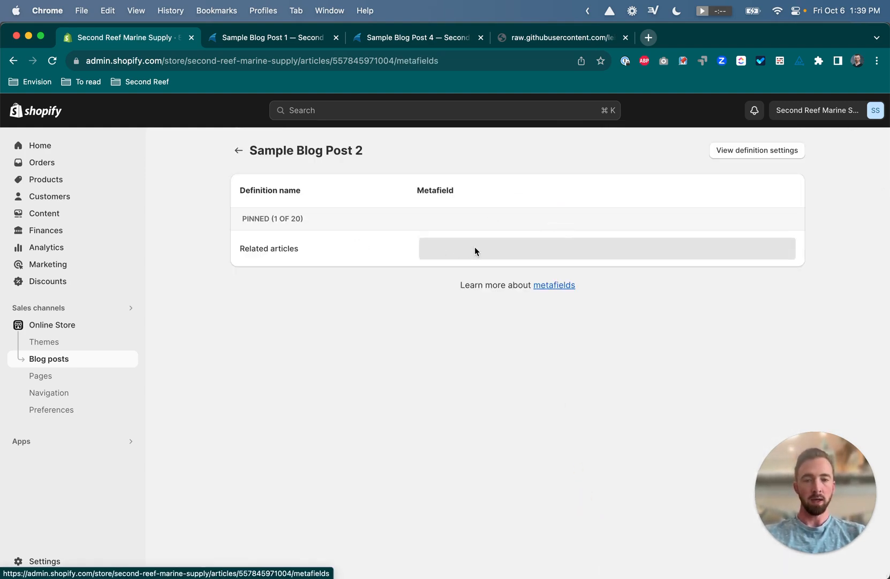
{"action": "mouse_move", "coordinate": [256, 157]}
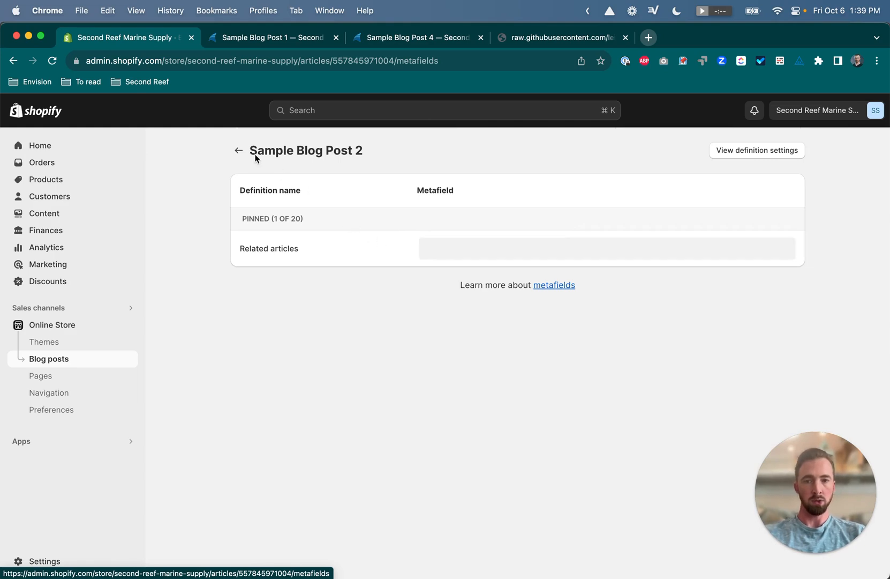
{"action": "left_click", "coordinate": [238, 150]}
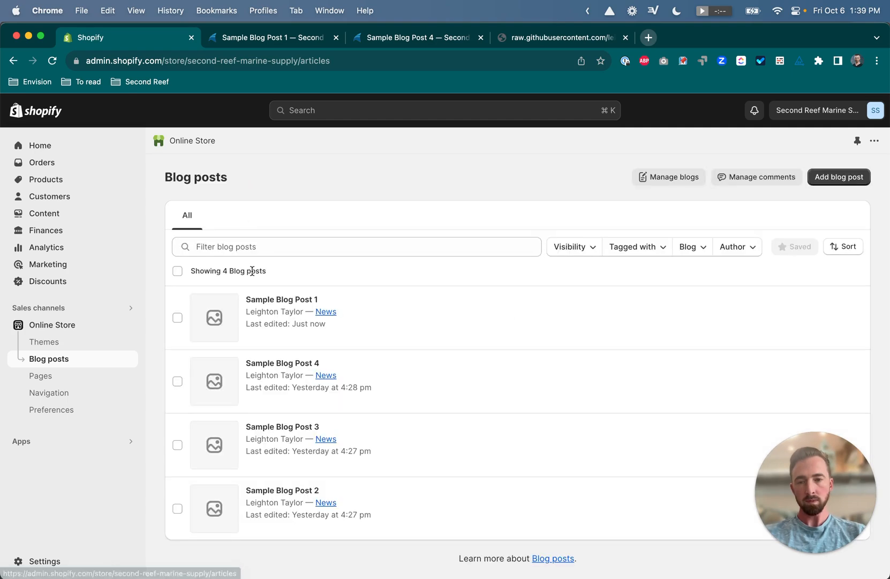
{"action": "left_click", "coordinate": [281, 300]}
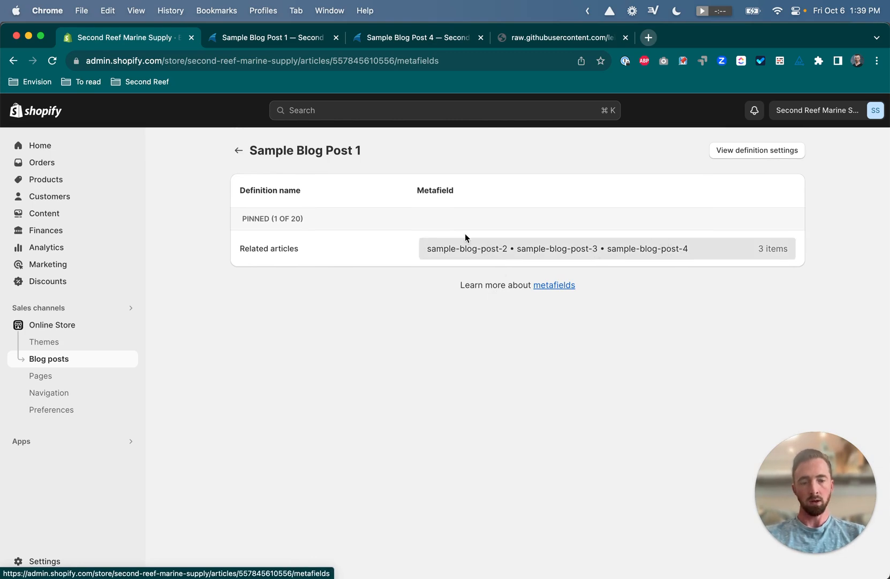
{"action": "left_click", "coordinate": [239, 150]}
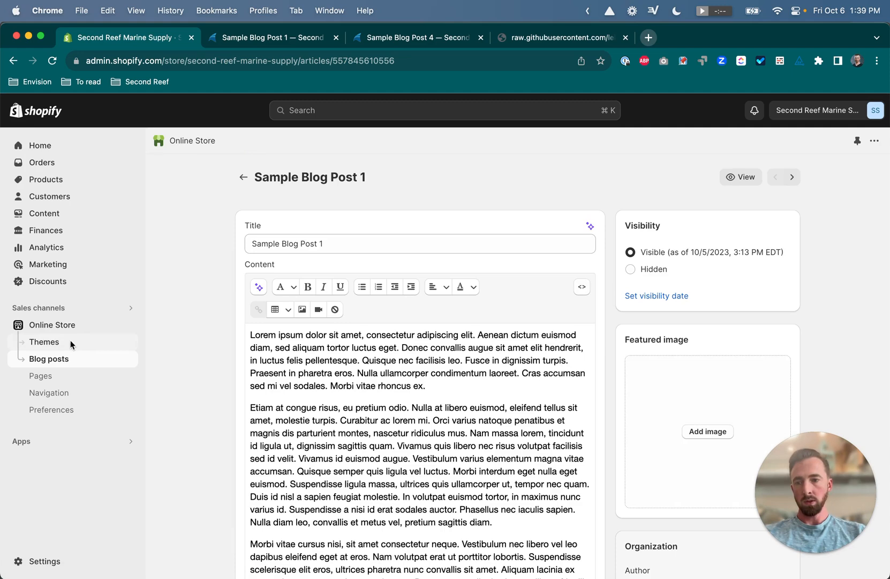
- Customize the Superstore-v5.0.0 theme and open the page template selector for Blog posts
{"action": "left_click", "coordinate": [44, 342]}
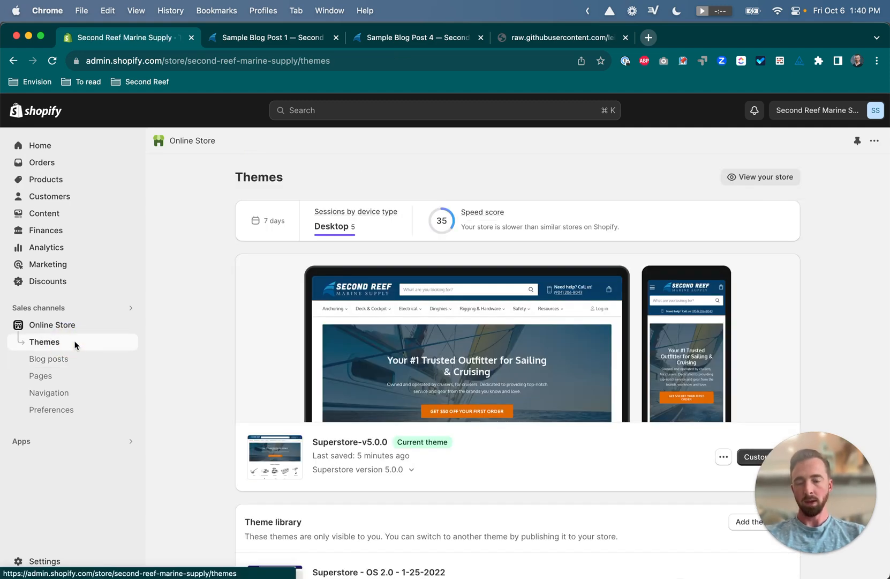
{"action": "mouse_move", "coordinate": [294, 371]}
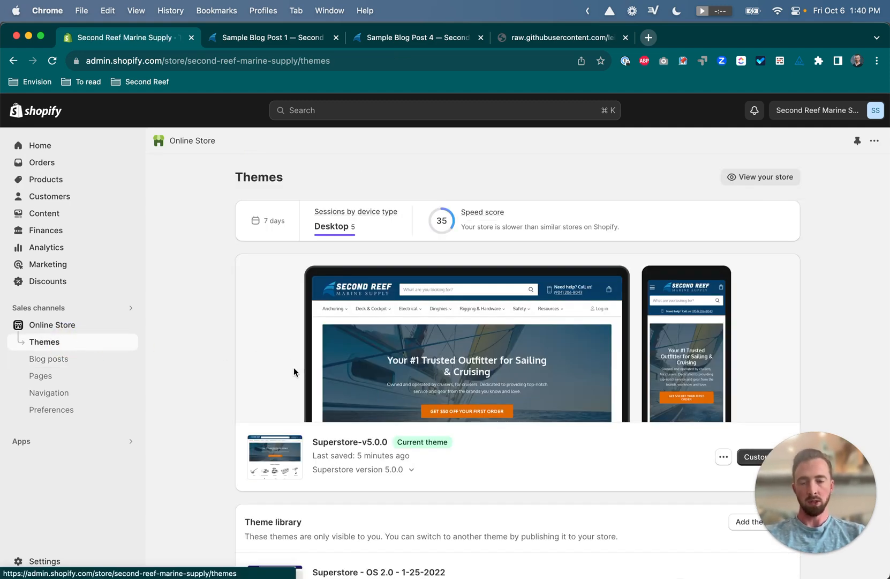
{"action": "mouse_move", "coordinate": [248, 364]}
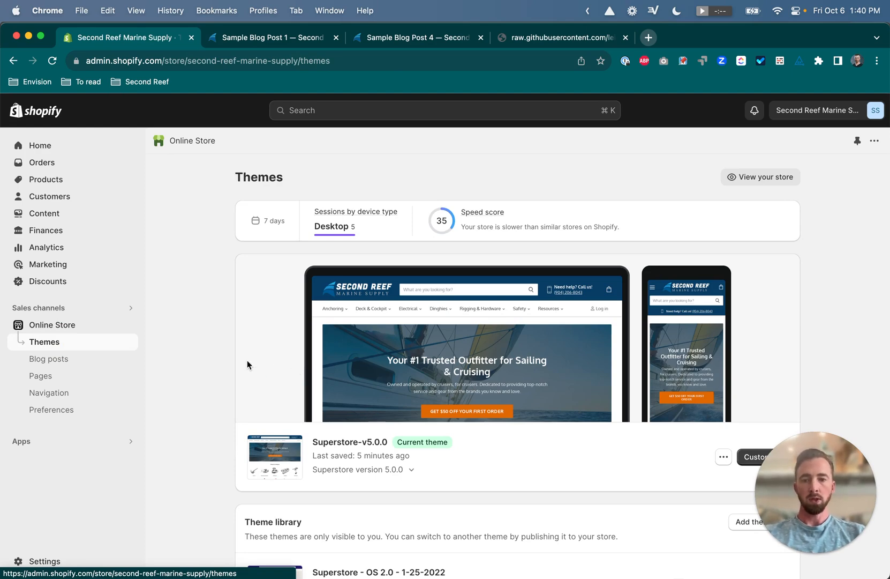
{"action": "scroll", "scroll_direction": "down", "scroll_amount": 3}
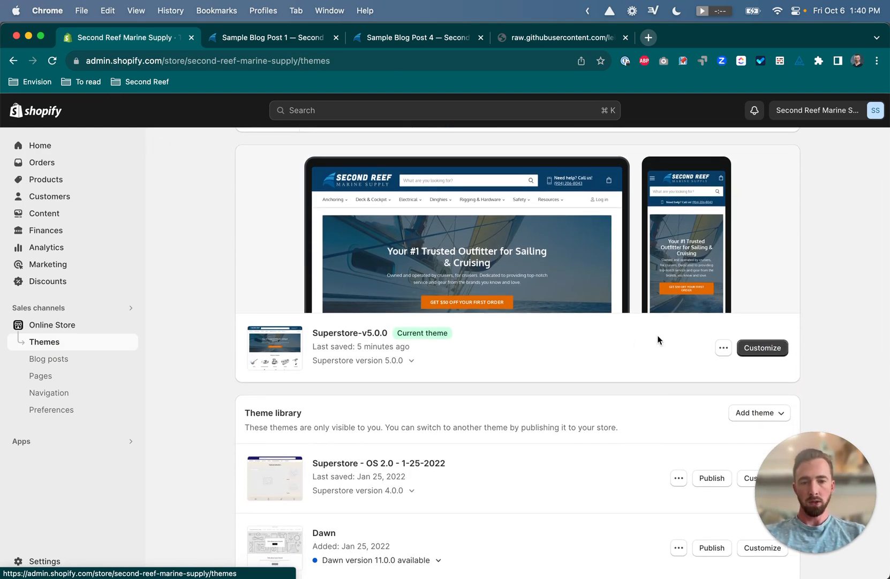
{"action": "left_click", "coordinate": [762, 348]}
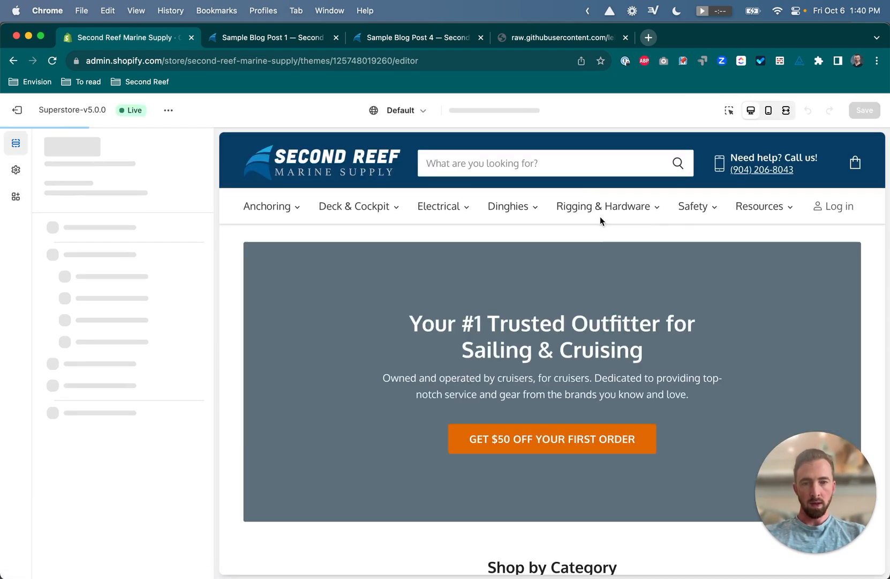
{"action": "left_click", "coordinate": [493, 110]}
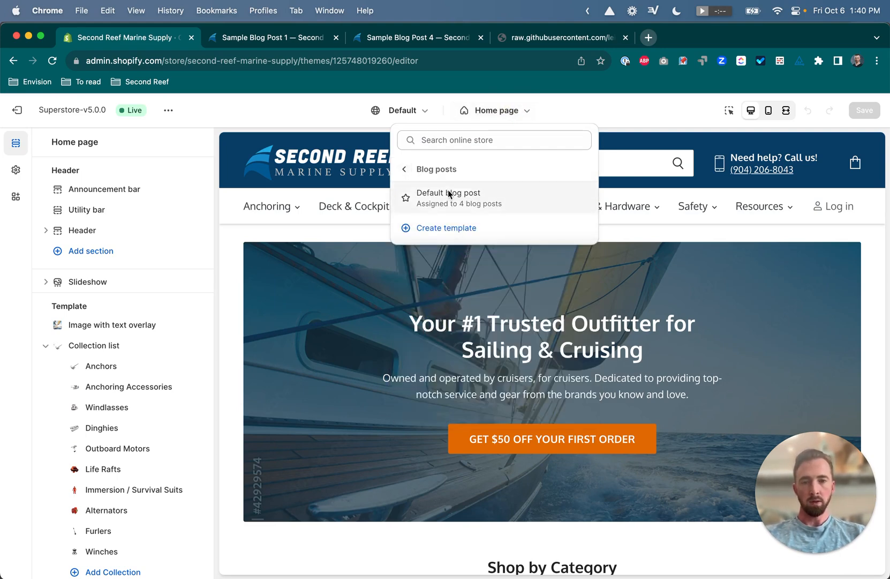
- Edit the Default blog post template and add a Related articles section
{"action": "left_click", "coordinate": [448, 193]}
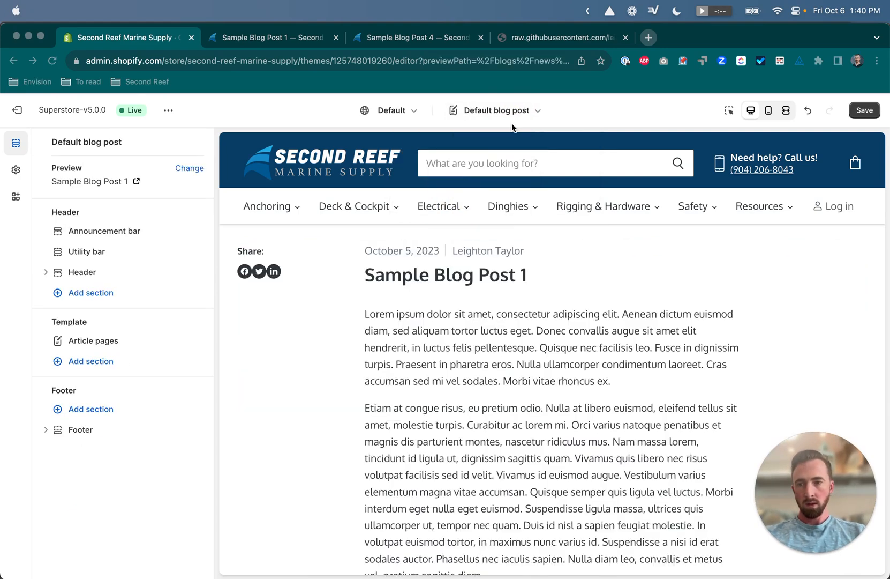
{"action": "mouse_move", "coordinate": [94, 363]}
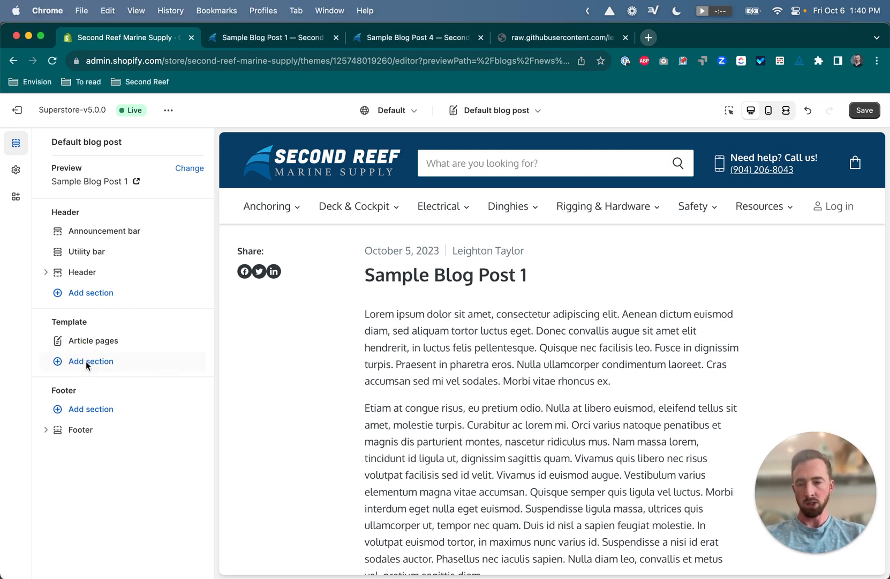
{"action": "left_click", "coordinate": [90, 361]}
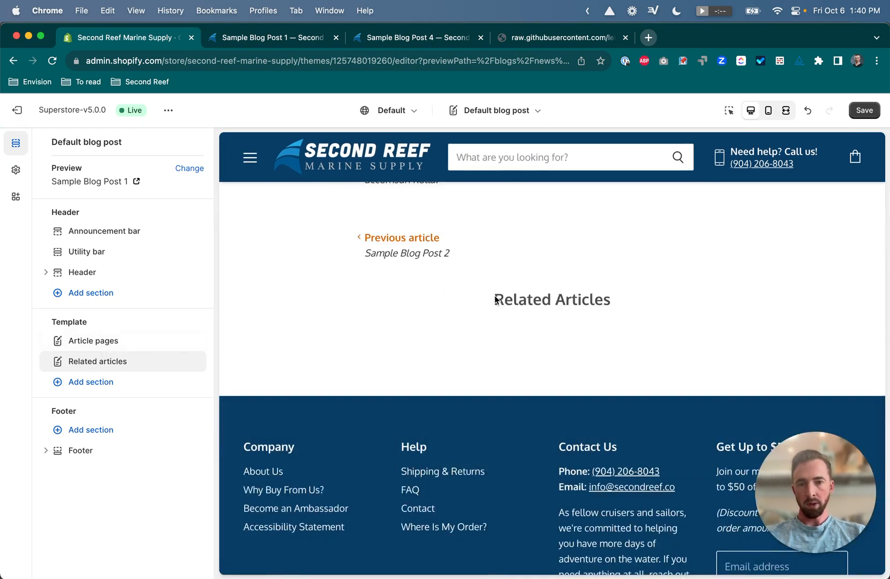
{"action": "mouse_move", "coordinate": [509, 349]}
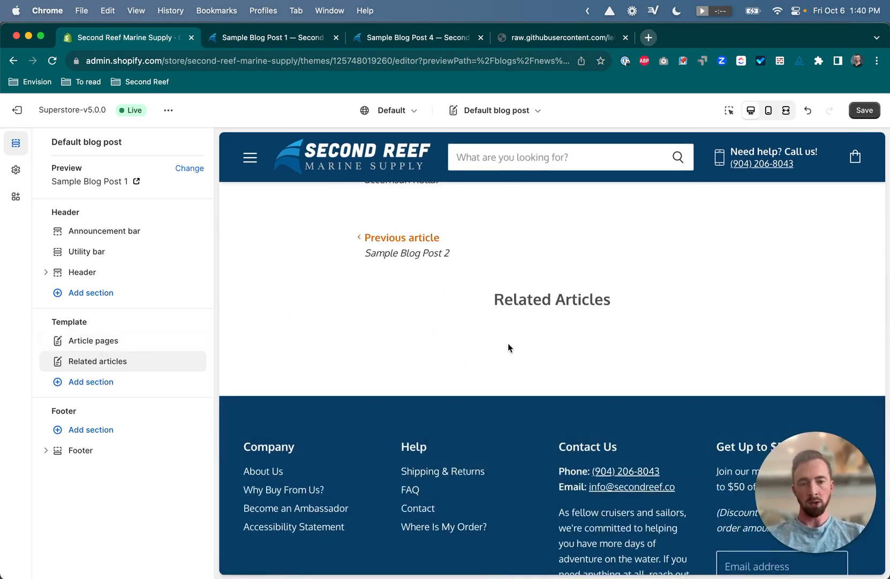
{"action": "mouse_move", "coordinate": [98, 361]}
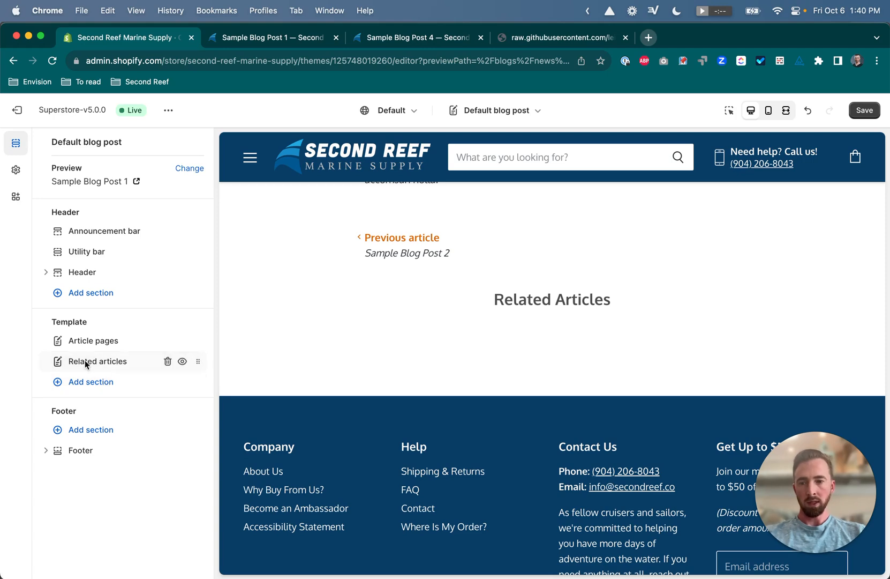
- Set the Related articles section's source blog to News and save the template
{"action": "left_click", "coordinate": [97, 362]}
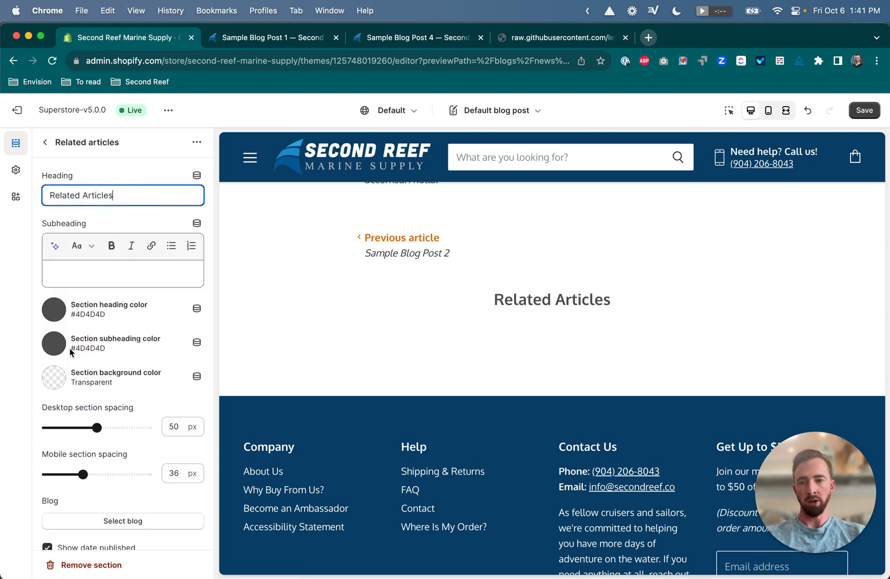
{"action": "scroll", "scroll_direction": "down", "scroll_amount": 3}
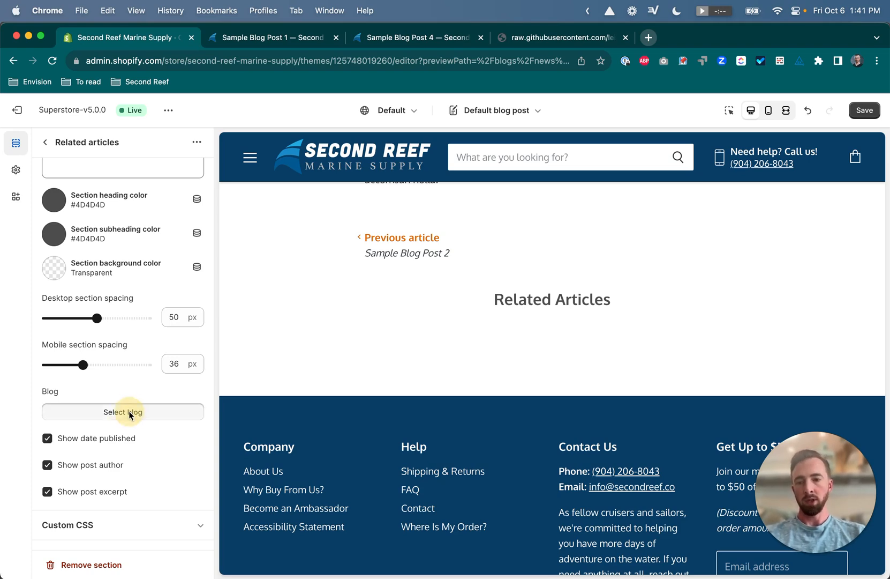
{"action": "left_click", "coordinate": [122, 411]}
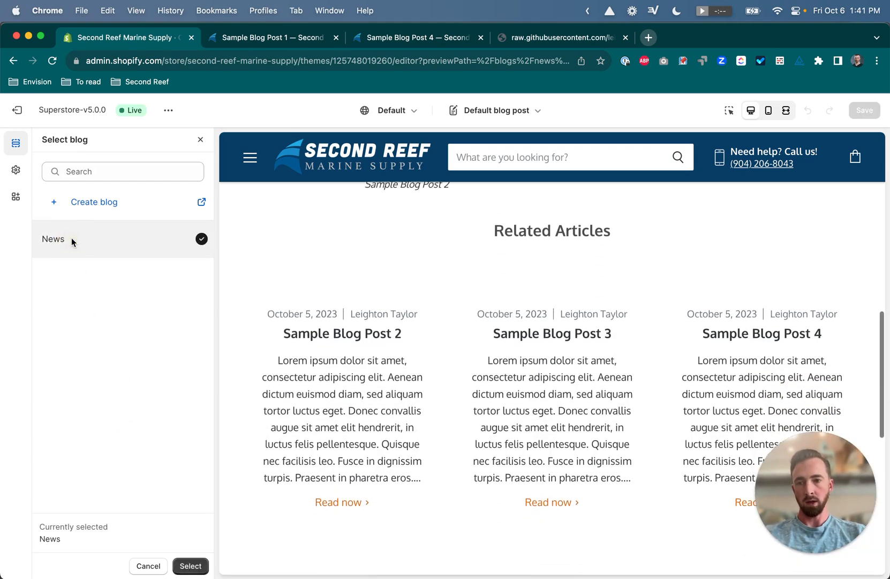
{"action": "left_click", "coordinate": [190, 566]}
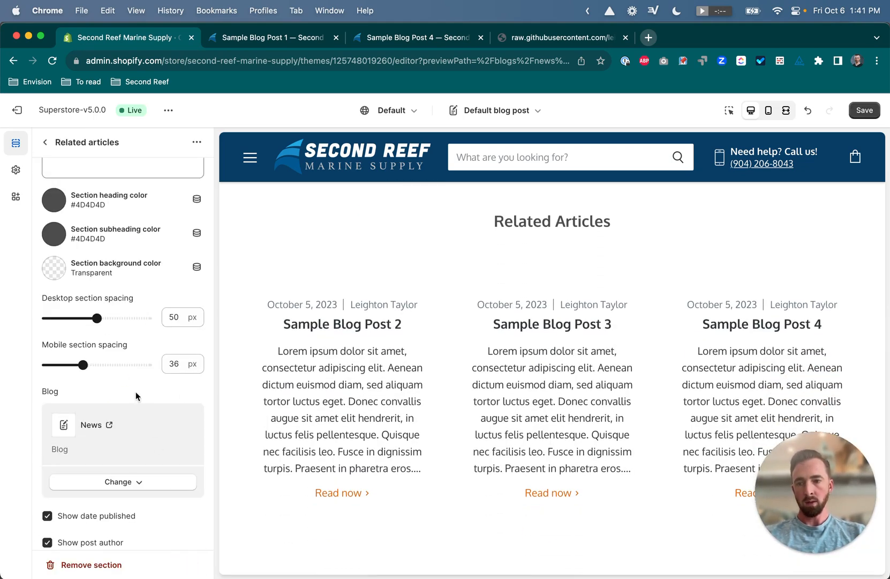
{"action": "mouse_move", "coordinate": [387, 337]}
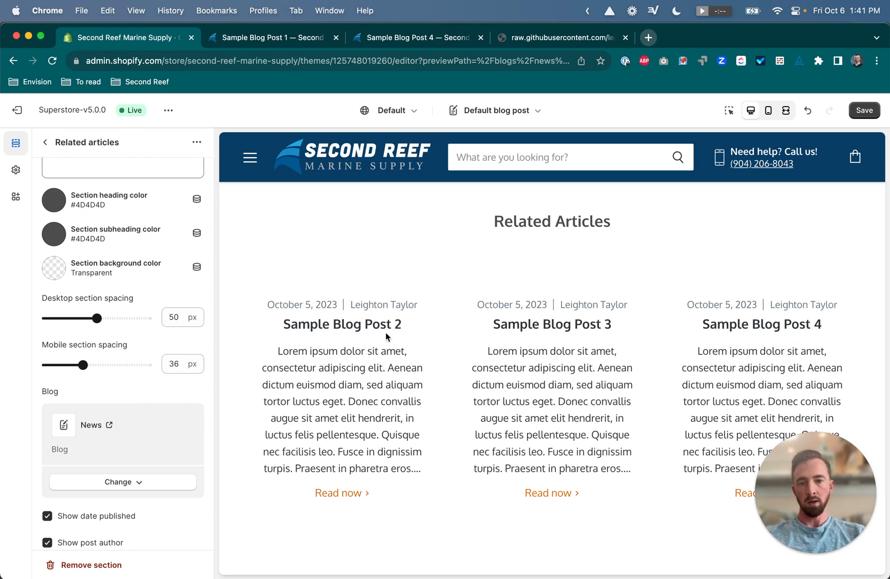
{"action": "scroll", "scroll_direction": "down", "scroll_amount": 3}
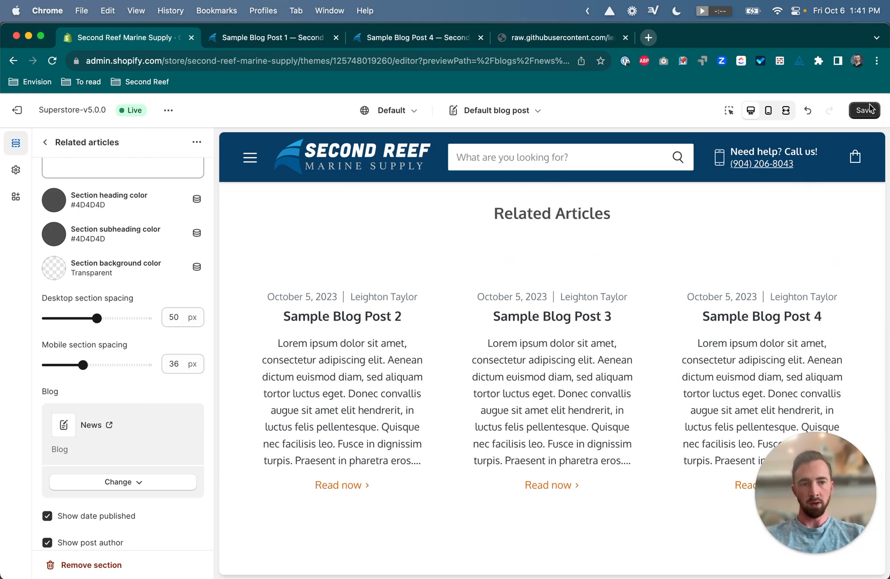
{"action": "left_click", "coordinate": [865, 110]}
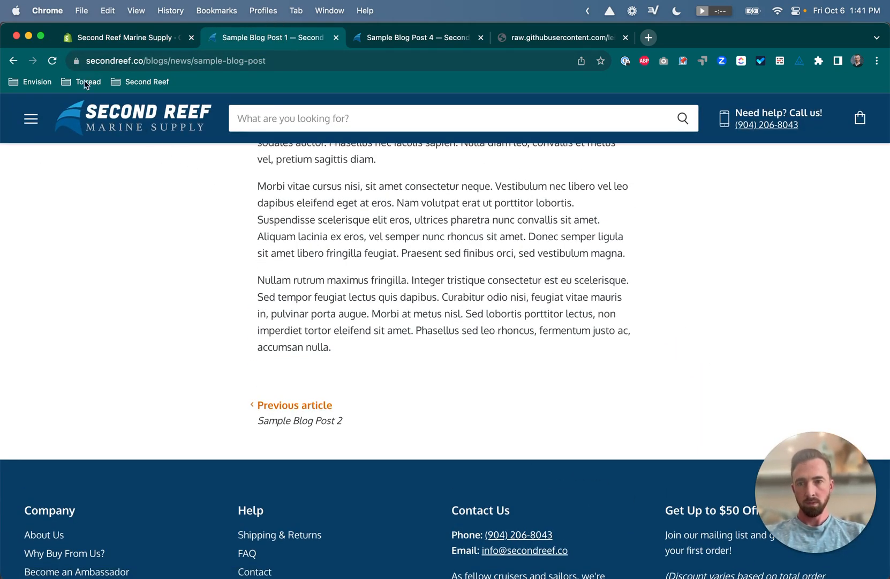
- Scroll the live Sample Blog Post 1 to its Related Articles block listing posts 2–4
{"action": "scroll", "scroll_direction": "down", "scroll_amount": 3}
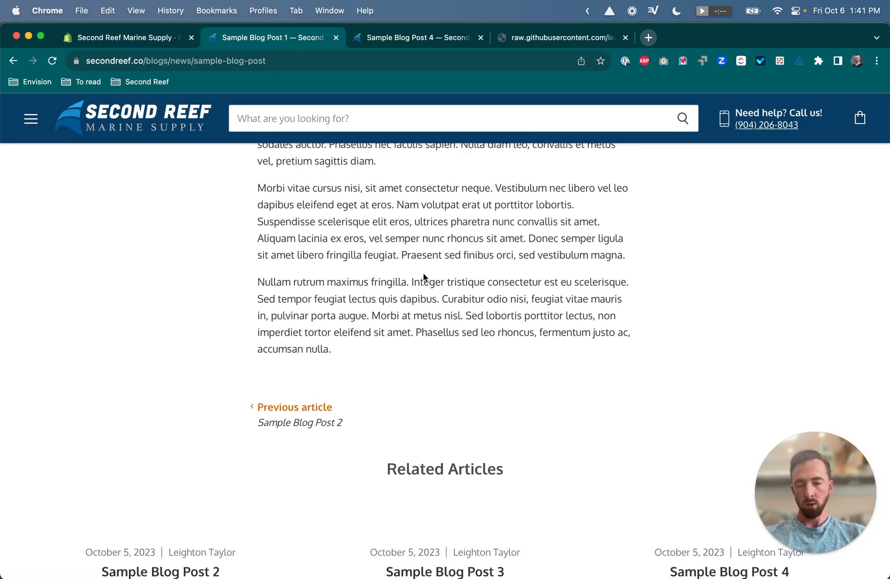
{"action": "scroll", "scroll_direction": "down", "scroll_amount": 3}
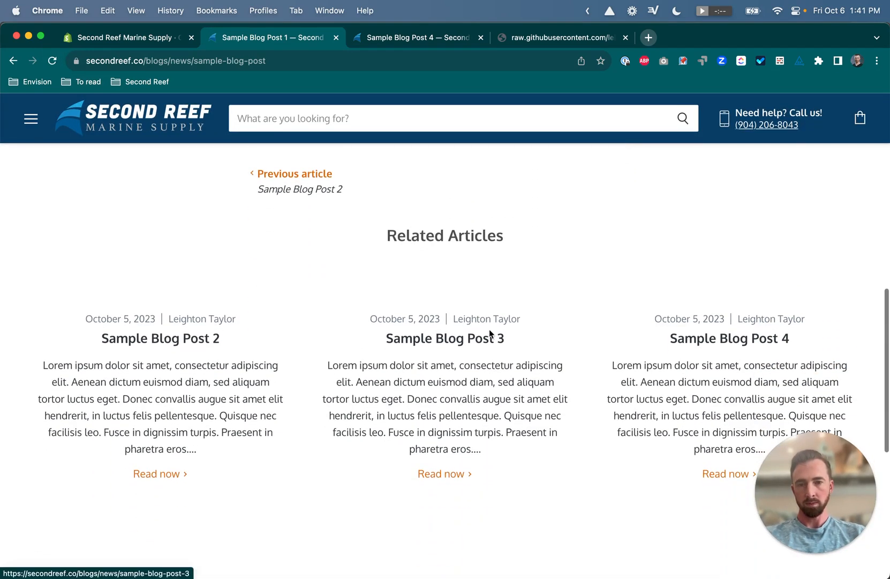
{"action": "scroll", "scroll_direction": "down", "scroll_amount": 3}
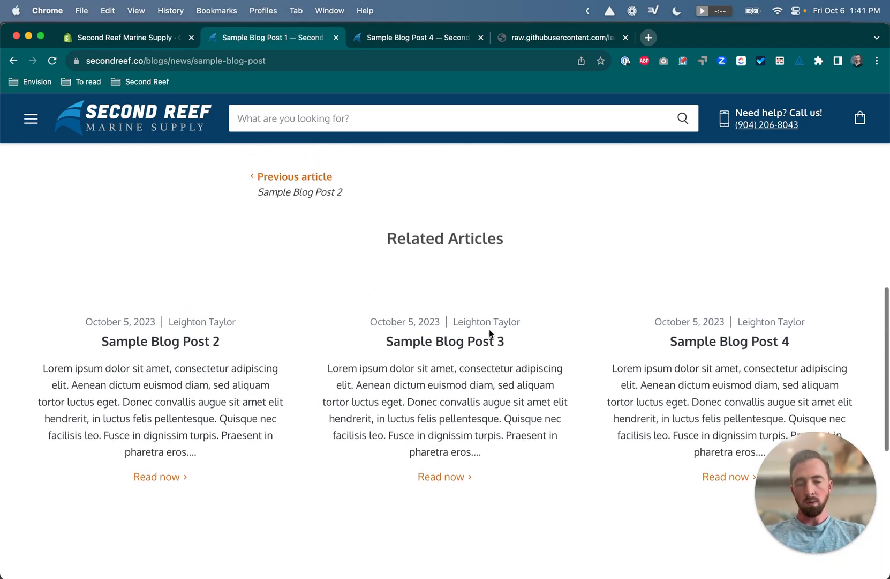
{"action": "scroll", "scroll_direction": "up", "scroll_amount": 3}
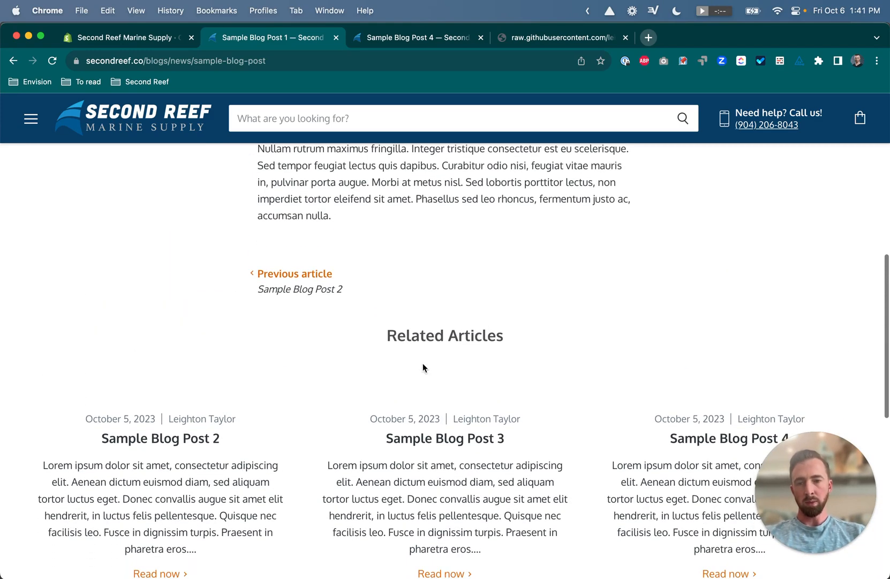
{"action": "scroll", "scroll_direction": "down", "scroll_amount": 3}
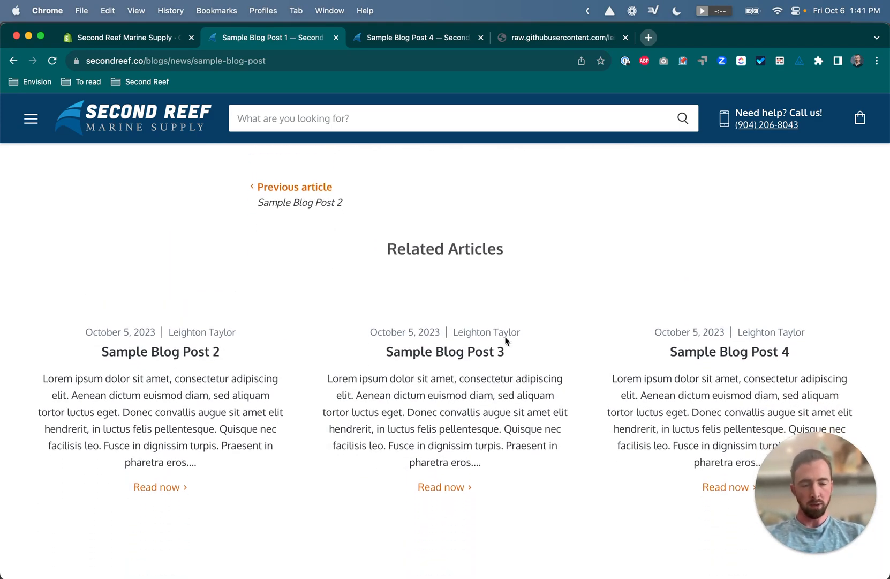
{"action": "scroll", "scroll_direction": "up", "scroll_amount": 3}
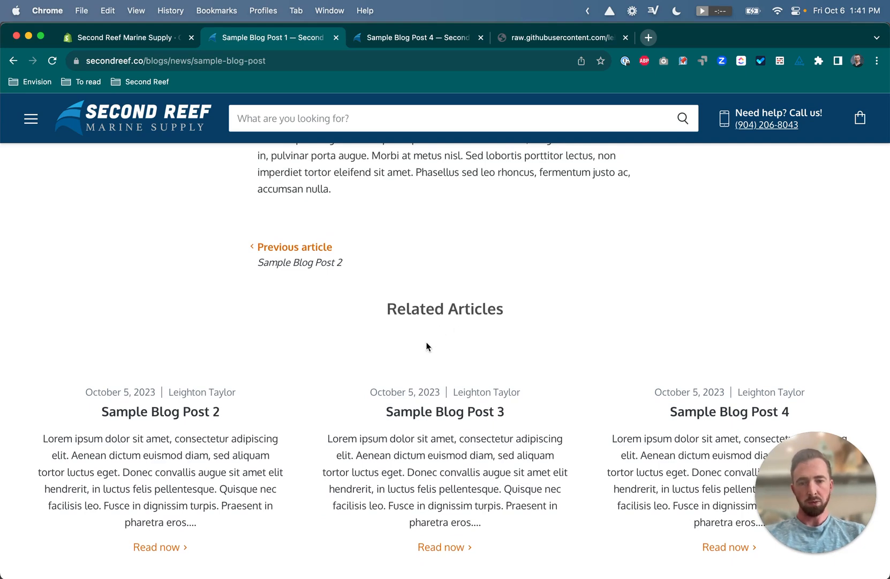
{"action": "mouse_move", "coordinate": [445, 407]}
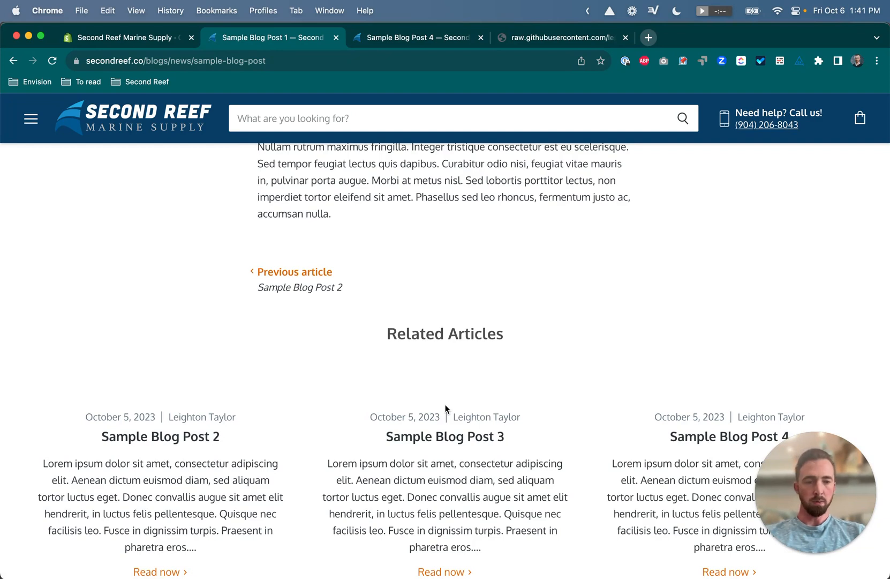
{"action": "mouse_move", "coordinate": [738, 468]}
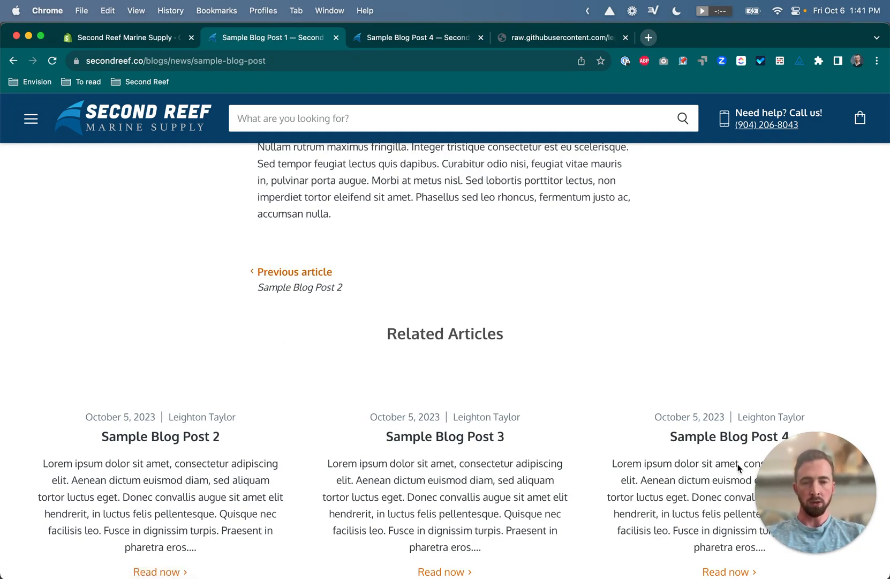
{"action": "mouse_move", "coordinate": [294, 272]}
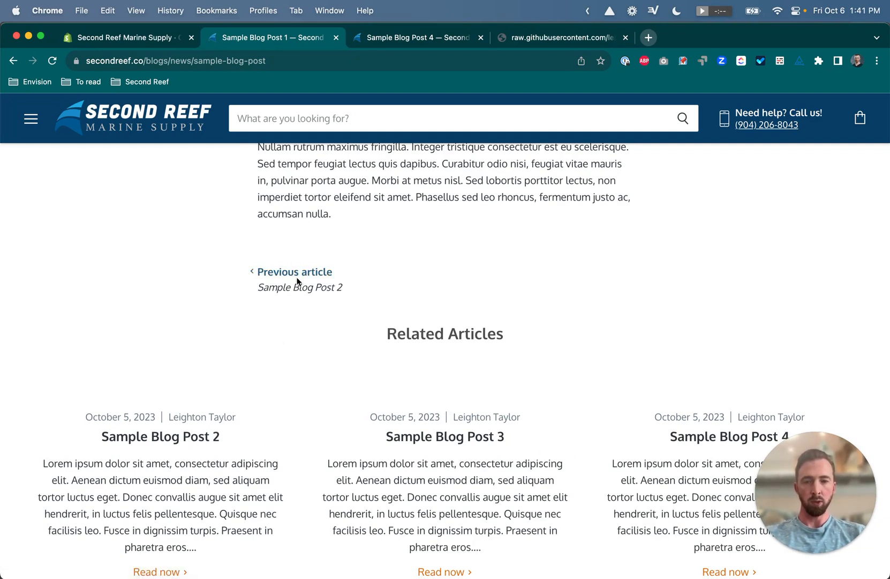
{"action": "mouse_move", "coordinate": [294, 271]}
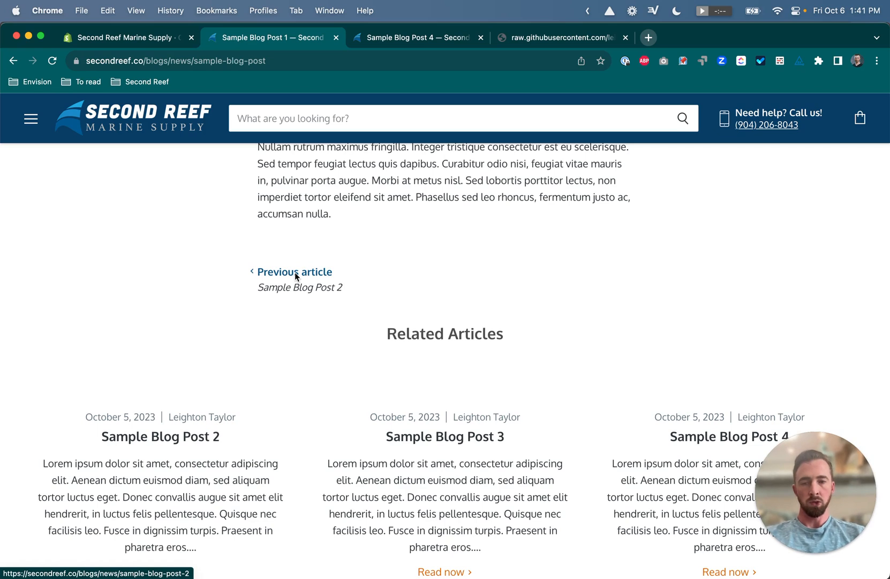
{"action": "scroll", "scroll_direction": "down", "scroll_amount": 3}
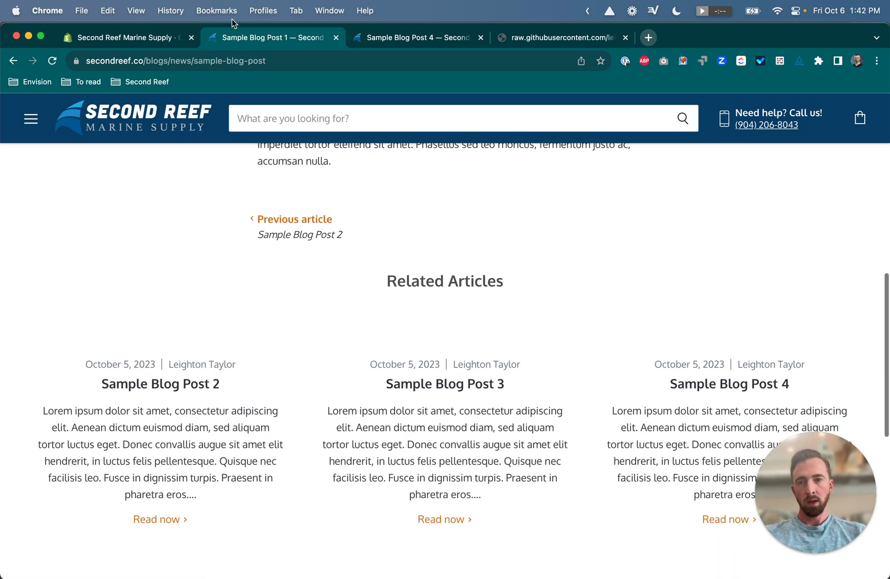
- In the theme editor, lower the Related articles Desktop section spacing from 50 to 40 px
{"action": "left_click", "coordinate": [125, 37]}
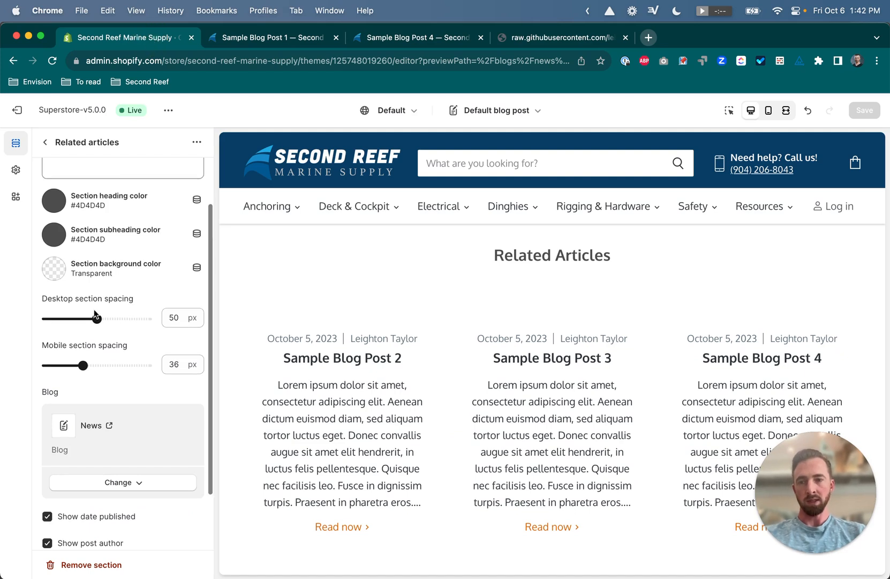
{"action": "scroll", "scroll_direction": "up", "scroll_amount": 3}
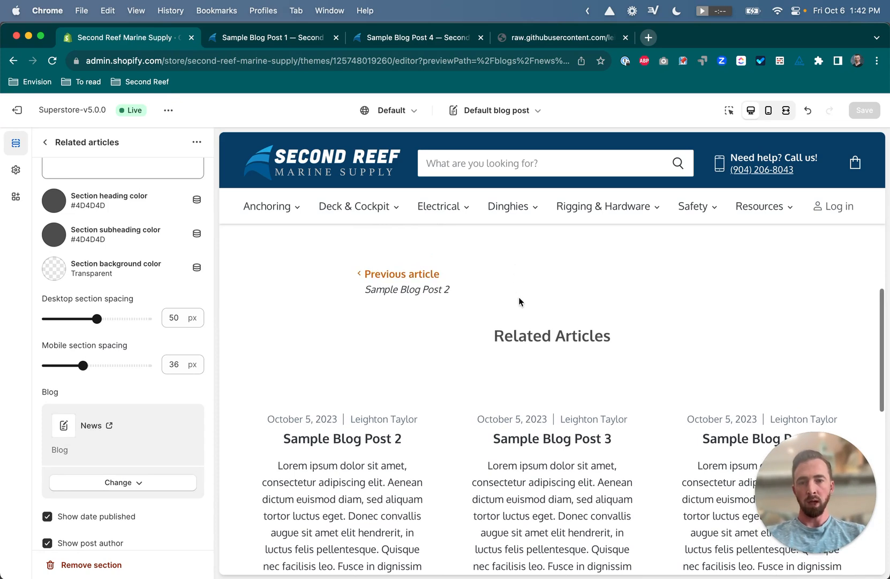
{"action": "mouse_move", "coordinate": [316, 341]}
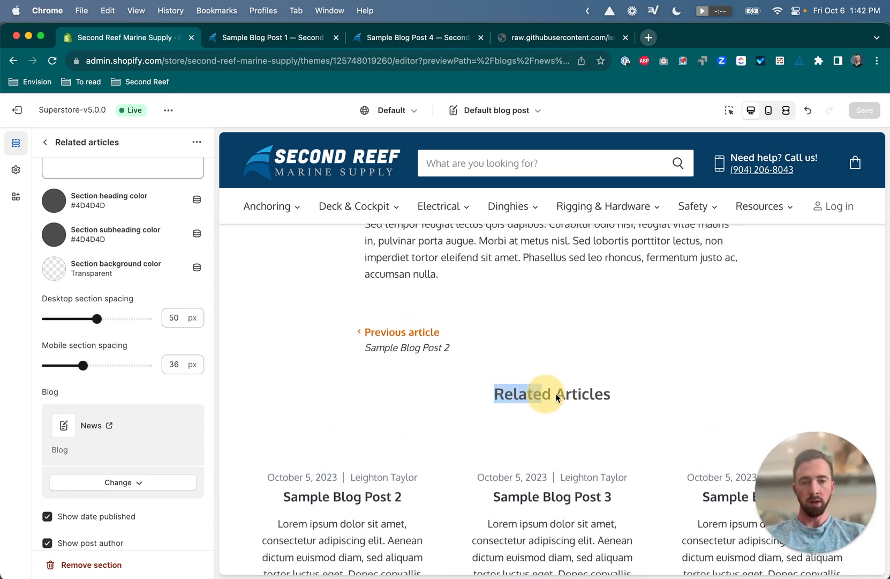
{"action": "scroll", "scroll_direction": "down", "scroll_amount": 3}
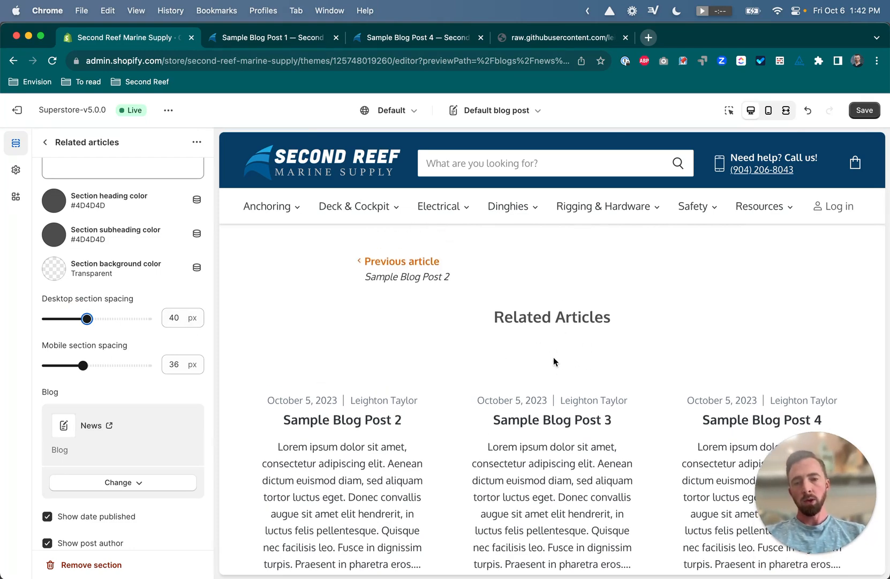
{"action": "scroll", "scroll_direction": "down", "scroll_amount": 3}
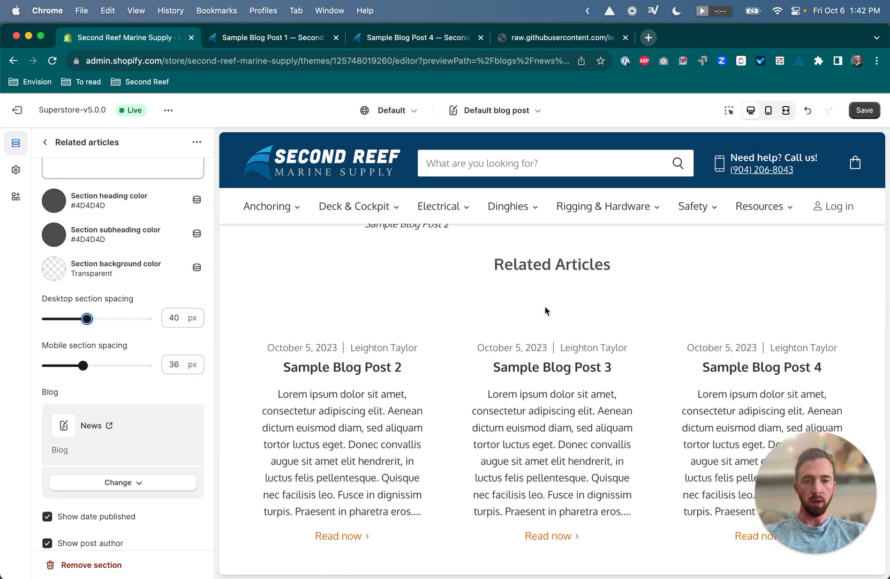
{"action": "mouse_move", "coordinate": [767, 329]}
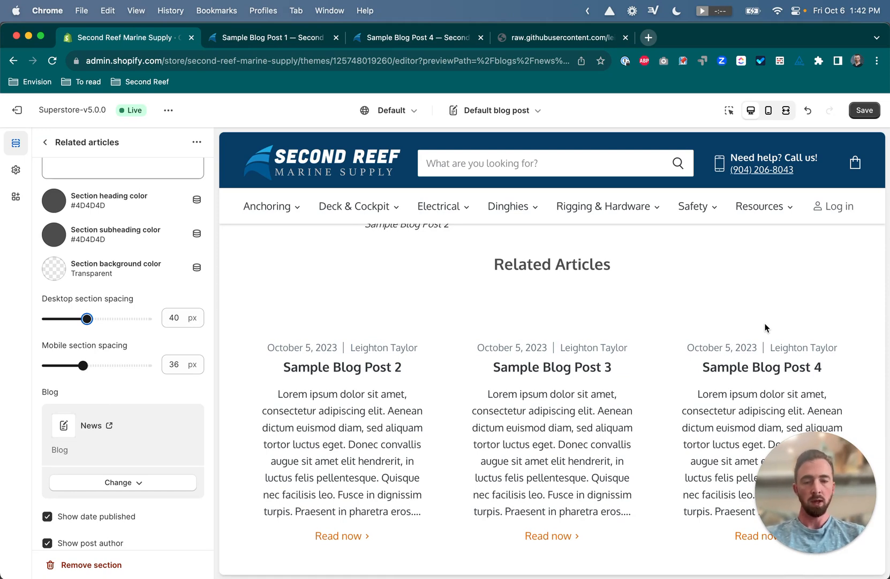
{"action": "mouse_move", "coordinate": [561, 341]}
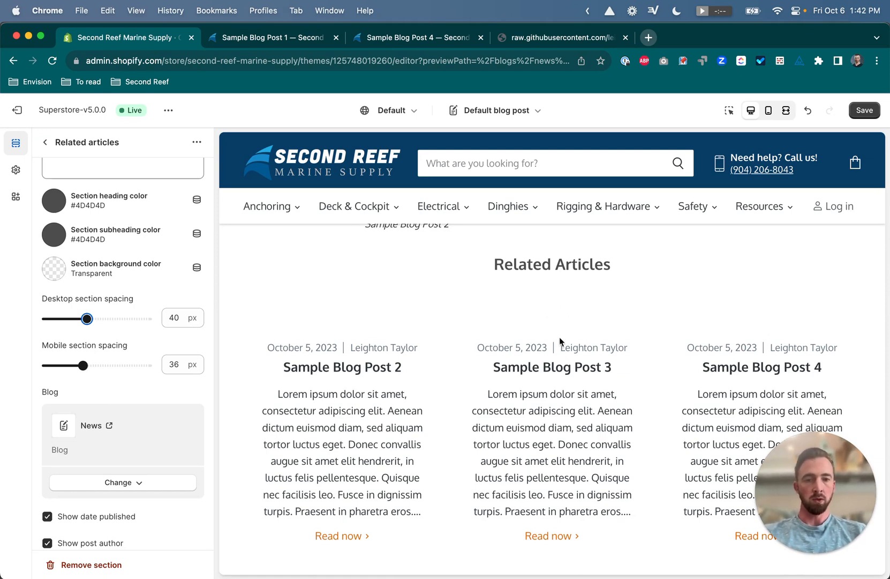
{"action": "mouse_move", "coordinate": [175, 295]}
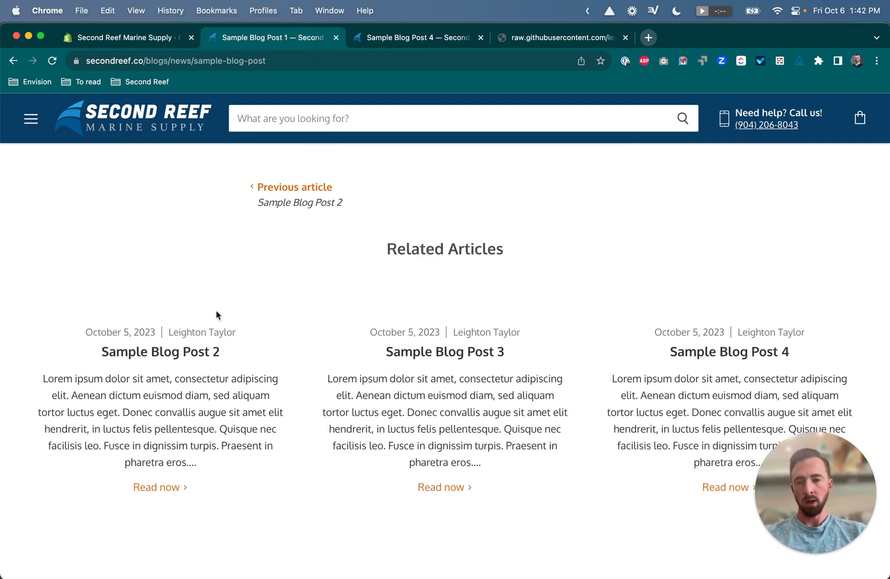
{"action": "mouse_move", "coordinate": [160, 352]}
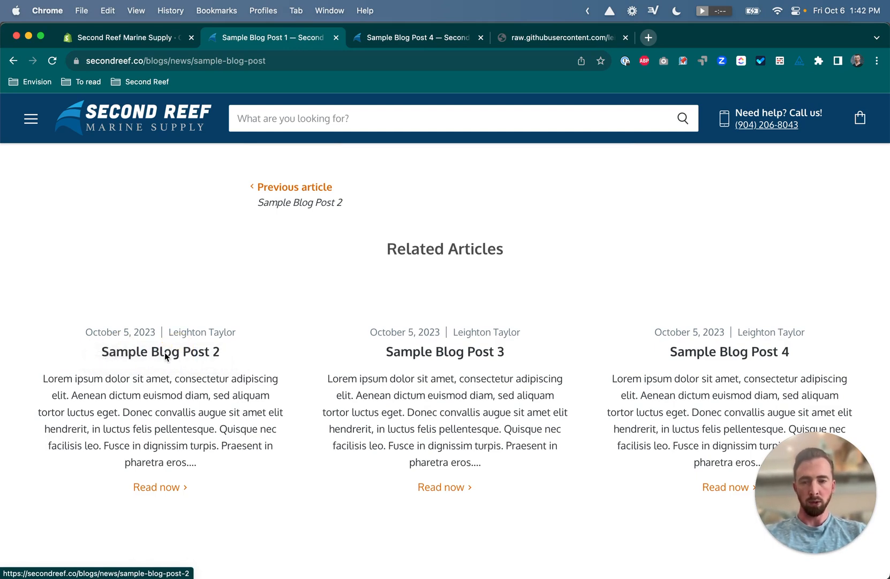
- Inspect the Sample Blog Post 2 card and select its article--excerpt-content element's styles
{"action": "right_click", "coordinate": [161, 352]}
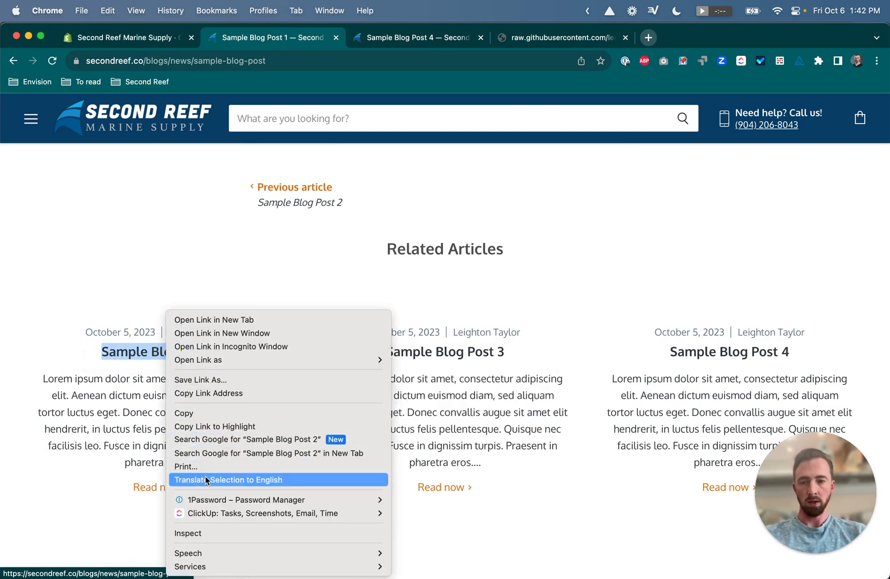
{"action": "left_click", "coordinate": [188, 532]}
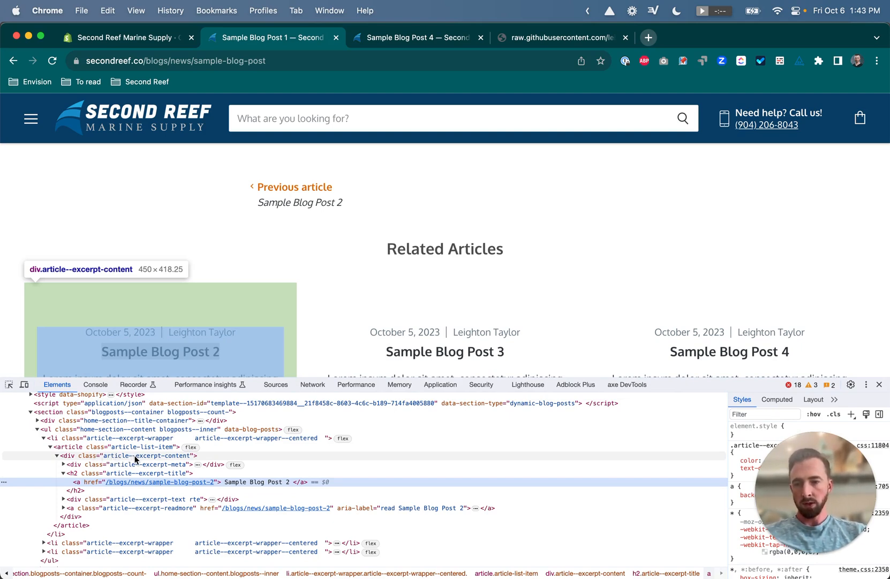
{"action": "mouse_move", "coordinate": [173, 457]}
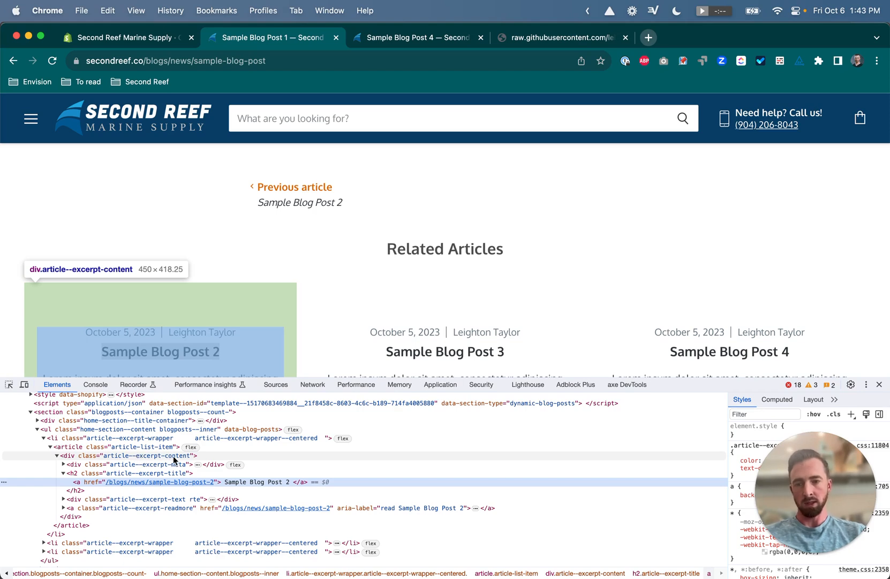
{"action": "mouse_move", "coordinate": [104, 301]}
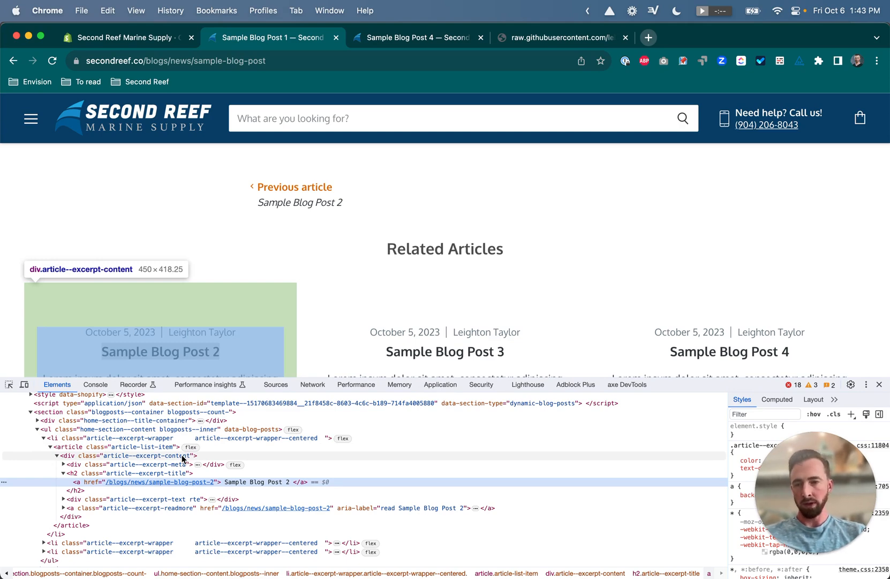
{"action": "mouse_move", "coordinate": [179, 457]}
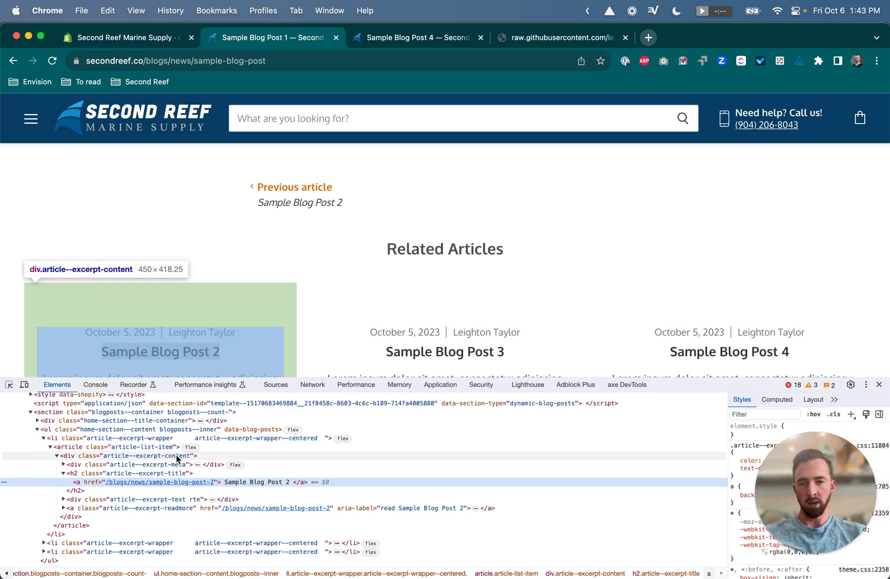
{"action": "left_click", "coordinate": [142, 455]}
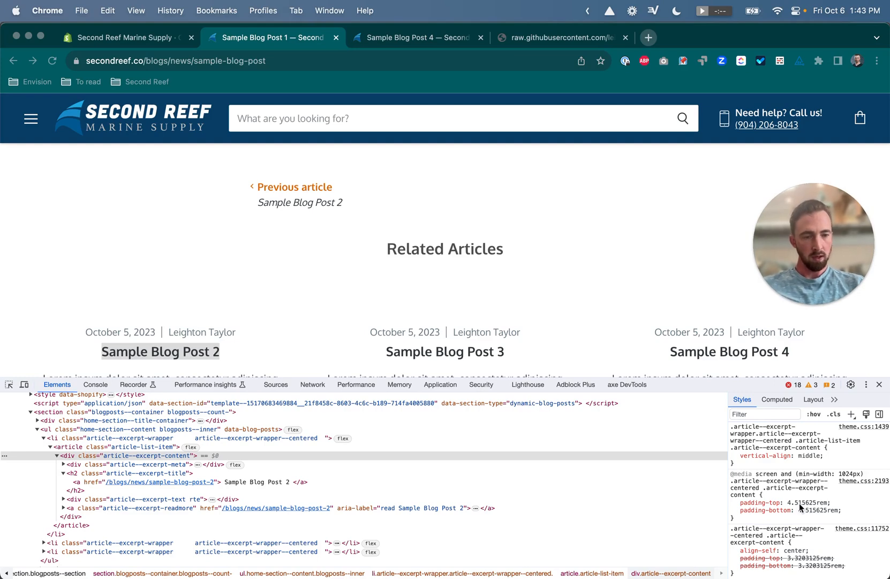
{"action": "mouse_move", "coordinate": [788, 488]}
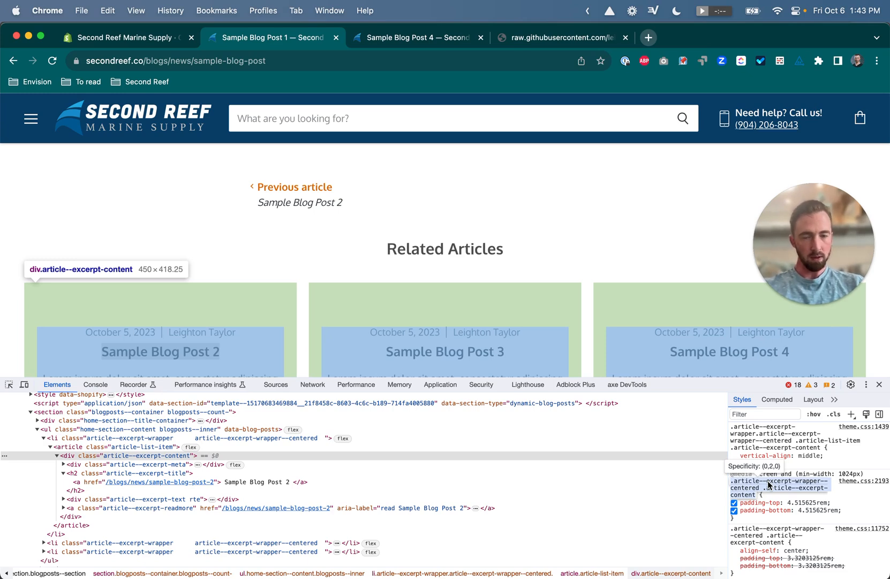
{"action": "mouse_move", "coordinate": [832, 476]}
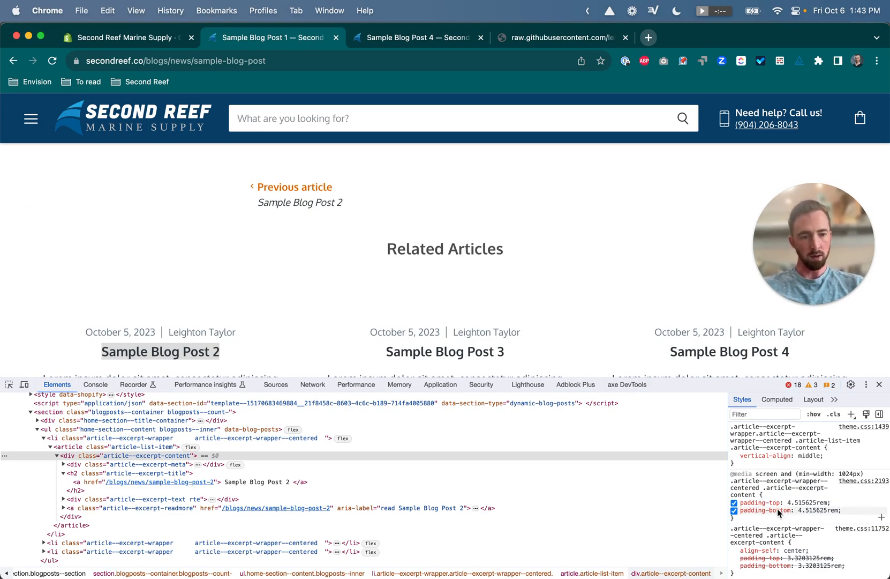
- Live-edit the article--excerpt-content padding-top value to 2rem in the Styles pane
{"action": "left_click", "coordinate": [735, 503]}
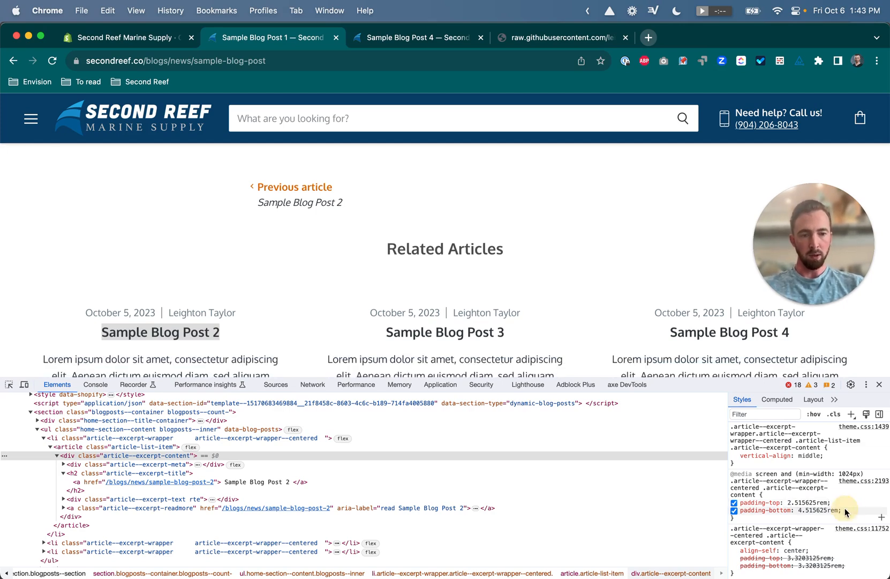
{"action": "scroll", "scroll_direction": "down", "scroll_amount": 3}
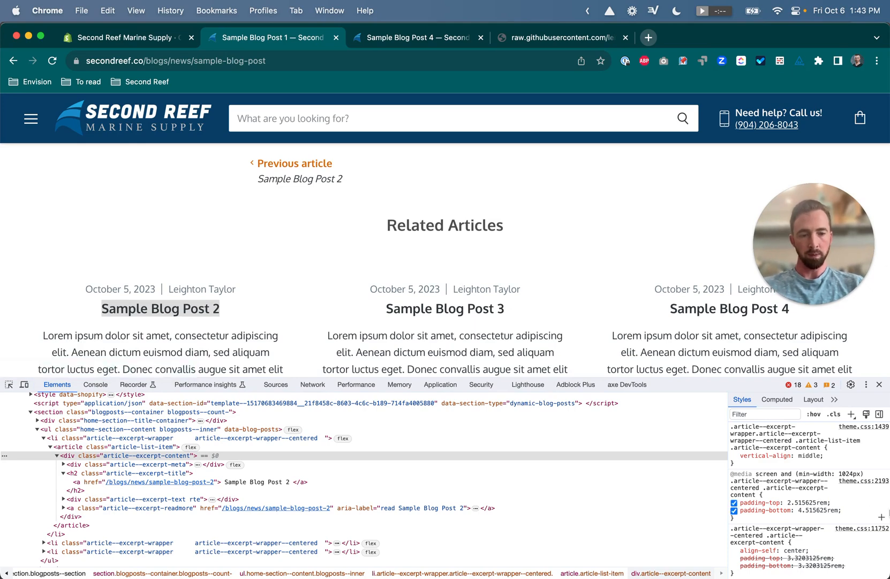
{"action": "left_click", "coordinate": [735, 502]}
{"action": "type", "text": "2"}
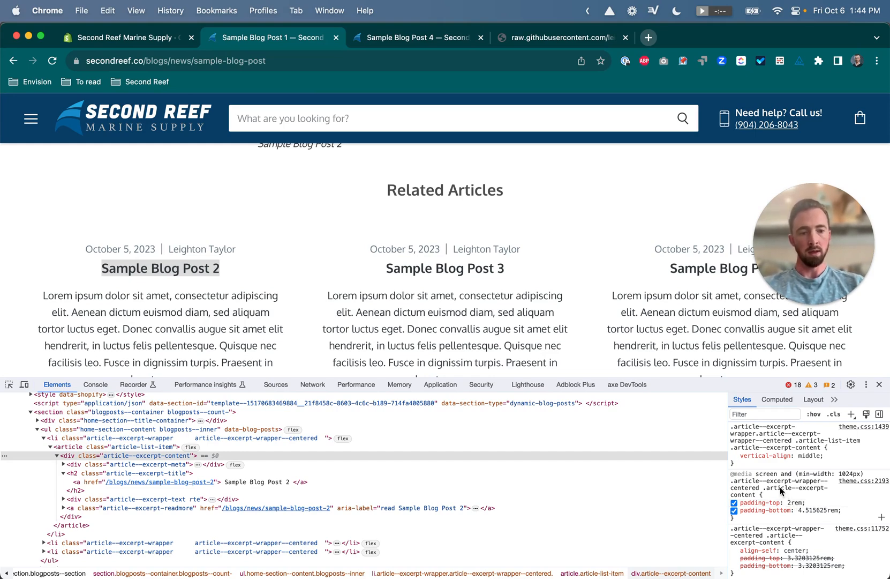
- Add a Custom CSS rule setting .article--excerpt-content padding-top to 2rem
{"action": "left_click", "coordinate": [732, 503]}
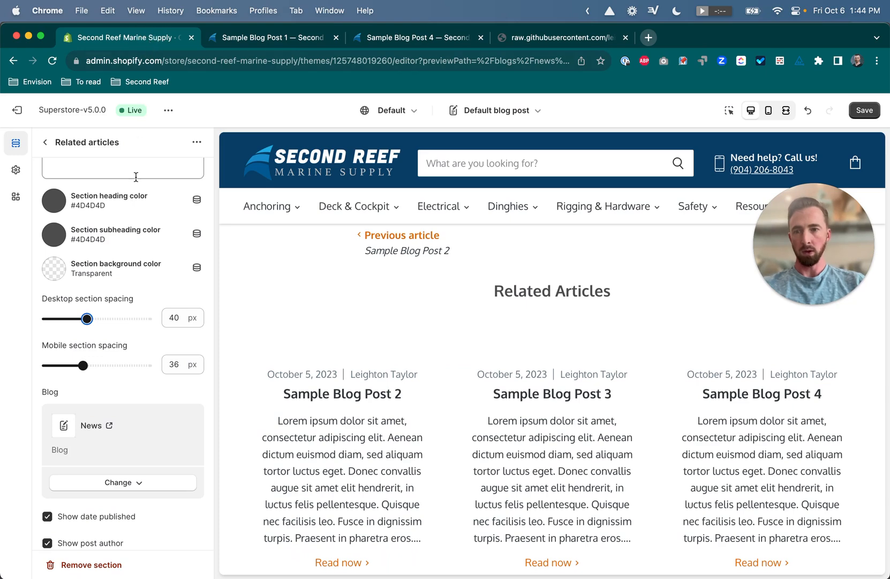
{"action": "scroll", "scroll_direction": "down", "scroll_amount": 3}
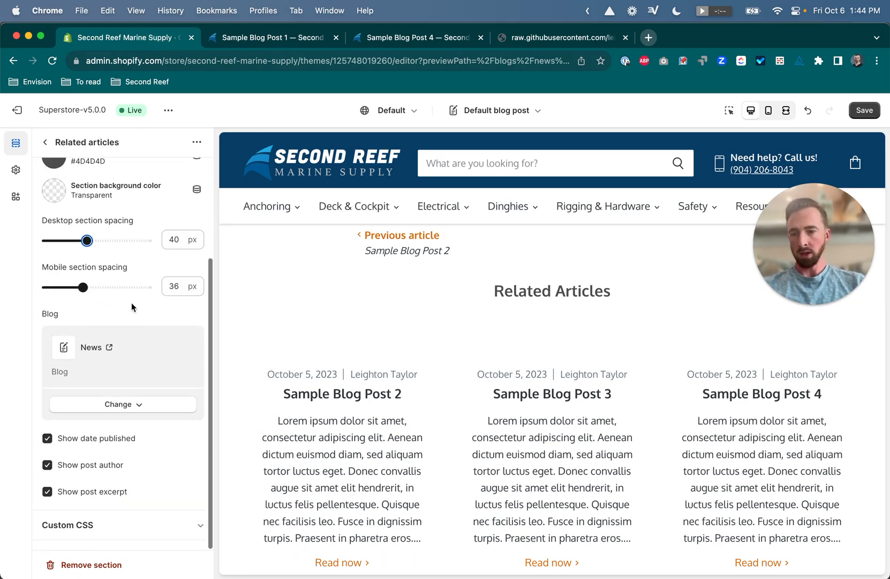
{"action": "mouse_move", "coordinate": [84, 224]}
{"action": "type", "text": ".article--excerpt-wrapper--centered .article--excerpt-content {"}
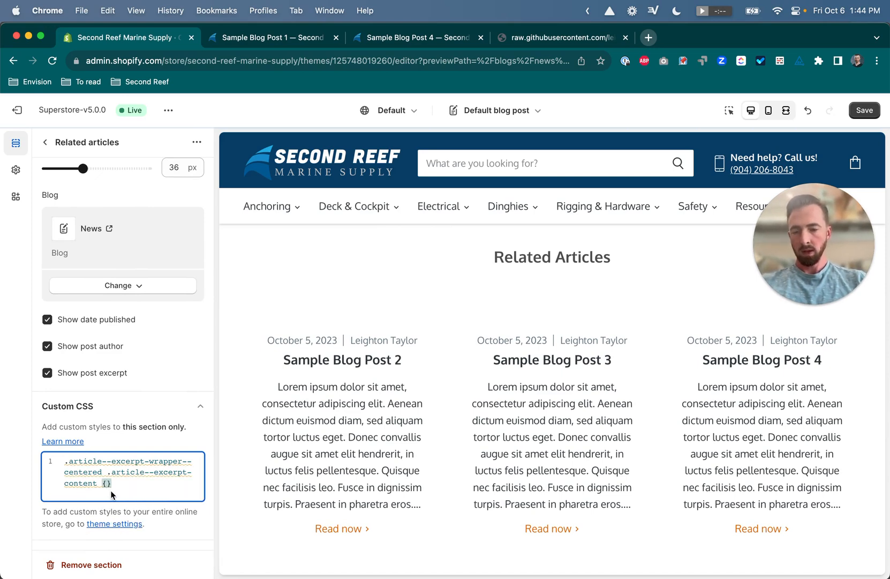
{"action": "type", "text": "padding-top:"}
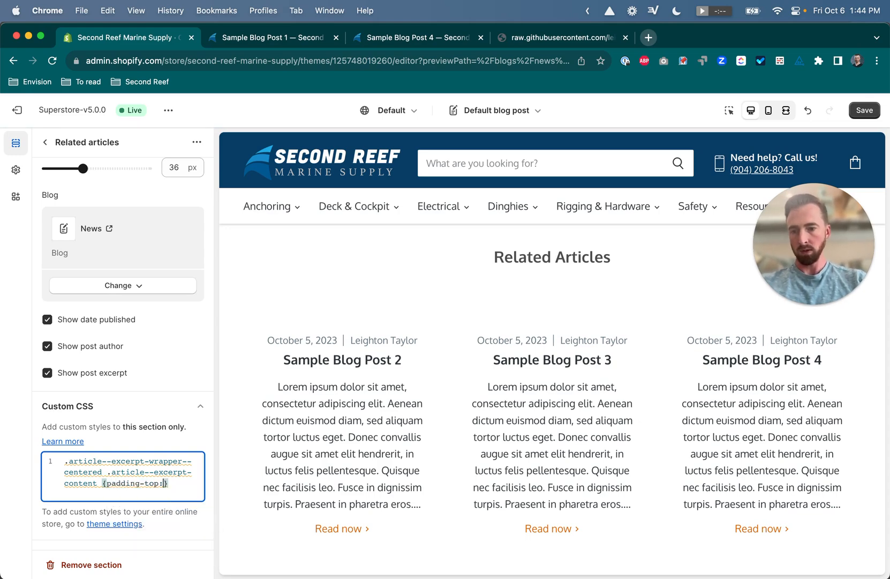
{"action": "type", "text": "2rem;"}
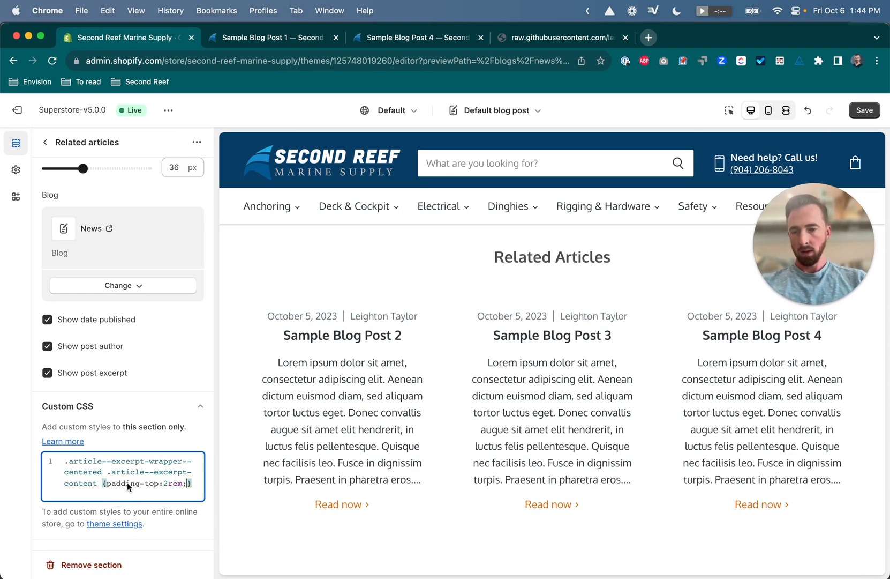
{"action": "mouse_move", "coordinate": [566, 291]}
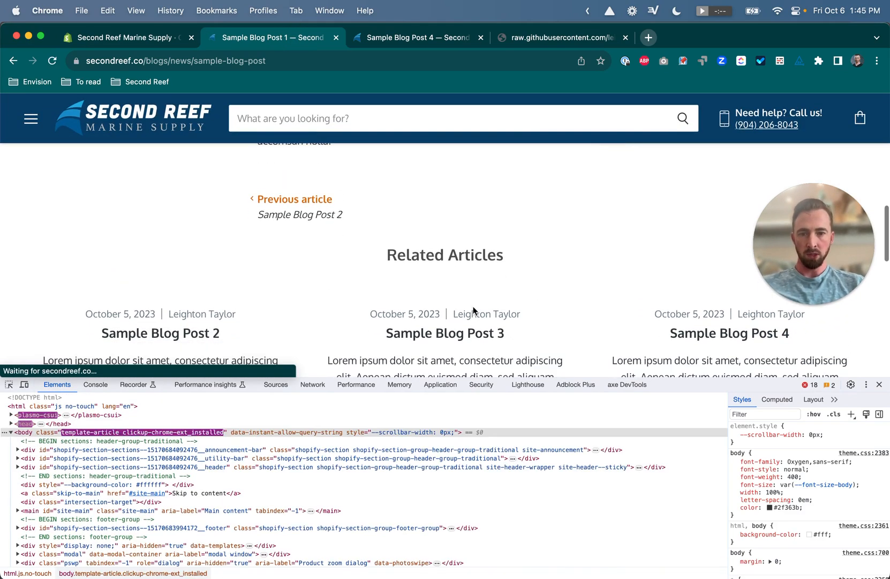
- Scroll Sample Blog Post 1 until the Previous article link above Related Articles is visible
{"action": "scroll", "scroll_direction": "down", "scroll_amount": 3}
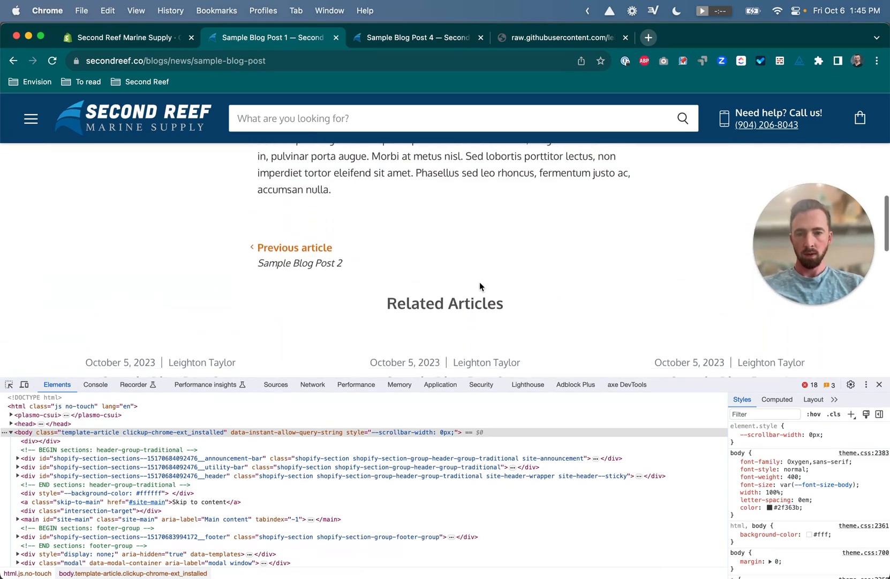
{"action": "scroll", "scroll_direction": "down", "scroll_amount": 3}
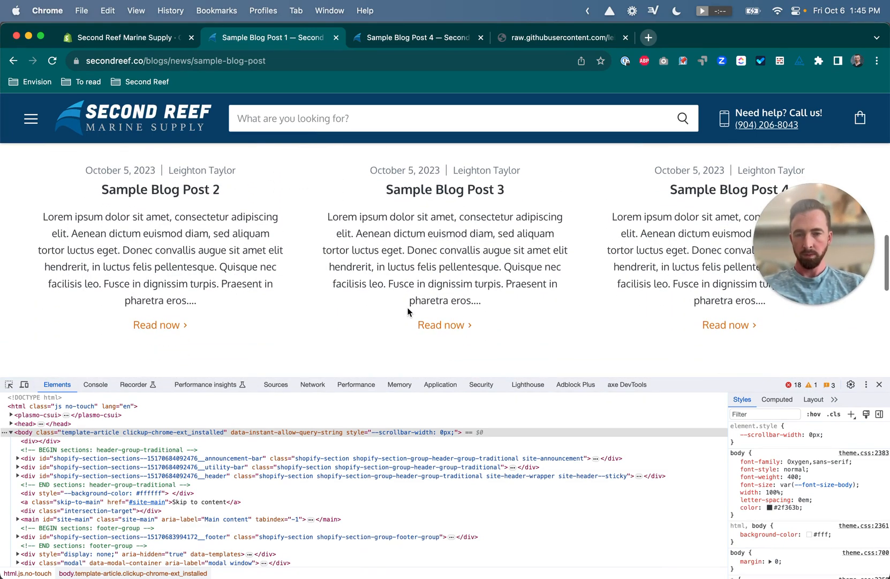
{"action": "scroll", "scroll_direction": "up", "scroll_amount": 3}
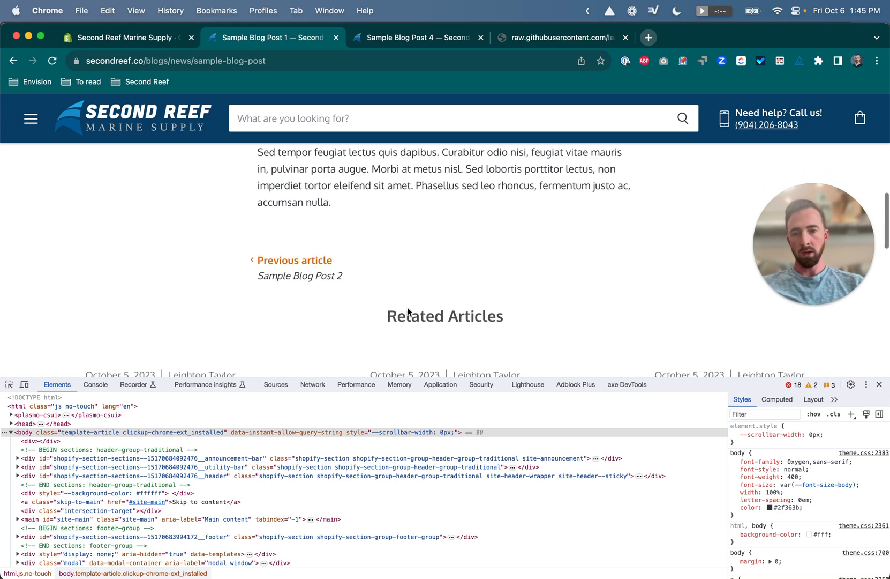
{"action": "scroll", "scroll_direction": "down", "scroll_amount": 3}
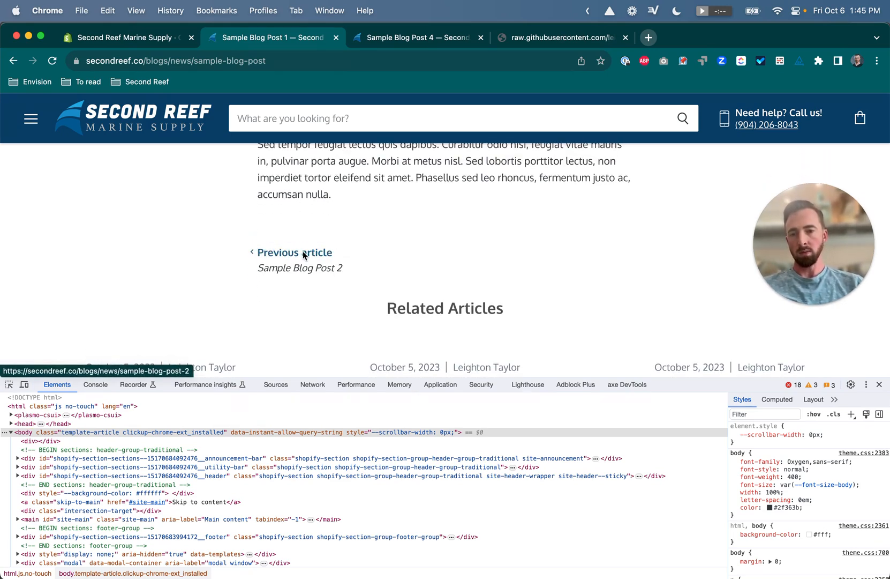
{"action": "scroll", "scroll_direction": "down", "scroll_amount": 3}
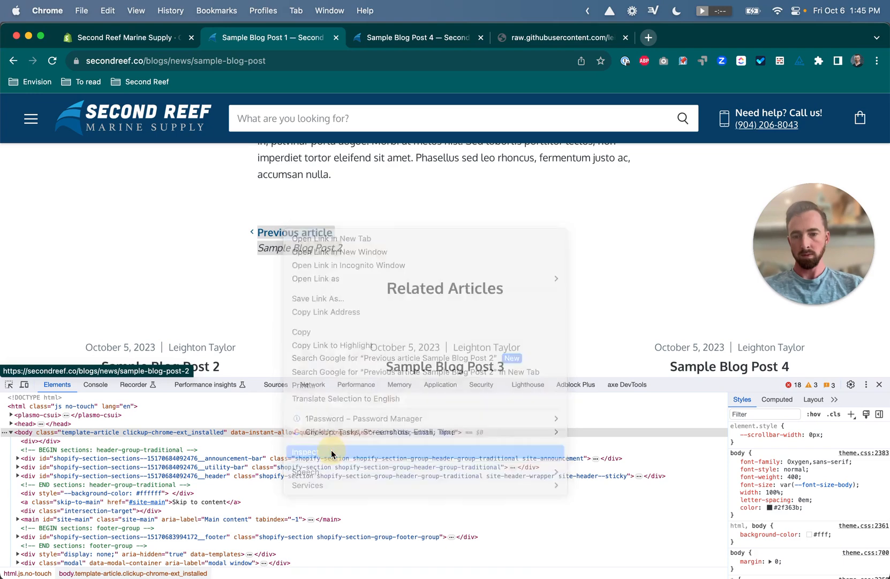
- Inspect the Previous article link and select its article--pagination container in DevTools
{"action": "left_click", "coordinate": [305, 453]}
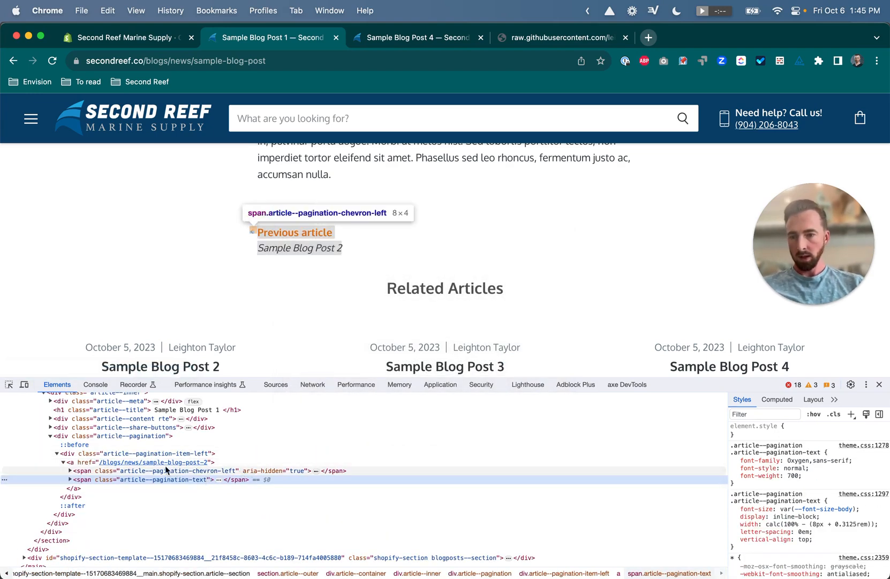
{"action": "left_click", "coordinate": [111, 435]}
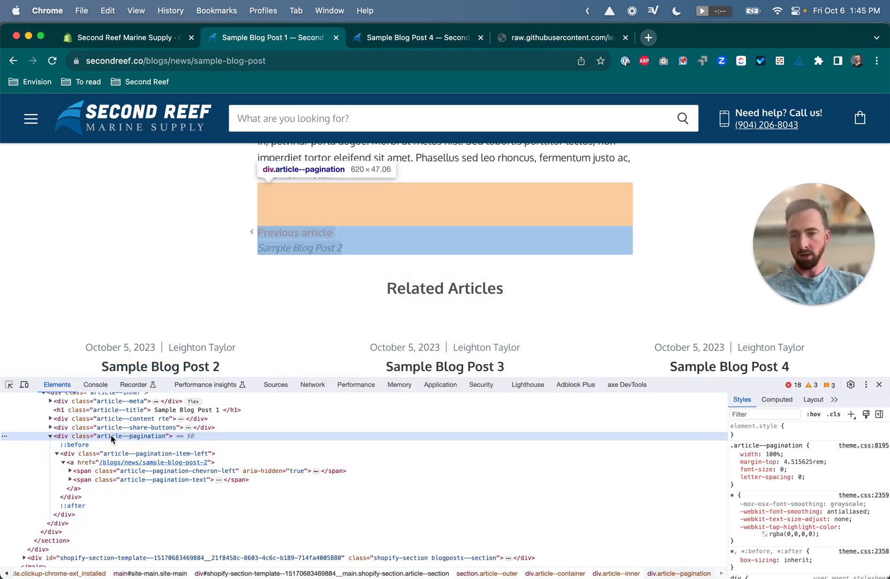
{"action": "mouse_move", "coordinate": [158, 439]}
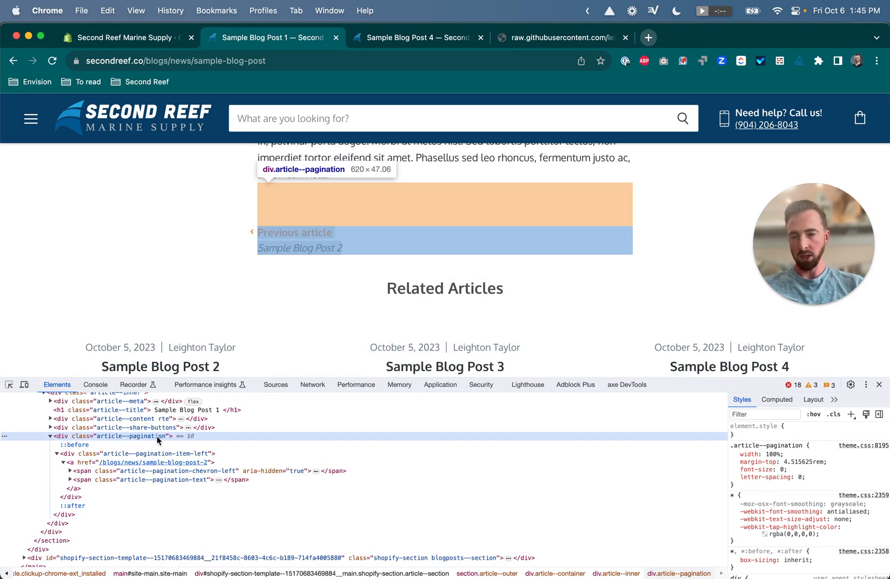
{"action": "mouse_move", "coordinate": [666, 442]}
{"action": "type", "text": "display: none;"}
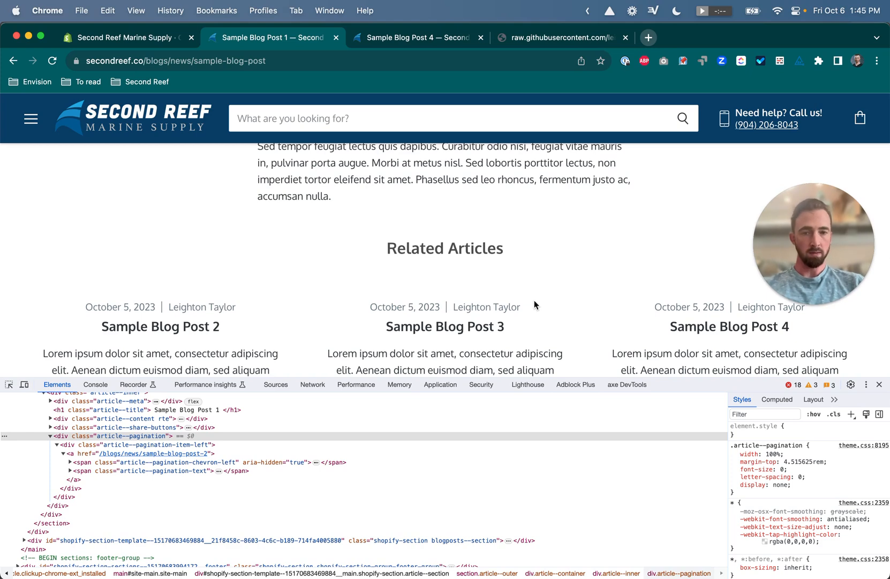
{"action": "mouse_move", "coordinate": [402, 224]}
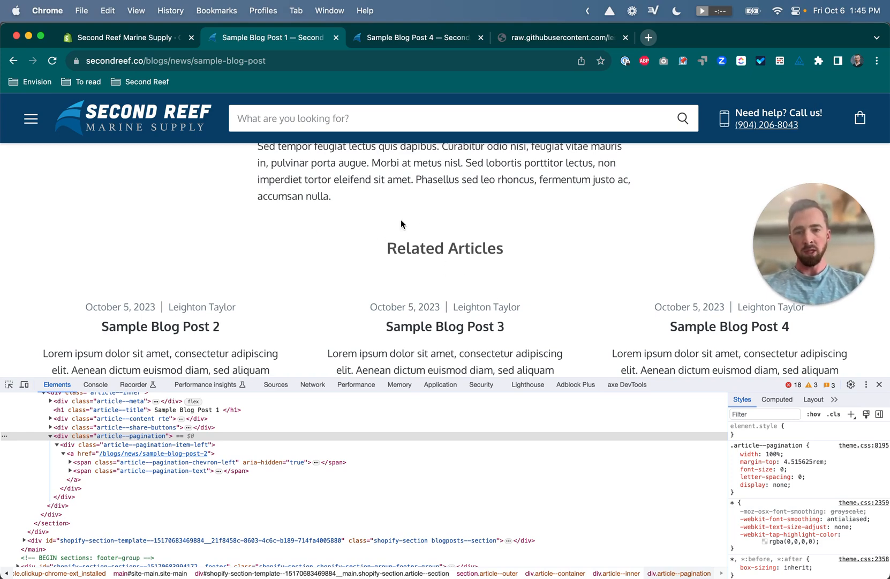
{"action": "mouse_move", "coordinate": [460, 255]}
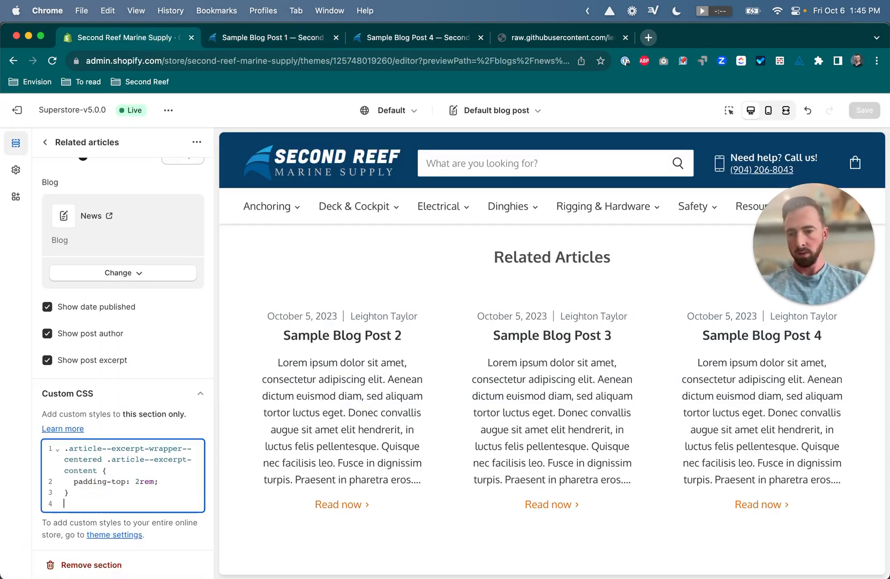
- Type the .article--pagination display rule into Custom CSS, then reopen the CSS to remove it
{"action": "type", "text": ".article--pagination {}"}
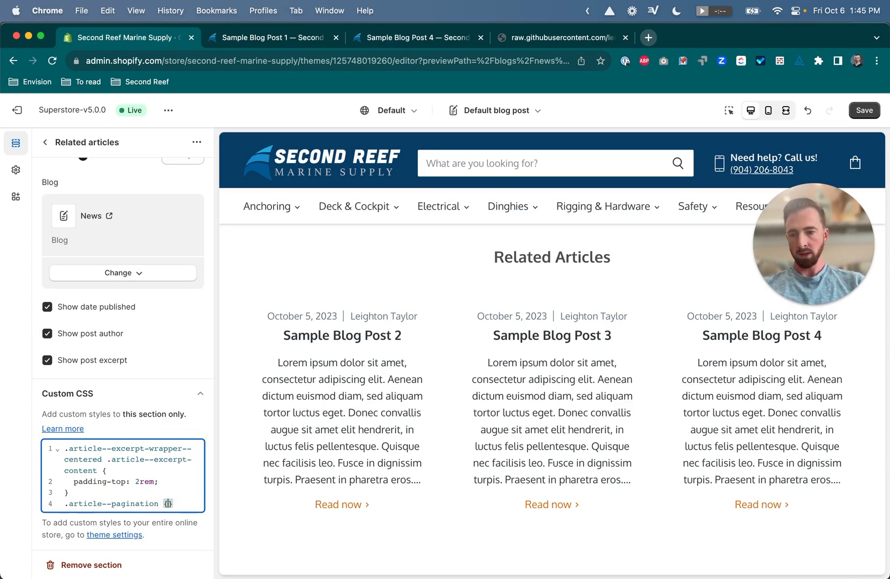
{"action": "type", "text": "display:none;"}
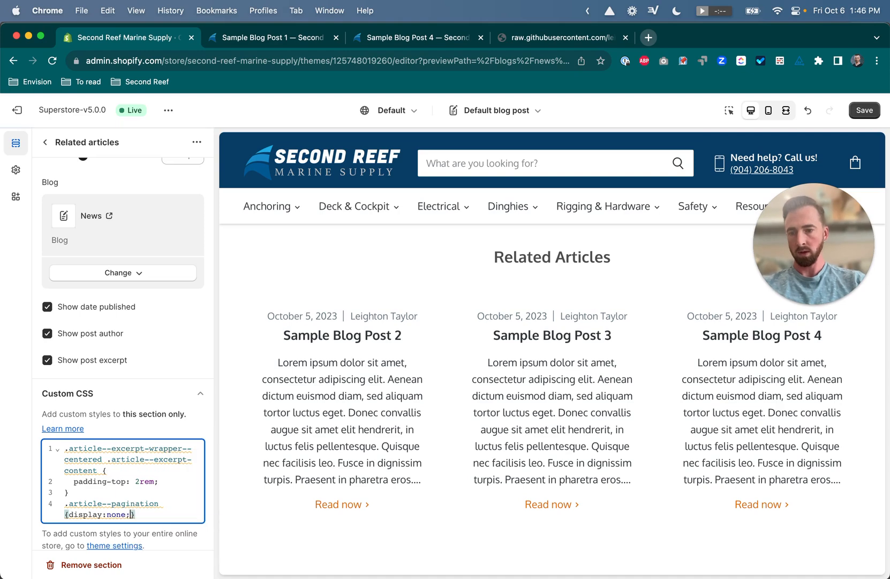
{"action": "mouse_move", "coordinate": [134, 503]}
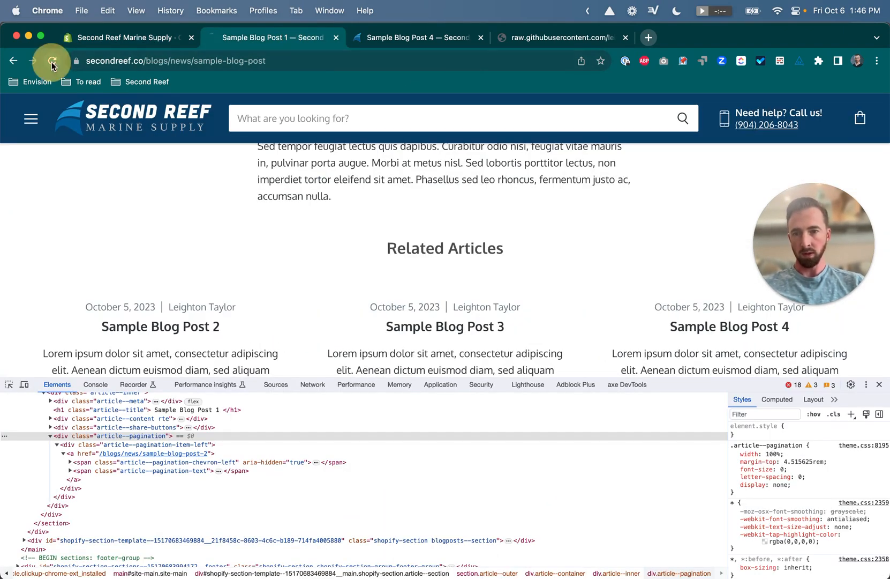
{"action": "left_click", "coordinate": [125, 38]}
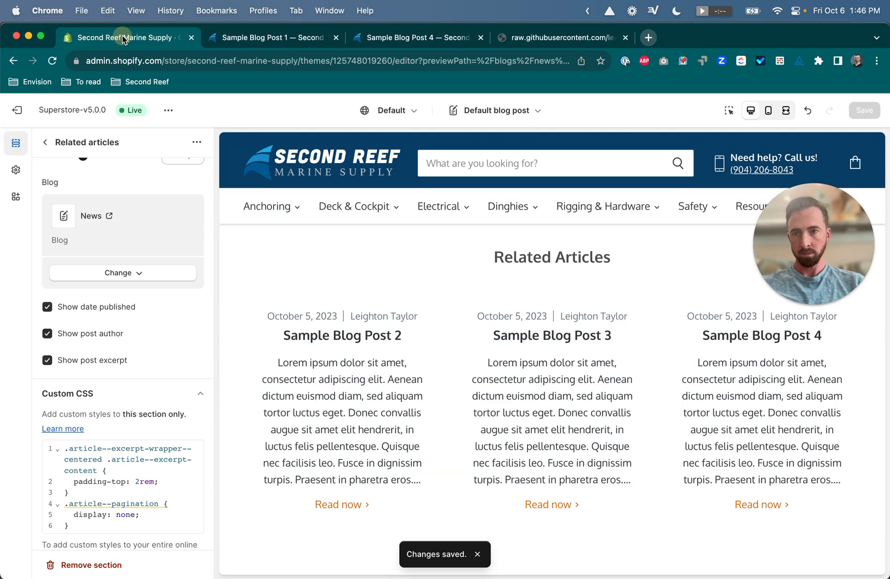
{"action": "left_click", "coordinate": [115, 525]}
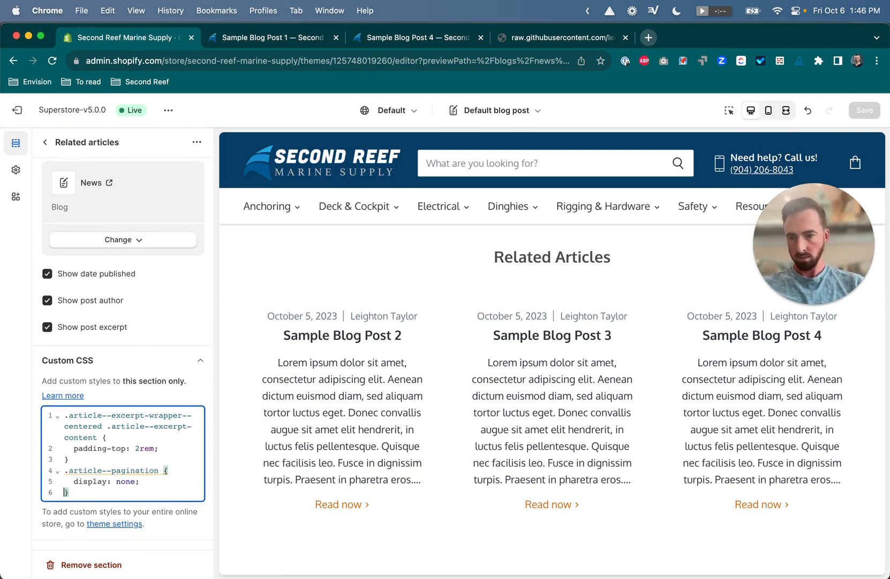
{"action": "left_click", "coordinate": [273, 37]}
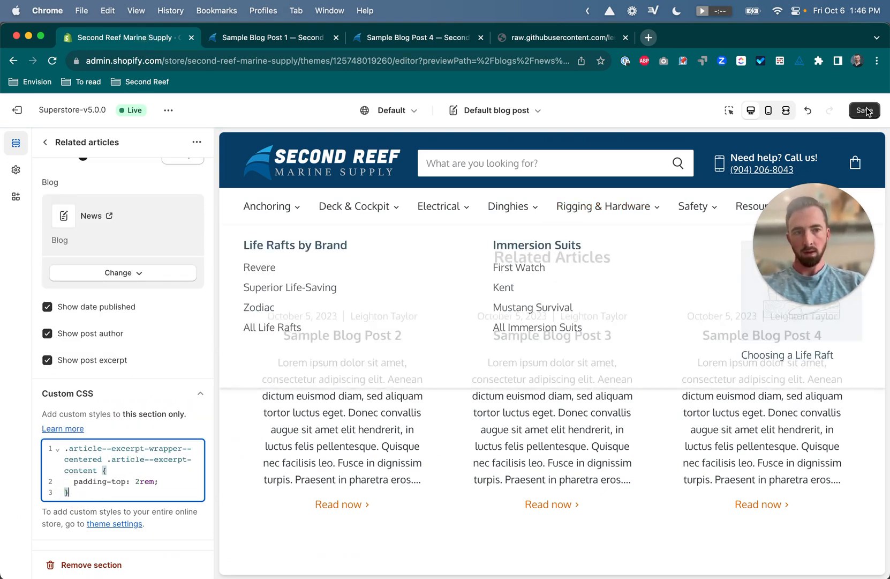
- Save the Related articles section's Custom CSS without the pagination rule
{"action": "left_click", "coordinate": [863, 110]}
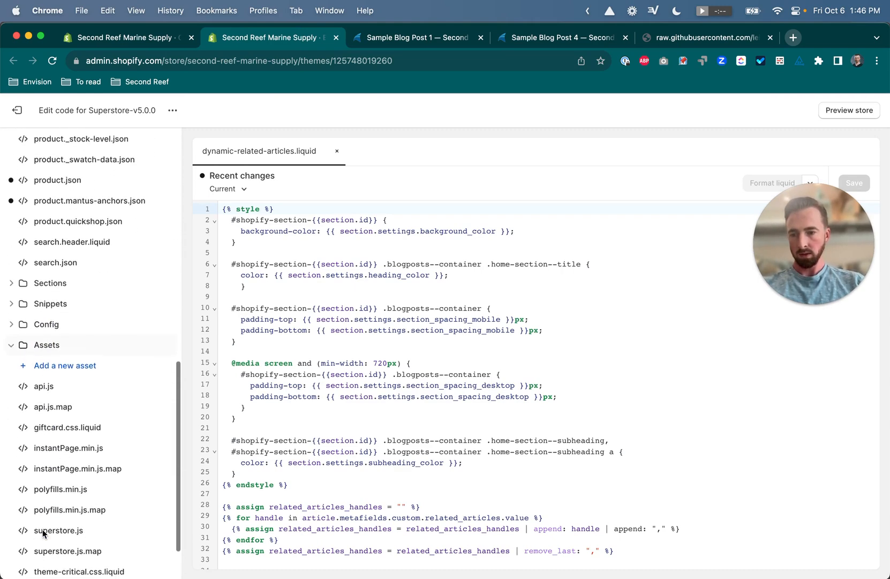
- Append .article--pagination { display: none; } to theme.css.liquid, save, and return to Sample Blog Post 1
{"action": "left_click", "coordinate": [66, 529]}
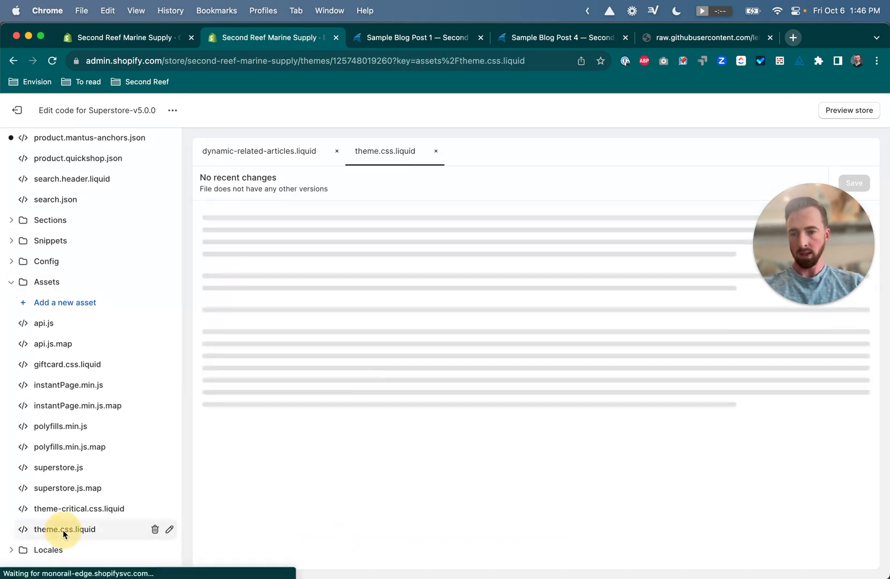
{"action": "left_click", "coordinate": [65, 529]}
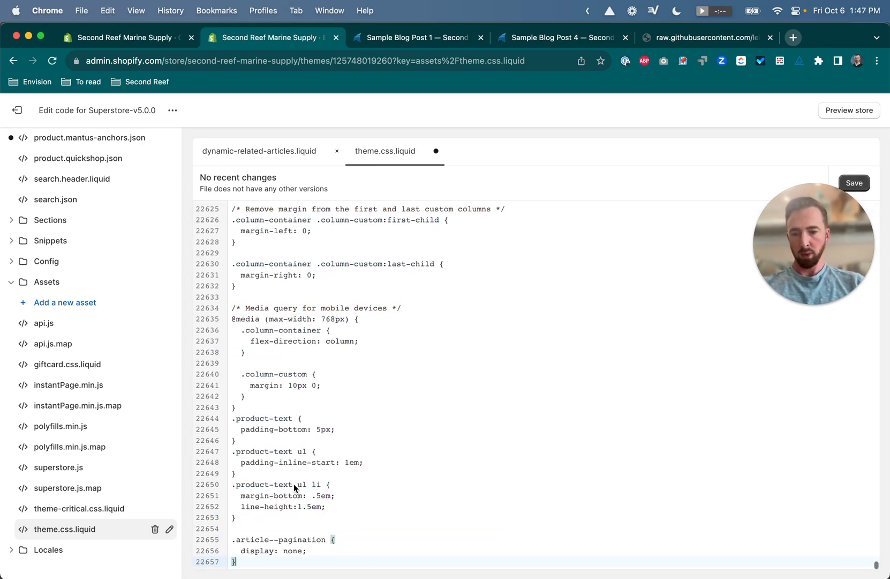
{"action": "left_click", "coordinate": [854, 182]}
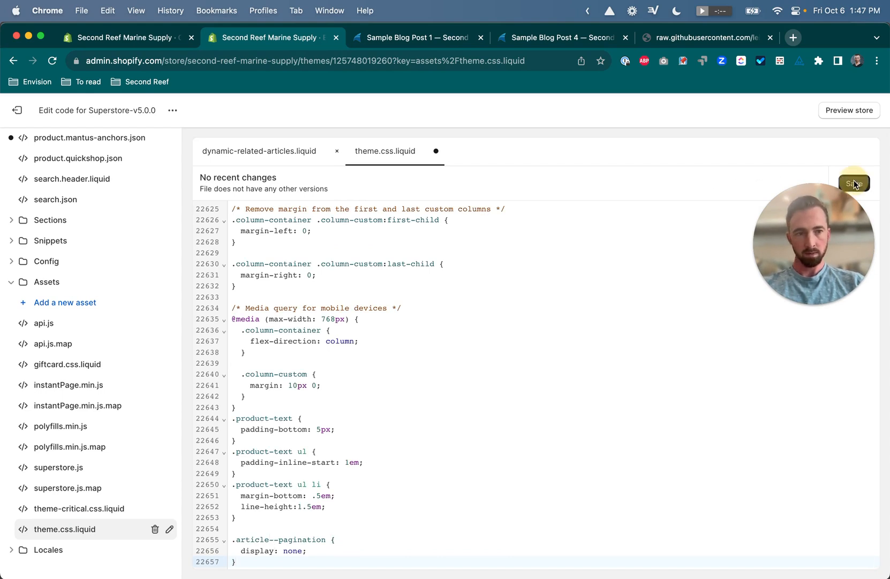
{"action": "left_click", "coordinate": [854, 183]}
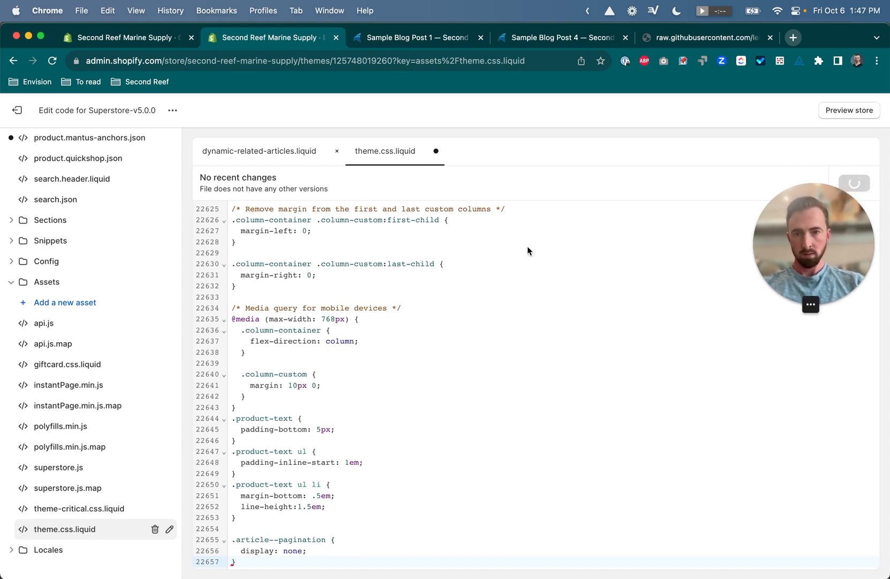
{"action": "mouse_move", "coordinate": [418, 37]}
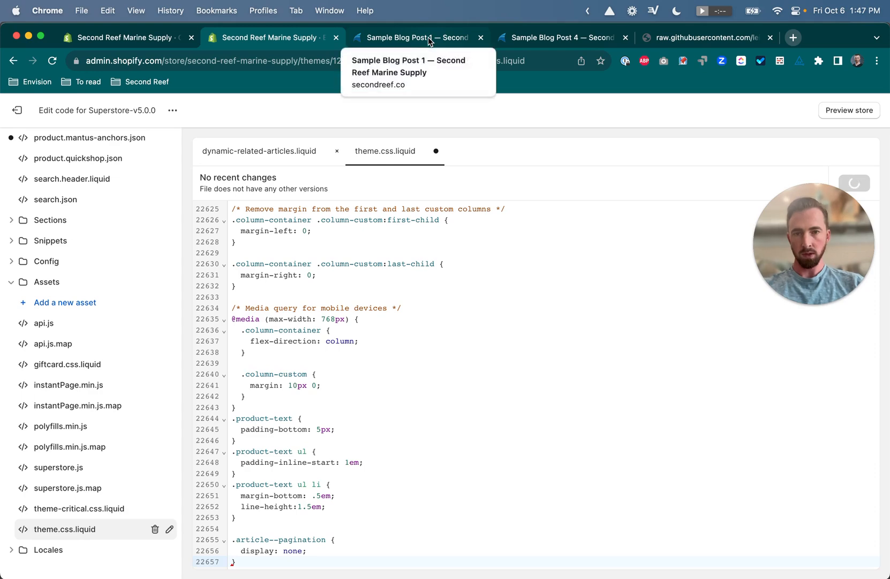
{"action": "left_click", "coordinate": [415, 37]}
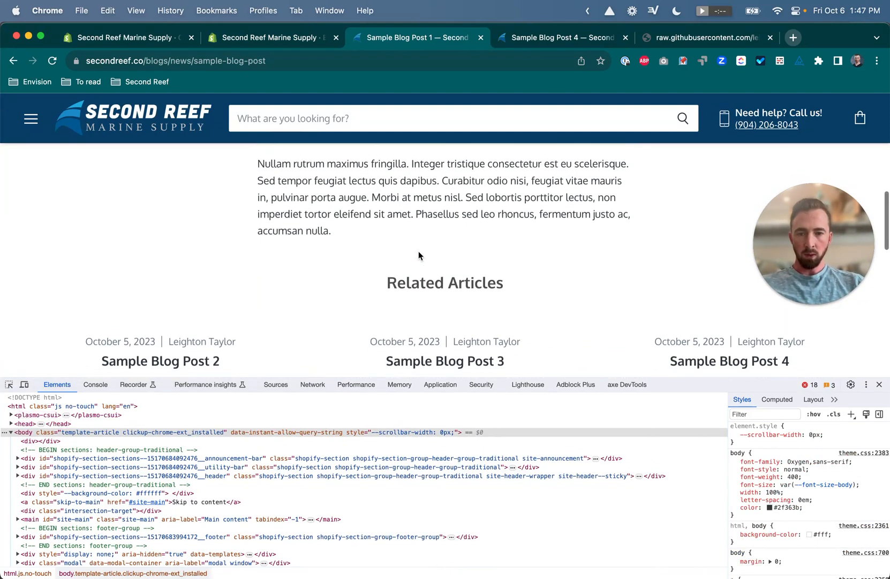
- Close DevTools and scroll Sample Blog Post 1 to confirm the pagination links are gone
{"action": "scroll", "scroll_direction": "down", "scroll_amount": 3}
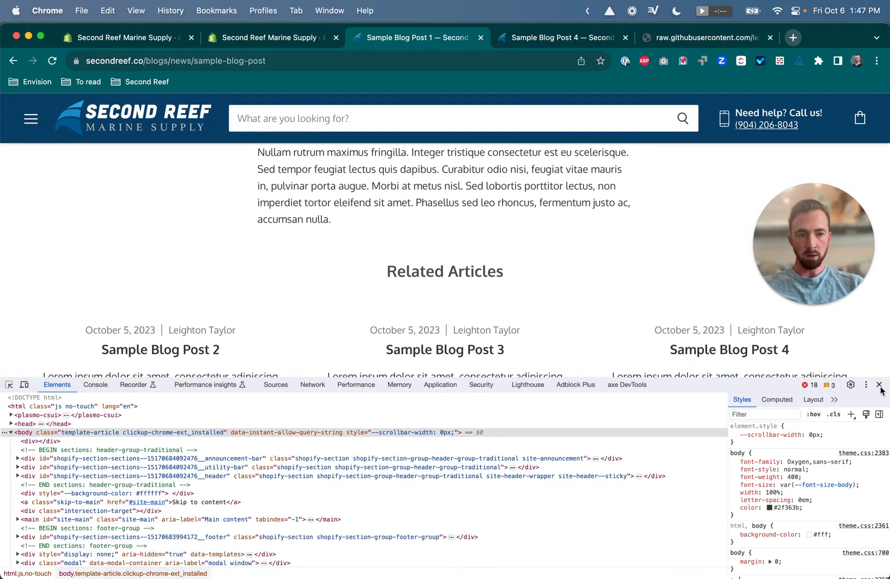
{"action": "left_click", "coordinate": [880, 384]}
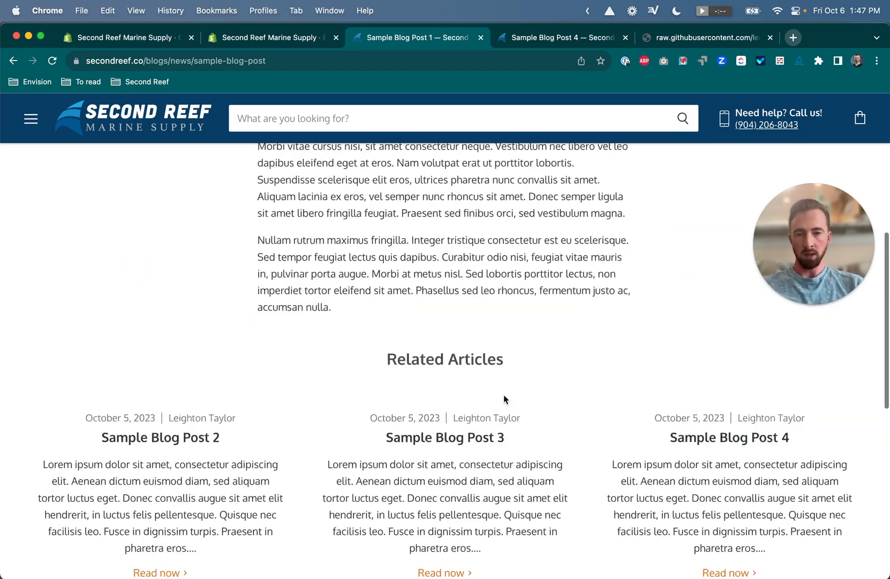
{"action": "scroll", "scroll_direction": "up", "scroll_amount": 3}
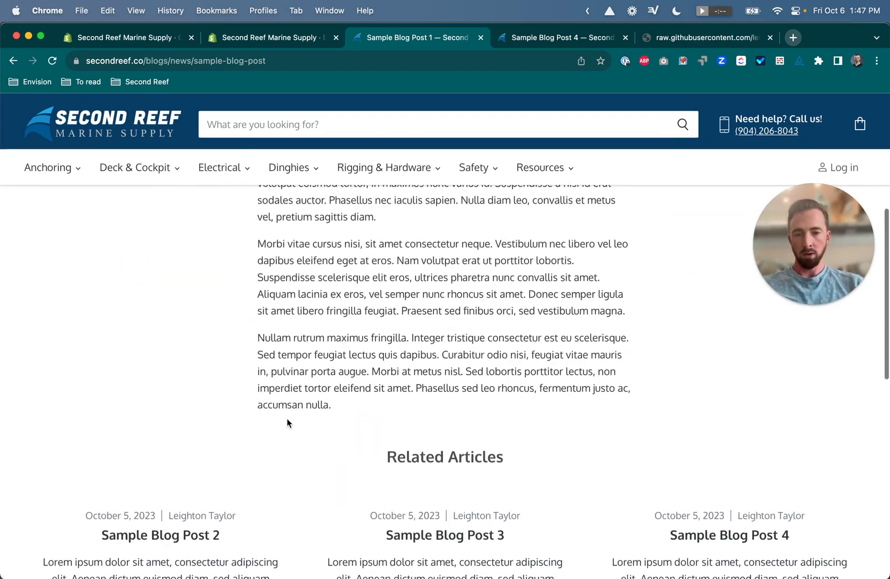
{"action": "scroll", "scroll_direction": "down", "scroll_amount": 3}
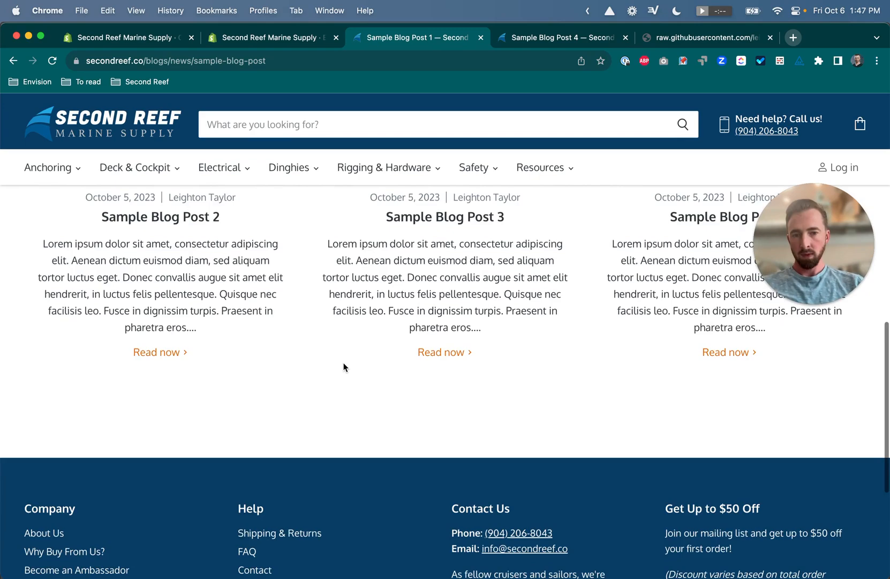
{"action": "scroll", "scroll_direction": "up", "scroll_amount": 3}
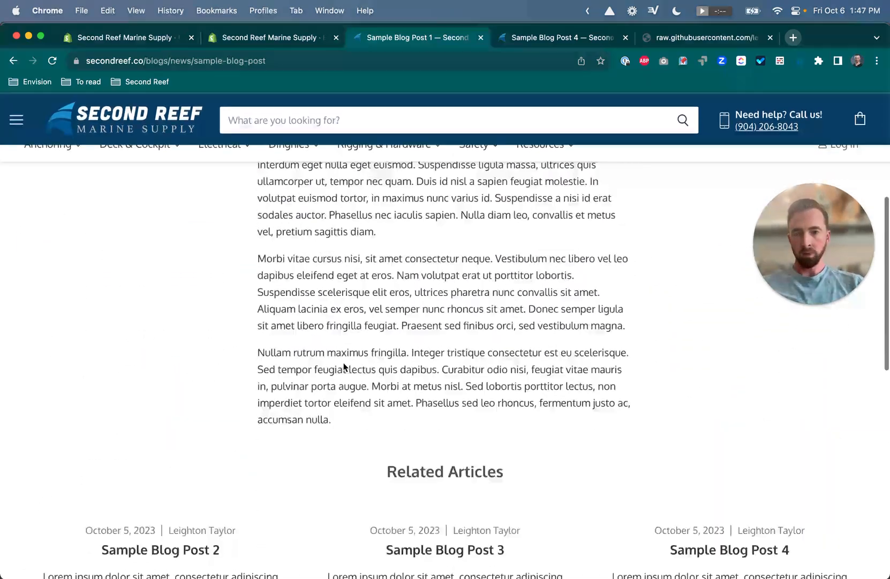
{"action": "scroll", "scroll_direction": "down", "scroll_amount": 3}
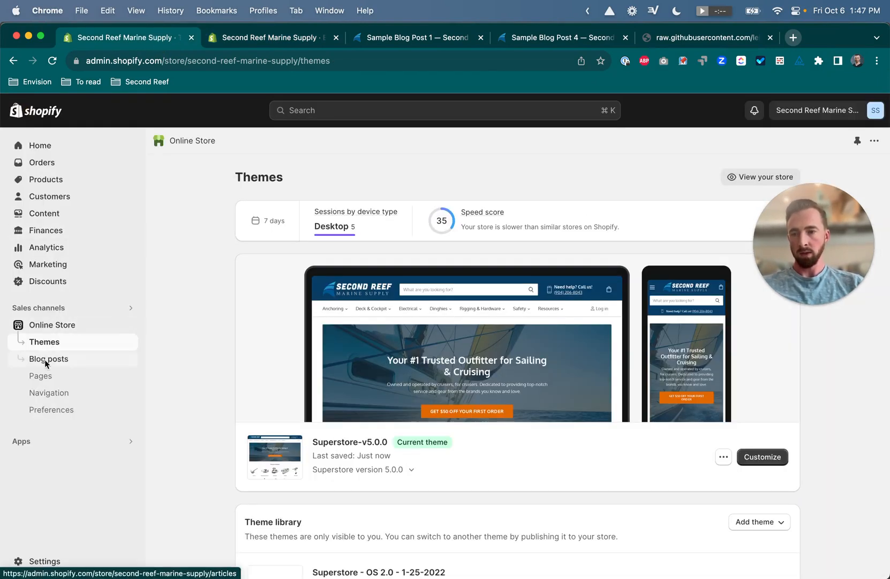
- Open Sample Blog Post 2's full metafields and add another Related articles entry
{"action": "left_click", "coordinate": [48, 358]}
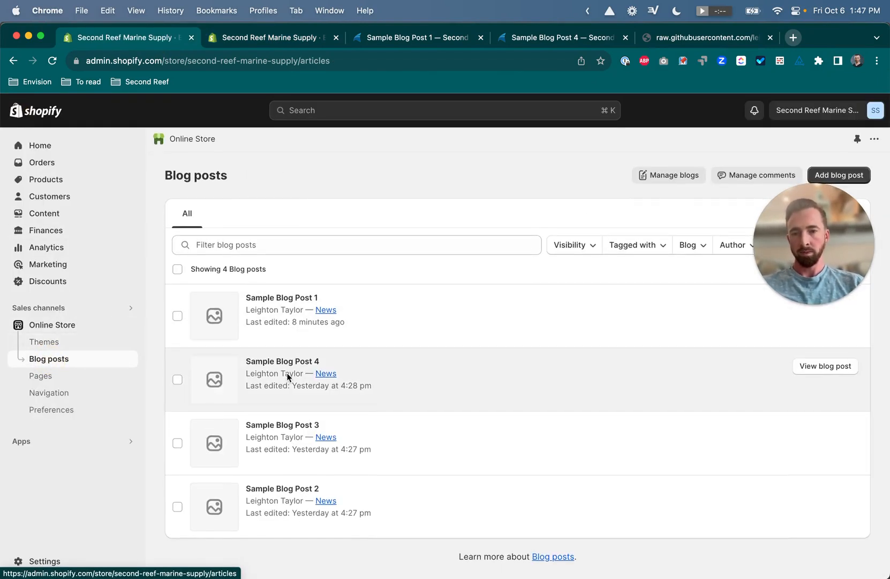
{"action": "left_click", "coordinate": [282, 488]}
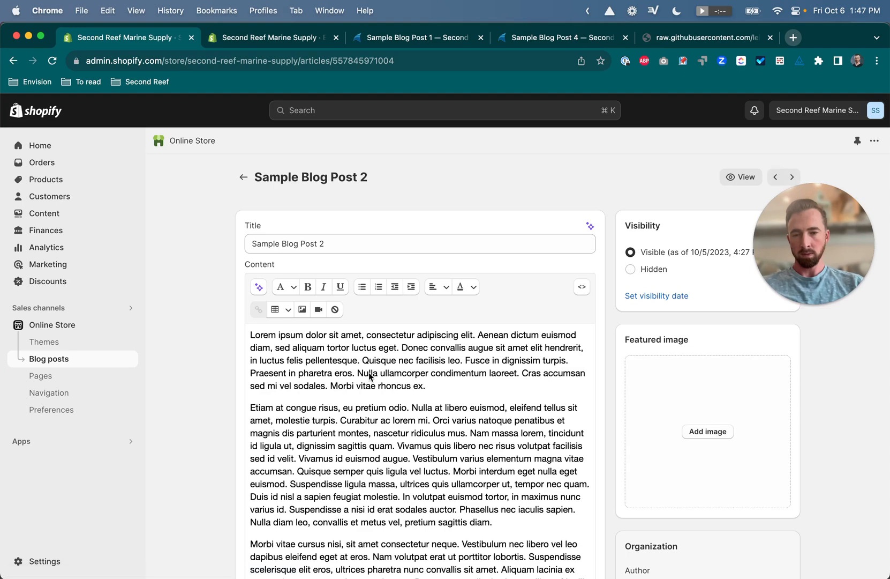
{"action": "scroll", "scroll_direction": "down", "scroll_amount": 3}
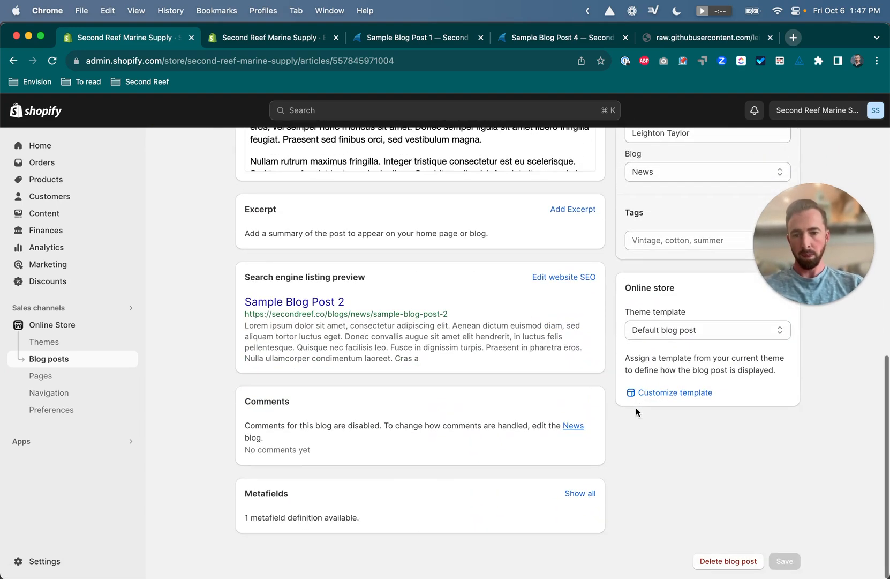
{"action": "left_click", "coordinate": [579, 494]}
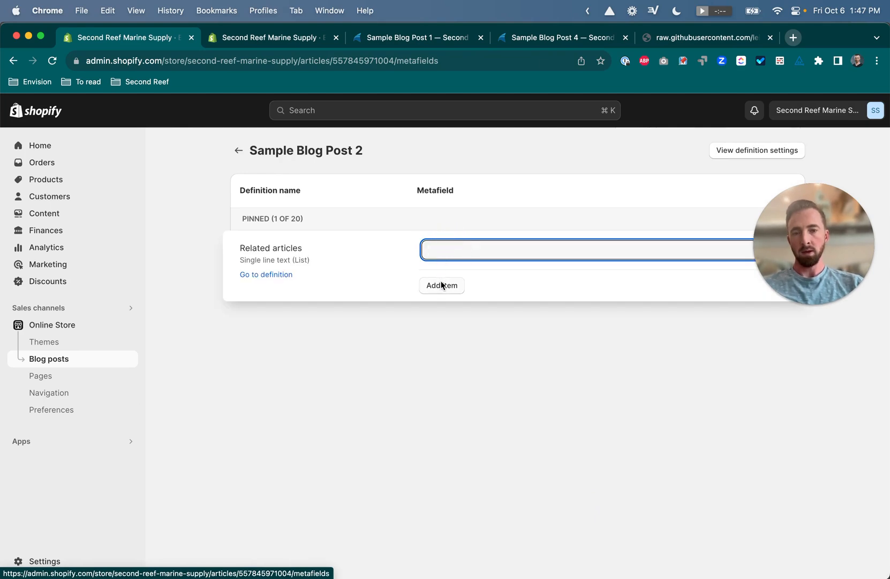
{"action": "left_click", "coordinate": [442, 285]}
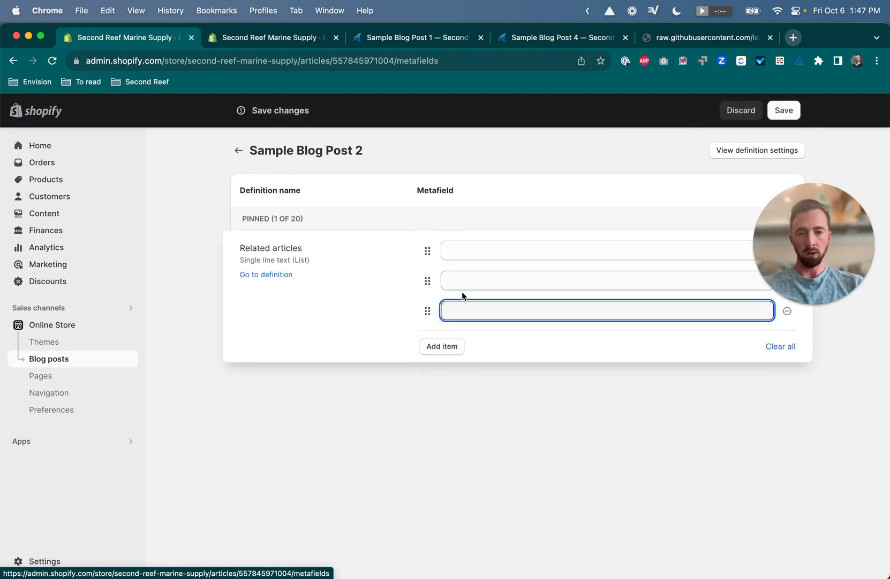